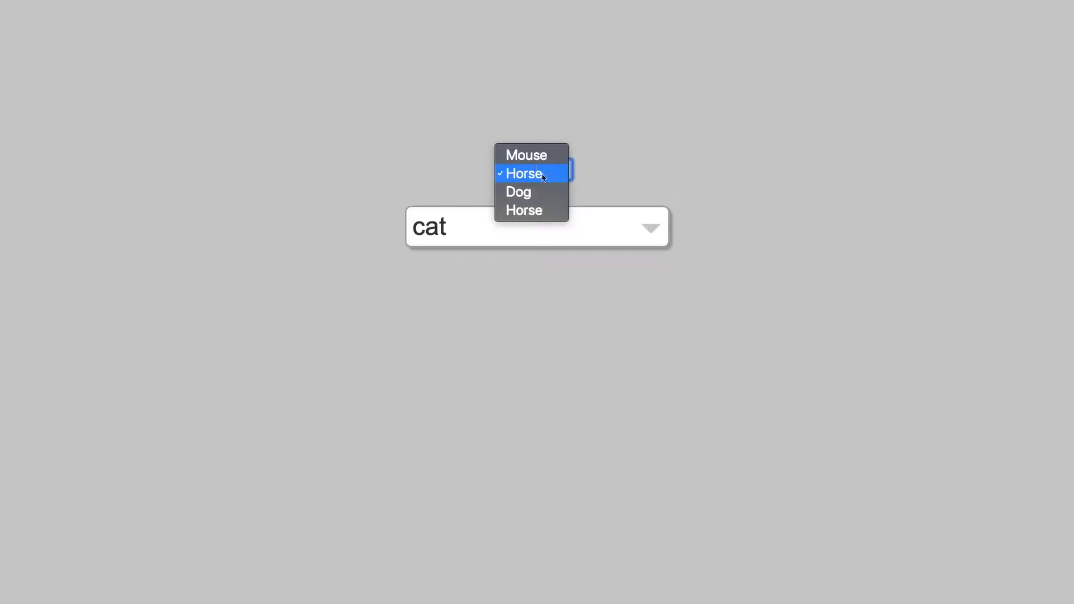
Step: Pick Dog from the native select, then choose rabbit from the custom dropdown list
click(518, 192)
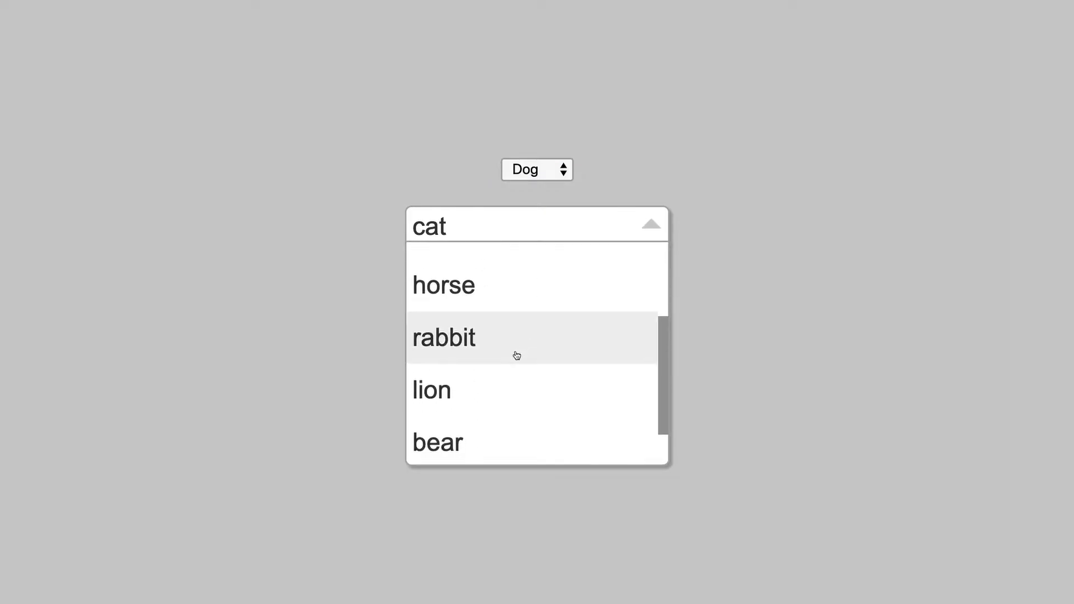
click(443, 336)
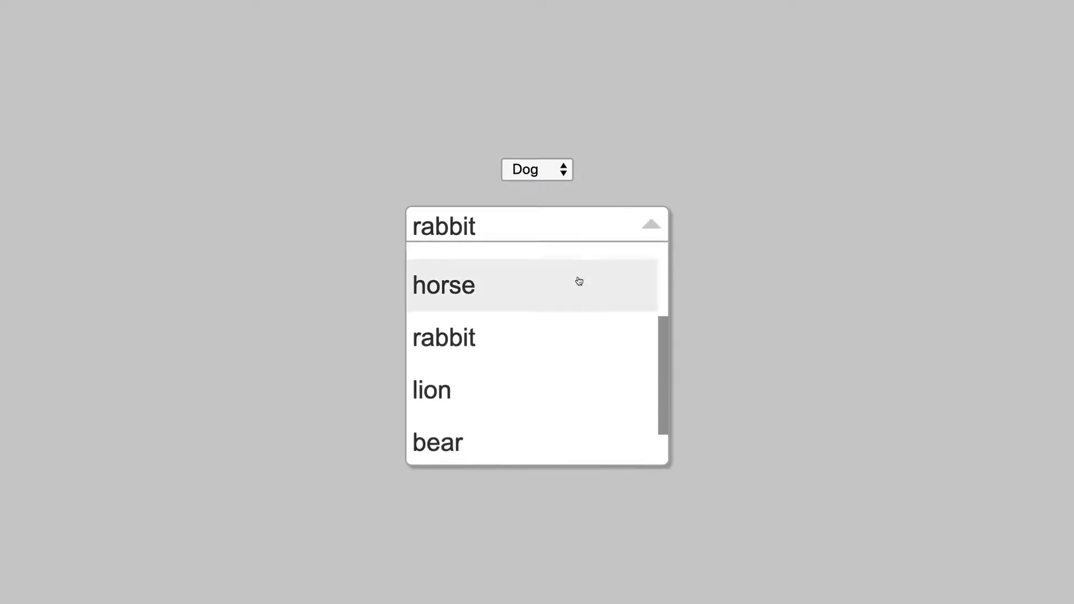
click(430, 389)
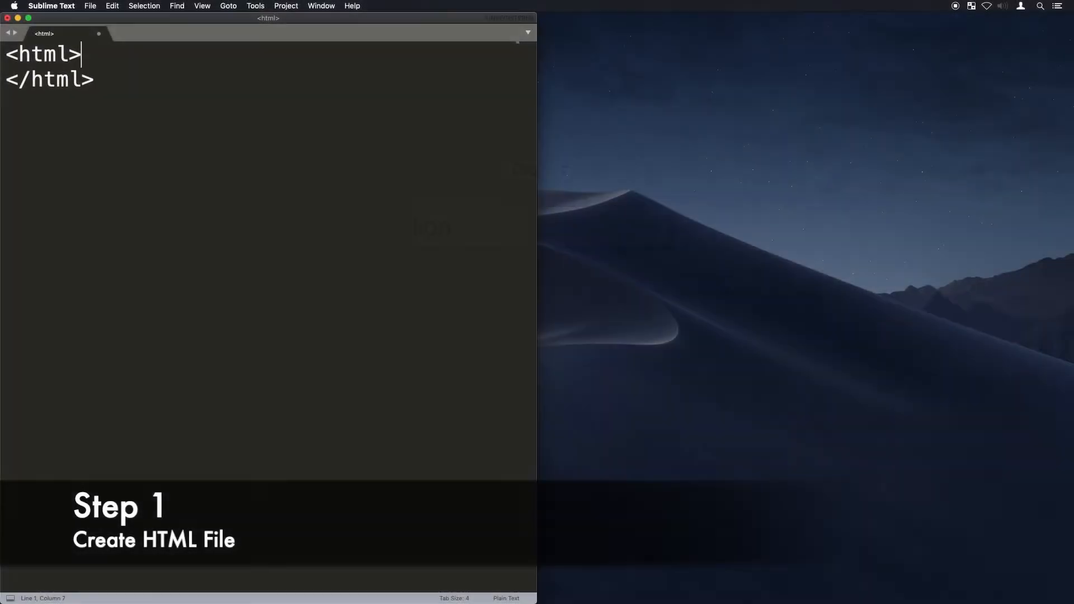
Step: Write the HTML doctype skeleton and save it as dropdown.html on the Desktop
text(<!DO)
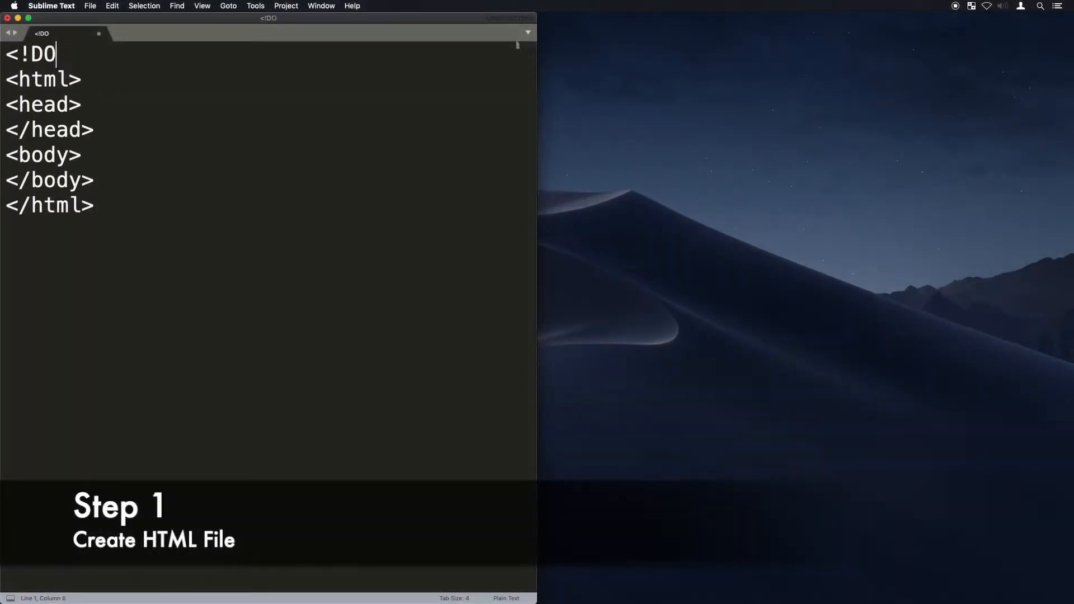
key(cmd+s)
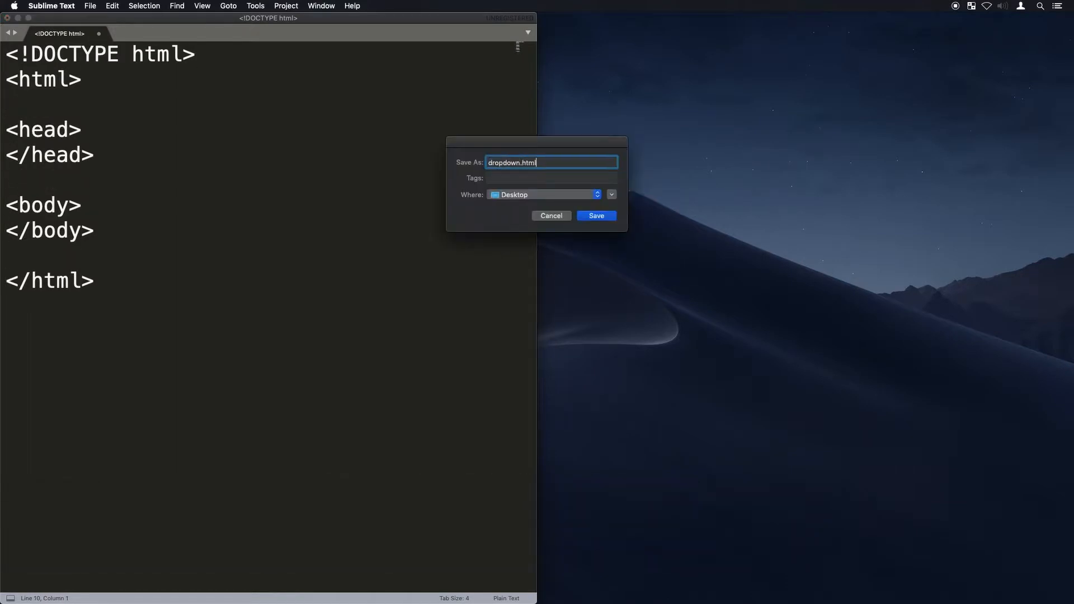
click(595, 215)
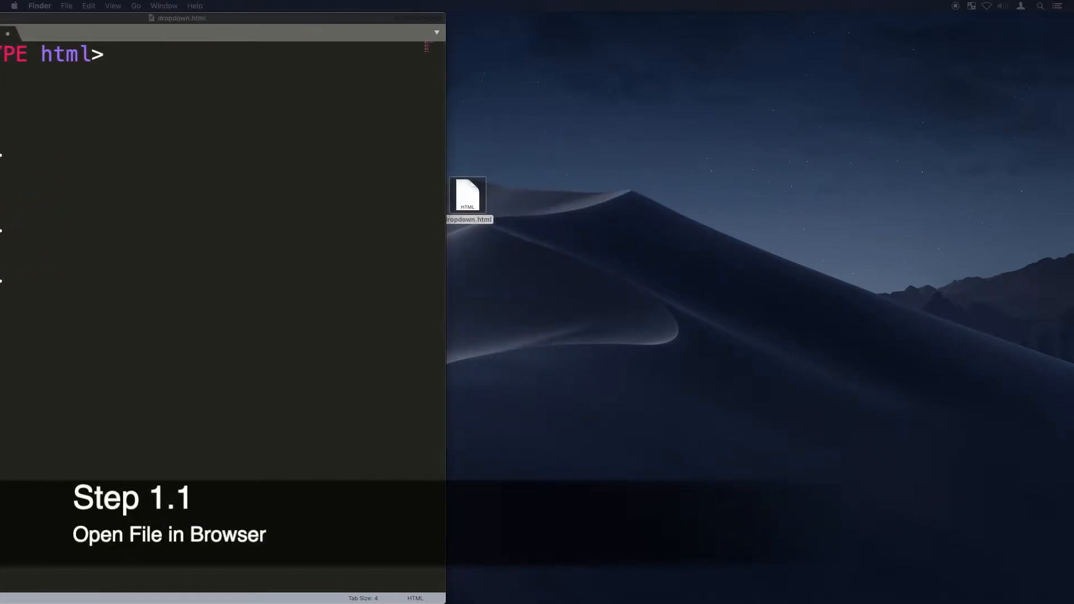
Step: View dropdown.html in Chrome with 'test' text, then start a script block
double_click(468, 194)
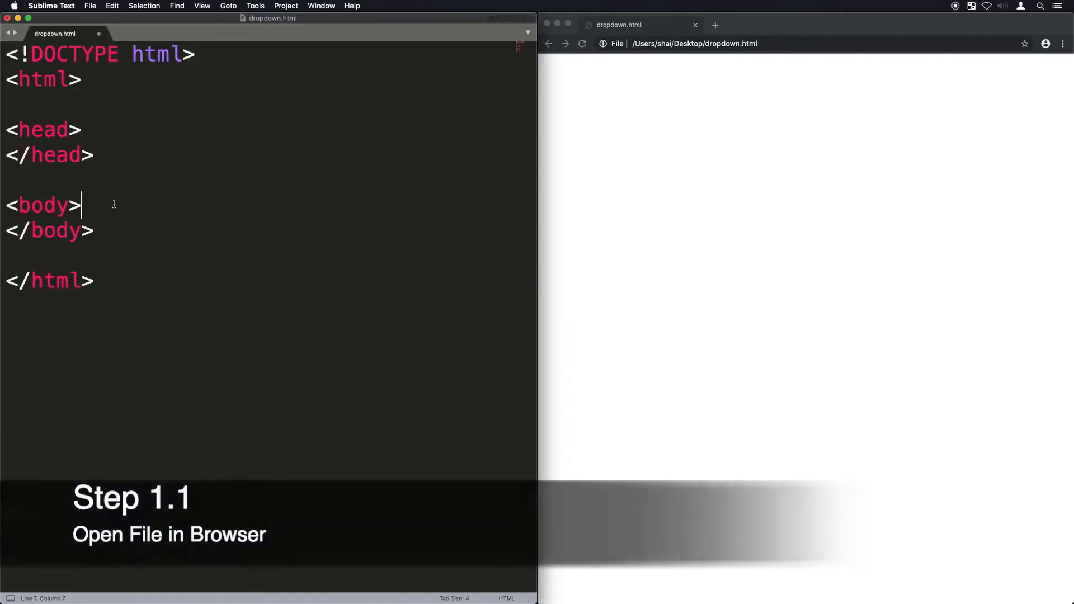
text(test)
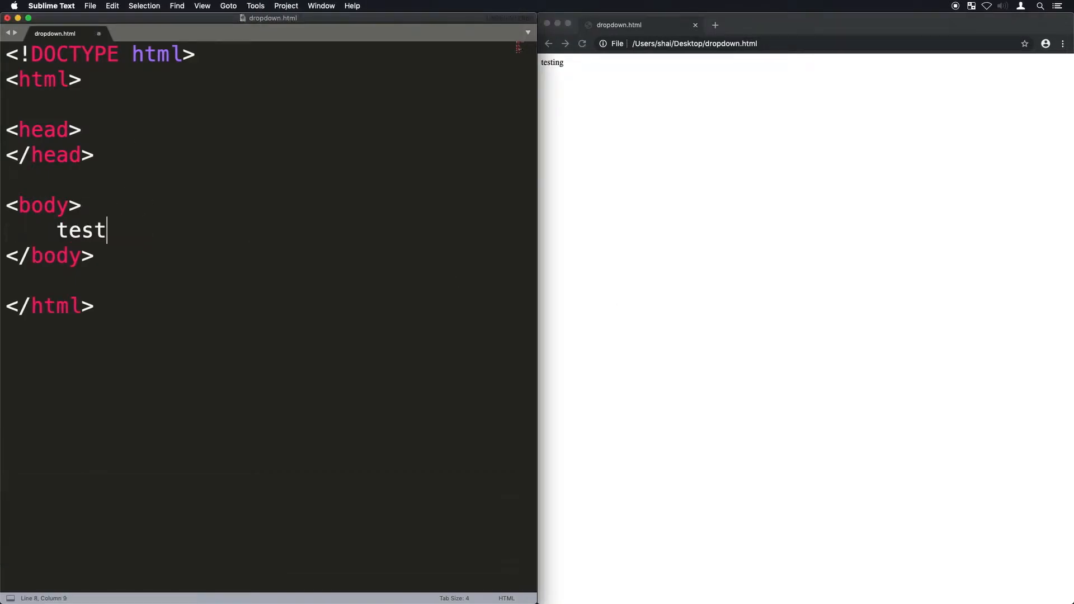
text(<script>)
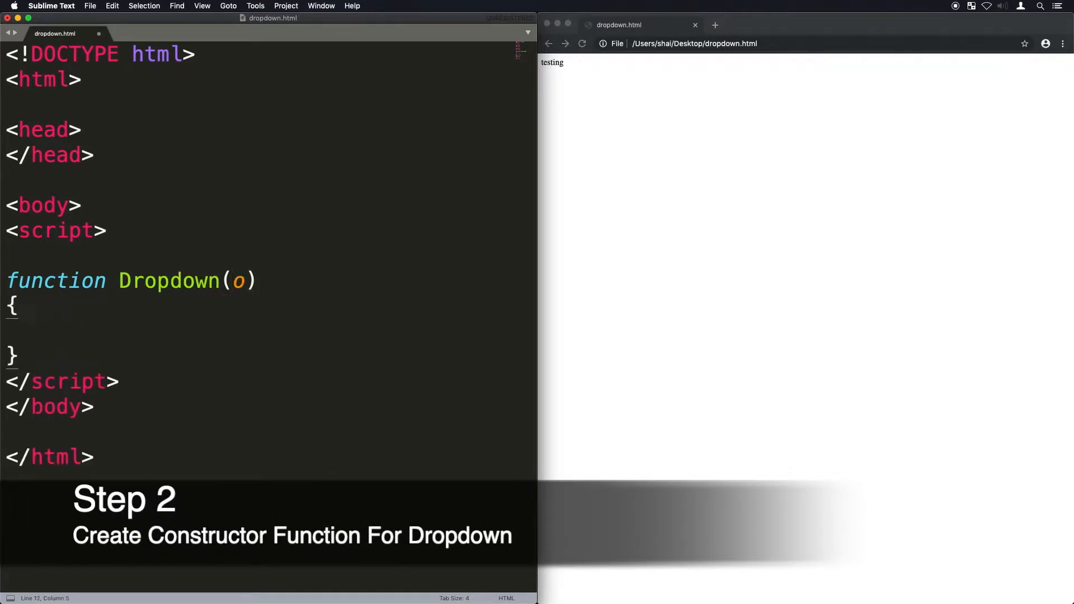
Step: Add a Dropdown constructor returning this, a dd1 div, and a dd1 instance with id 'dd1'
text(return this;)
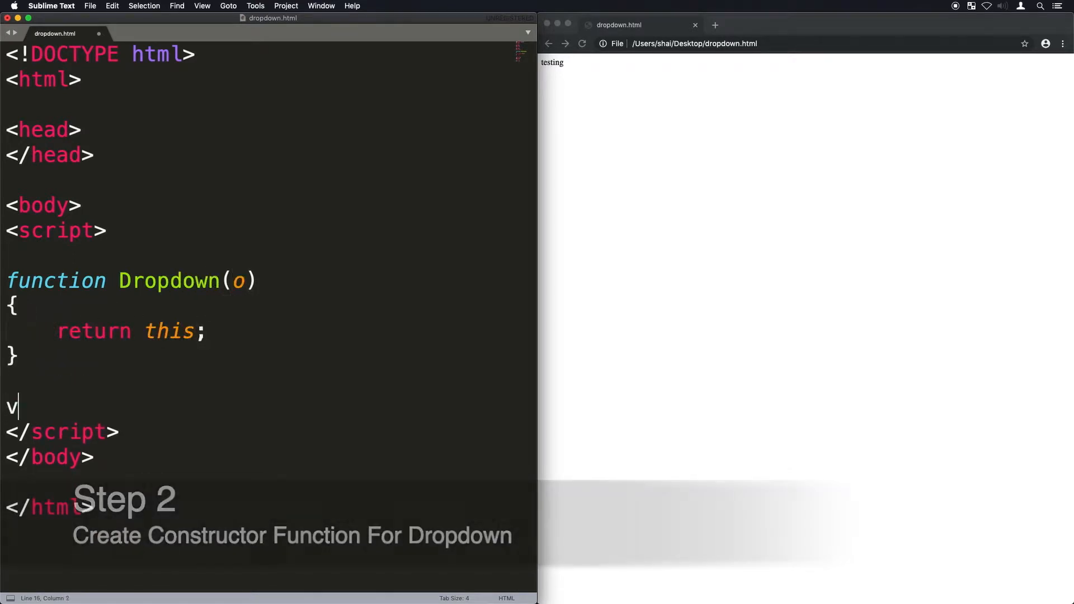
text(ar dd1 = new Dropdown({}))
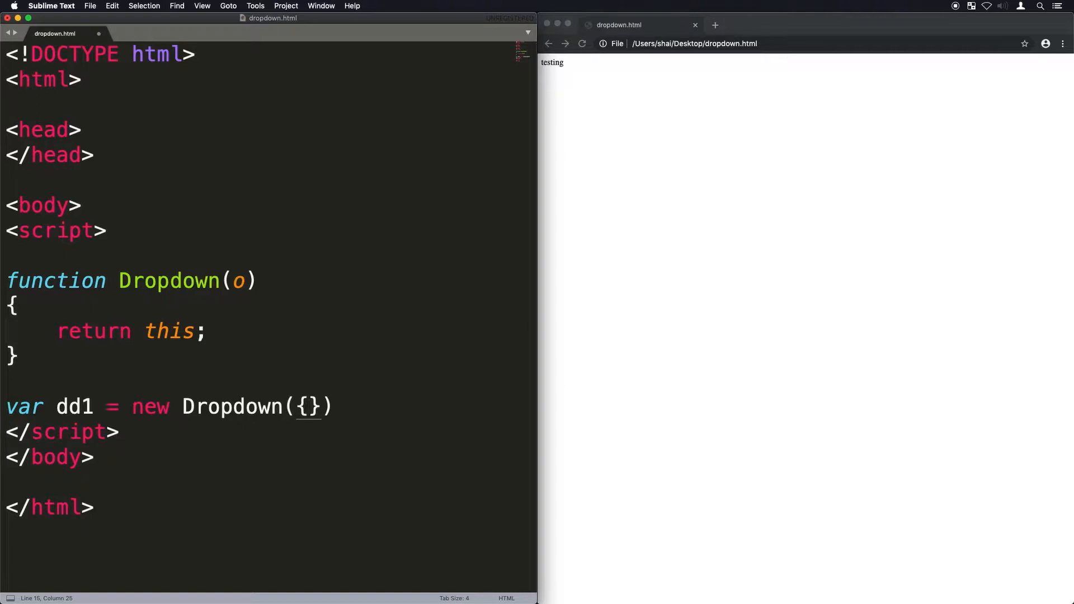
text(<div id='dd1'>)
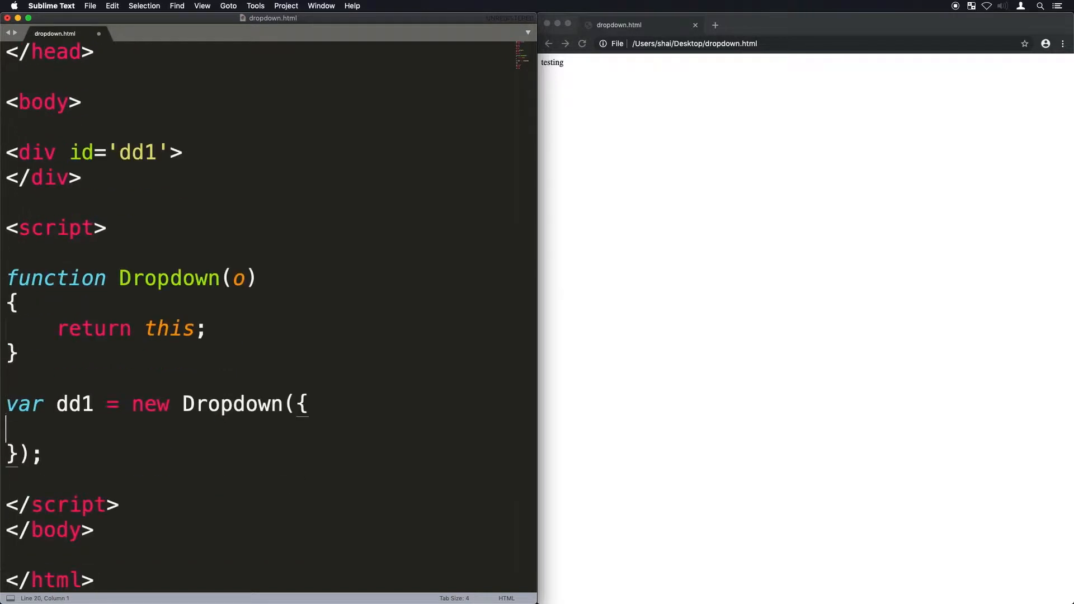
text(id: 'dd1')
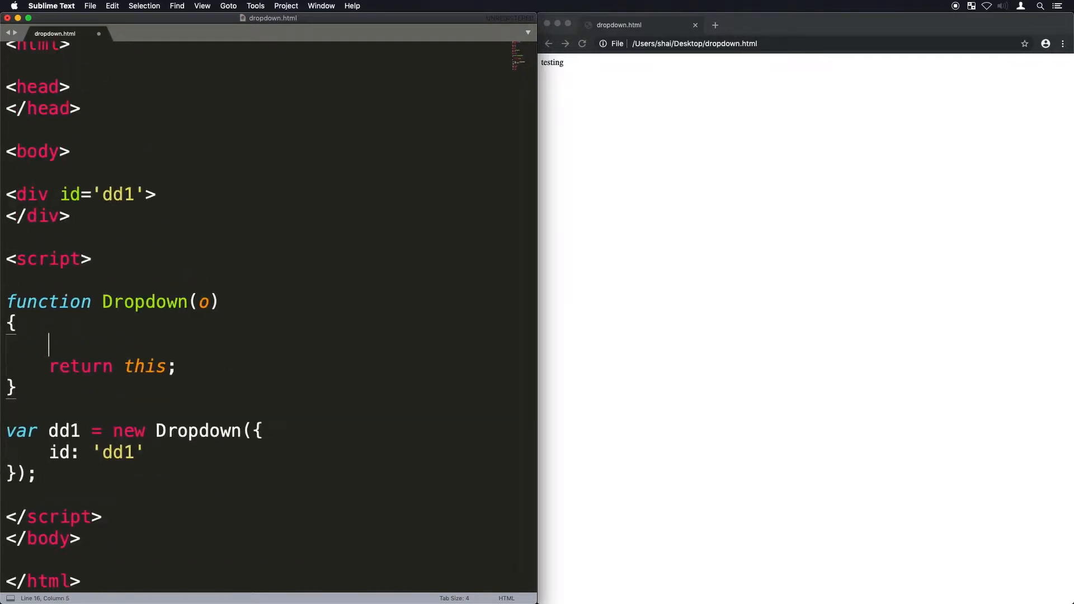
Step: Store the options on this, define an empty init method and call this.init()
text(this.)
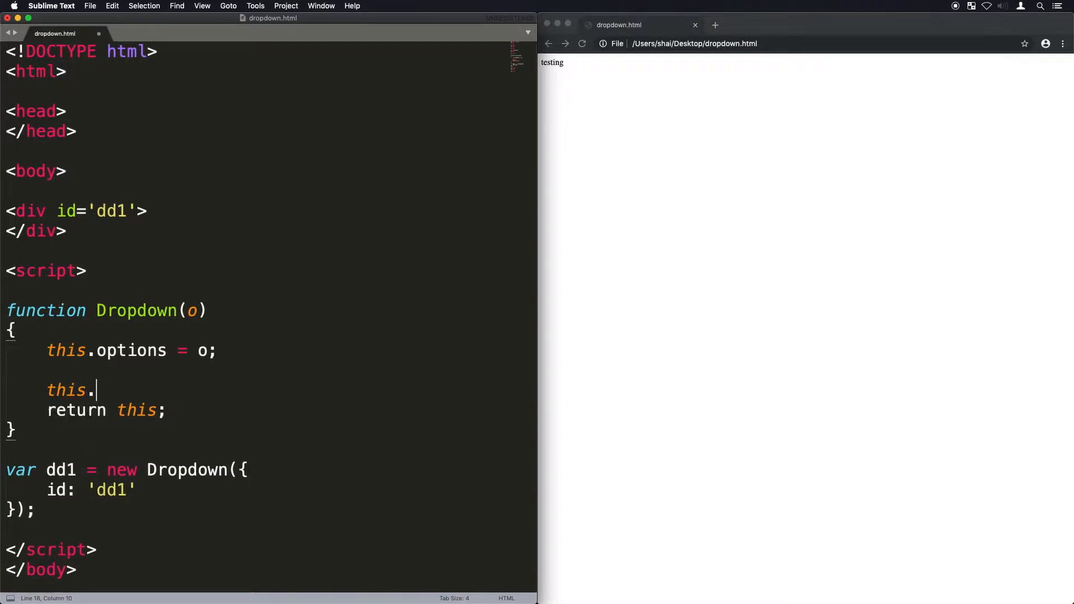
text(init = function)
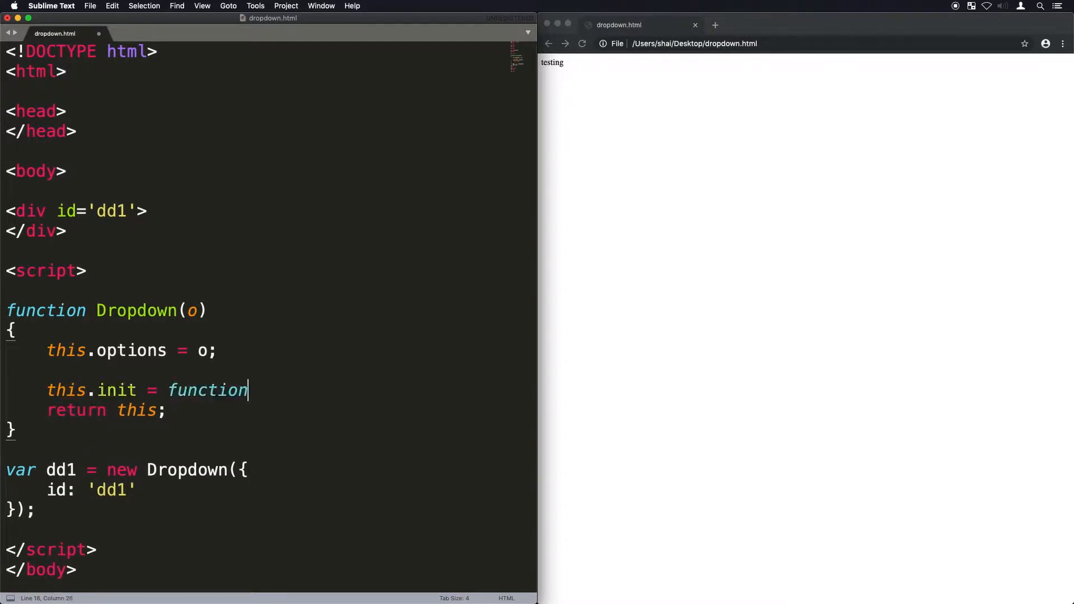
text(() {})
text(thi)
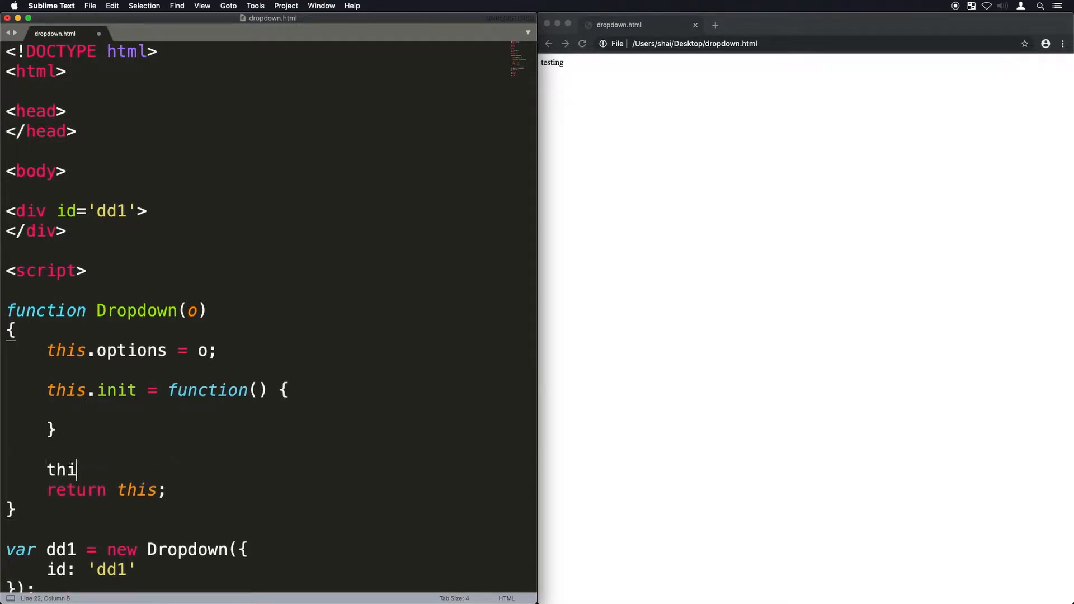
text(s.init();)
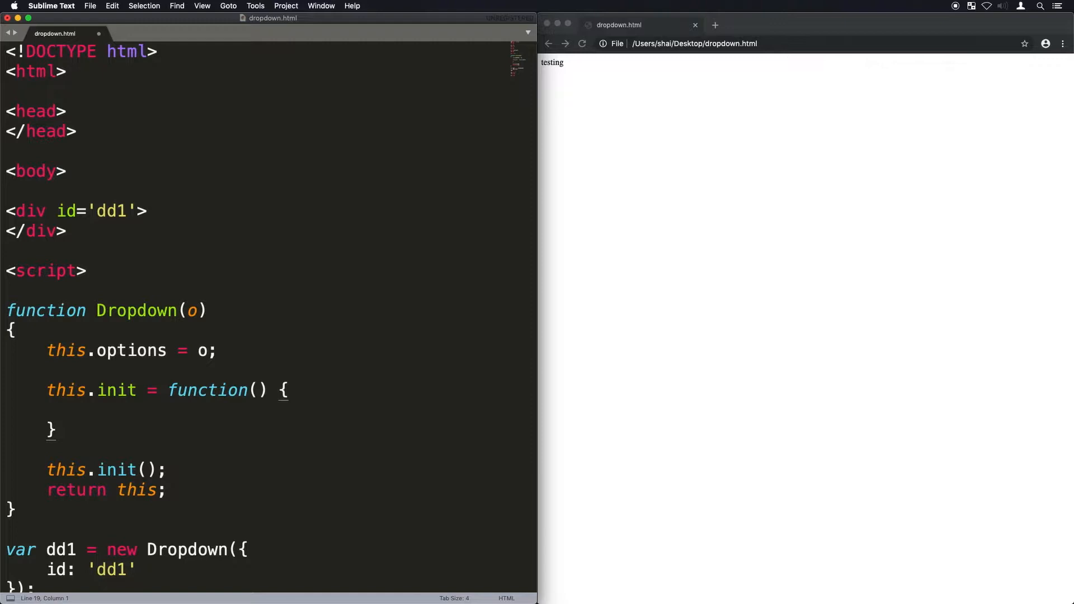
Step: In init, get the element by id and assign an html template string to its innerHTML
text(this.elem =)
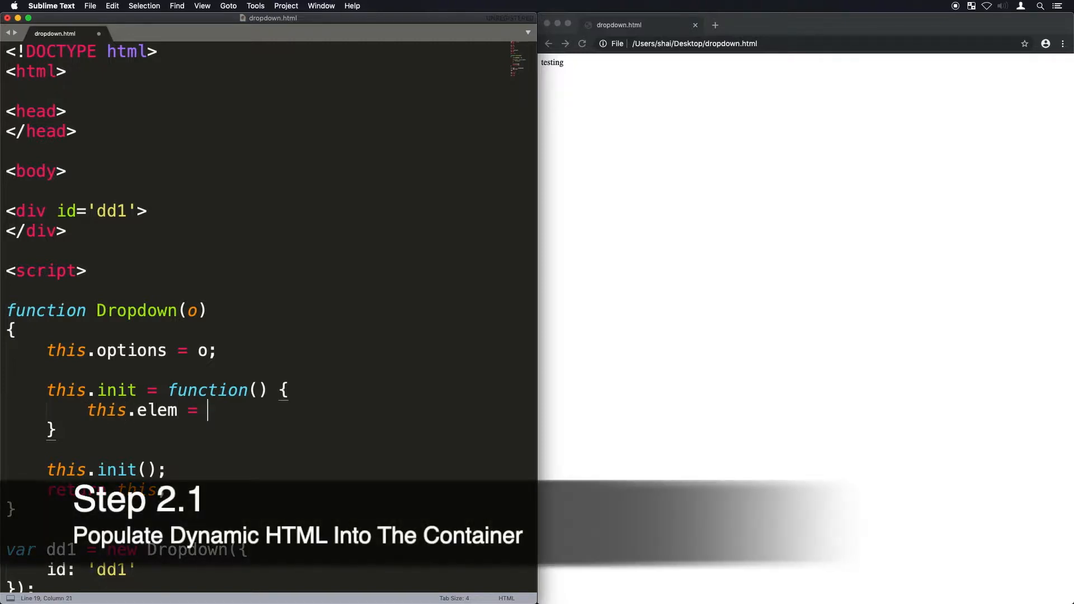
text(document.getElementById(this.options.id)
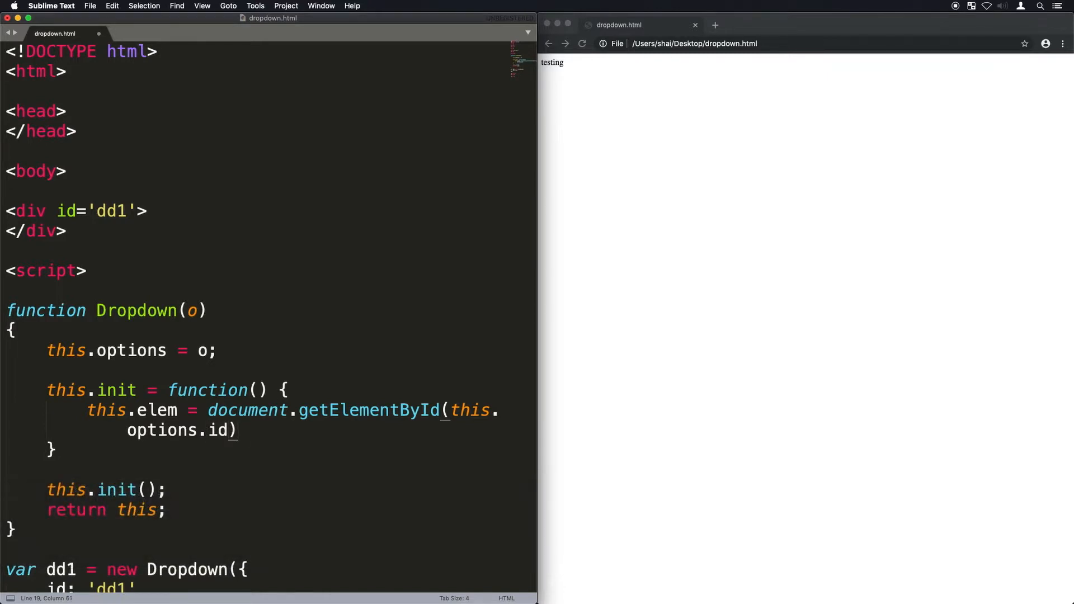
text(var html)
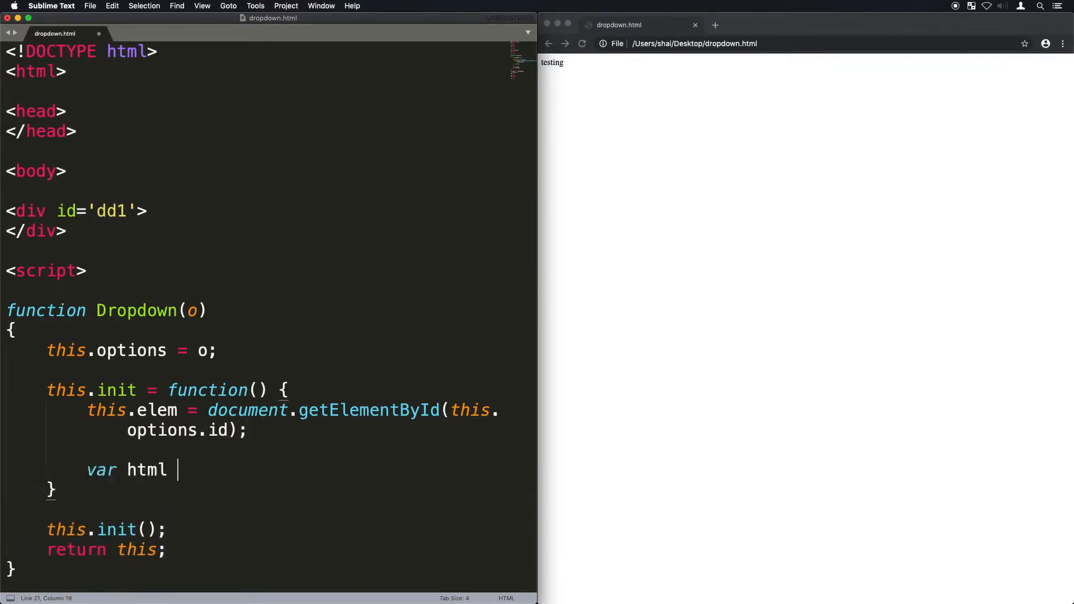
text(= ``;)
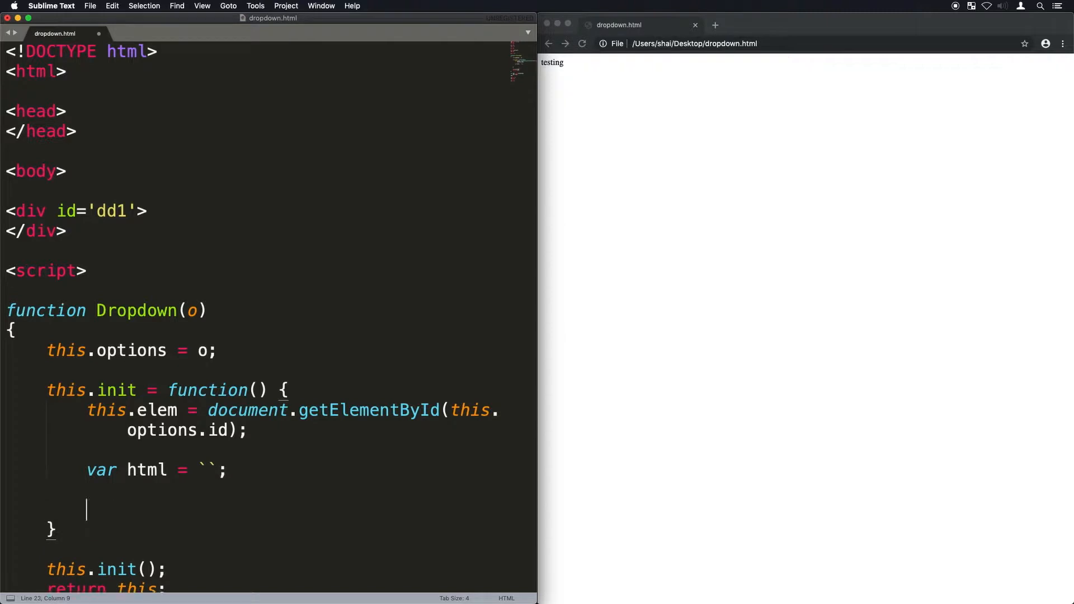
text(this.elem.innerHTML =)
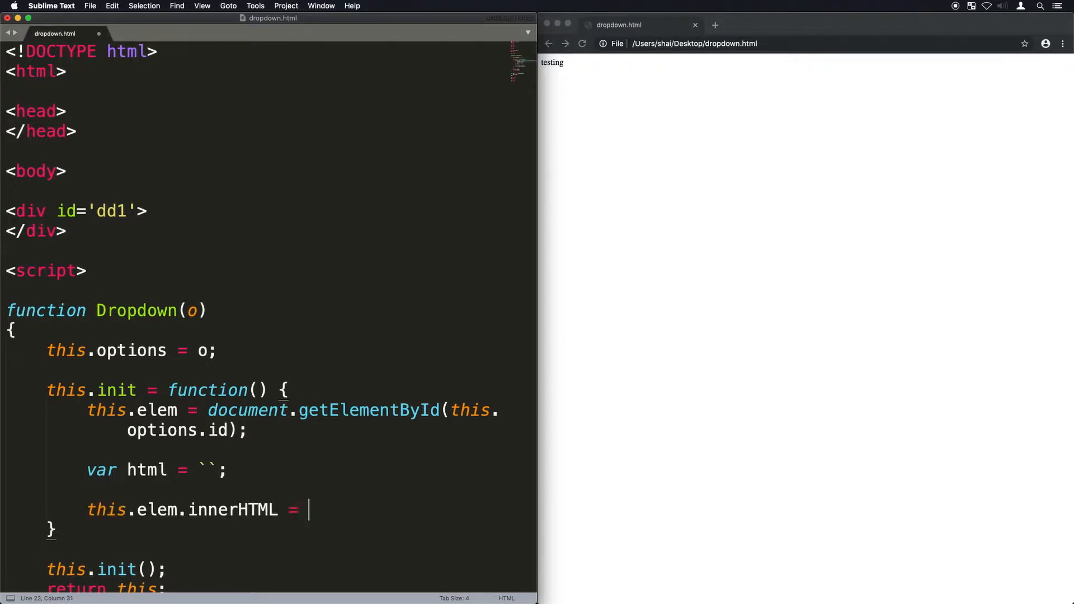
text(html;)
click(157, 470)
text(<div class='dro)
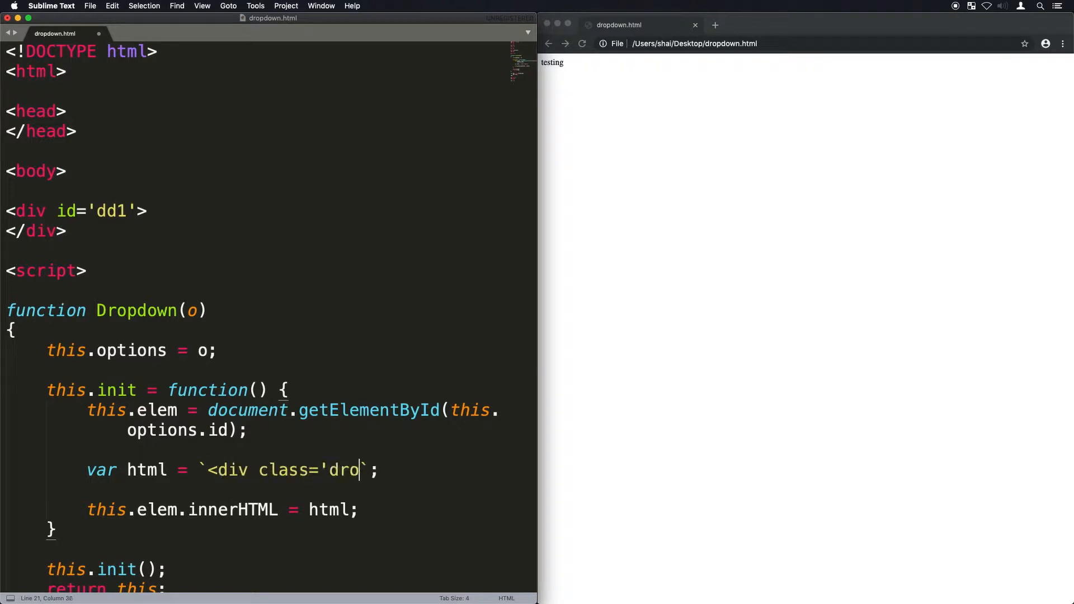
Step: Fill the template with dropdown, dropdown_value and dropdown_arrow divs showing the passed val, and begin a style block
text(pdown'>)
text(<div class='dropdown)
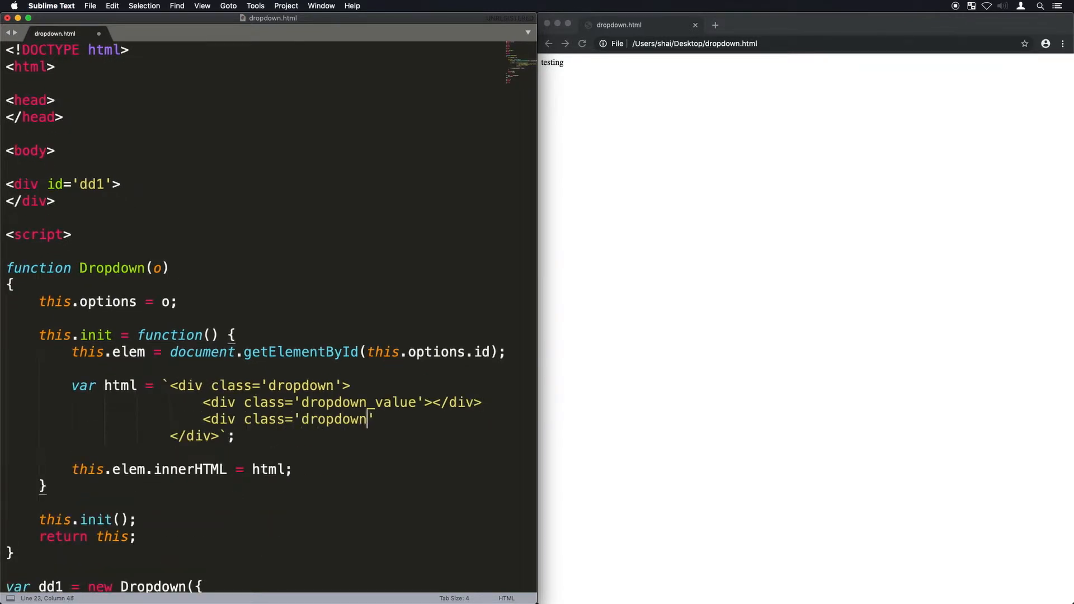
text(_arrow'></div>)
click(304, 368)
text(var va)
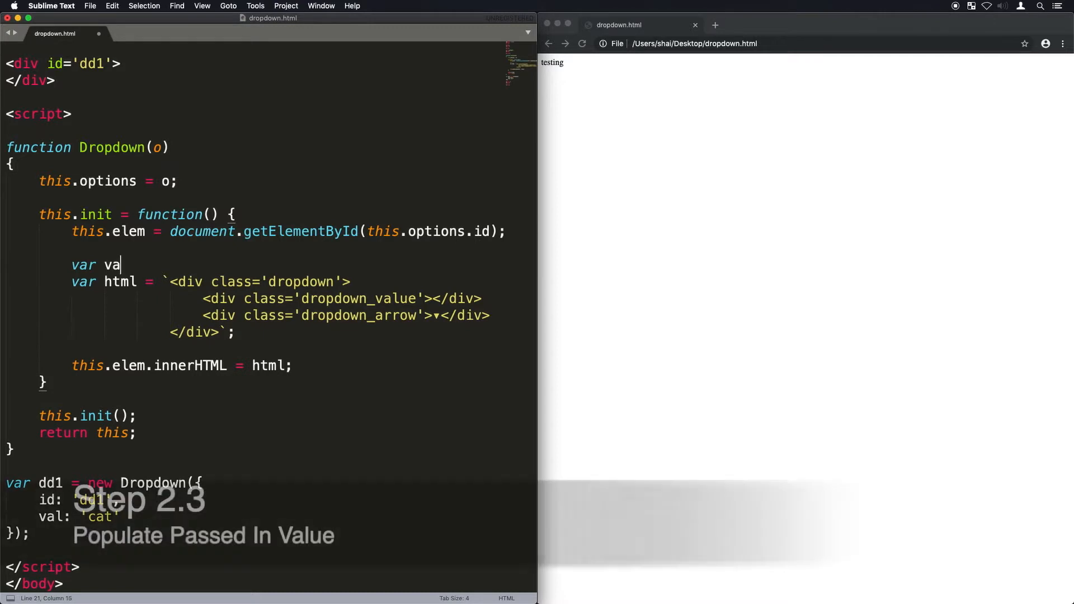
text(l = this.options.val;)
click(341, 299)
text(${val)
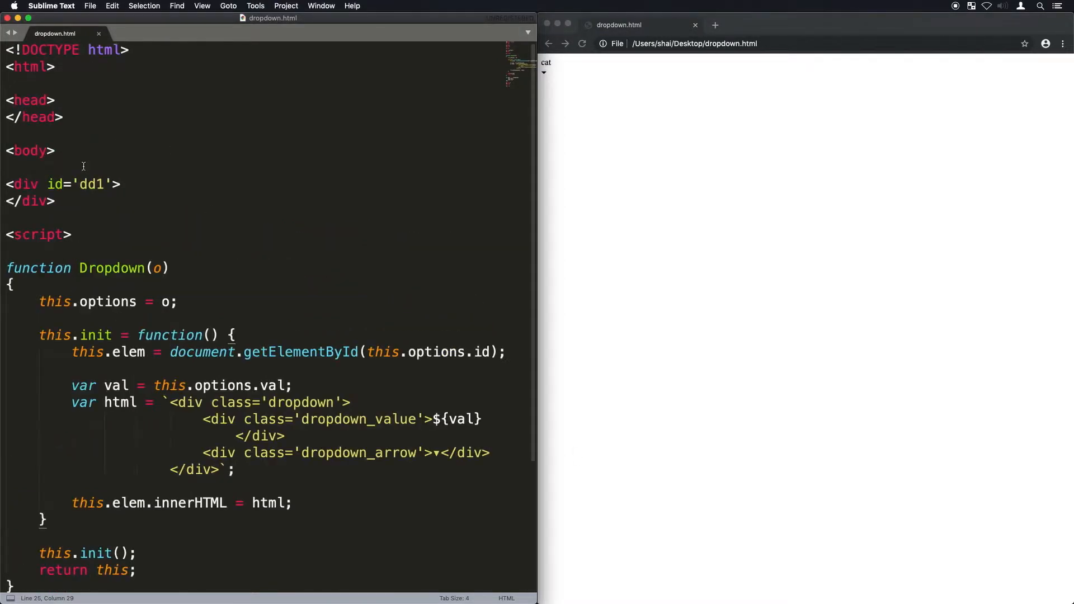
text(<style>)
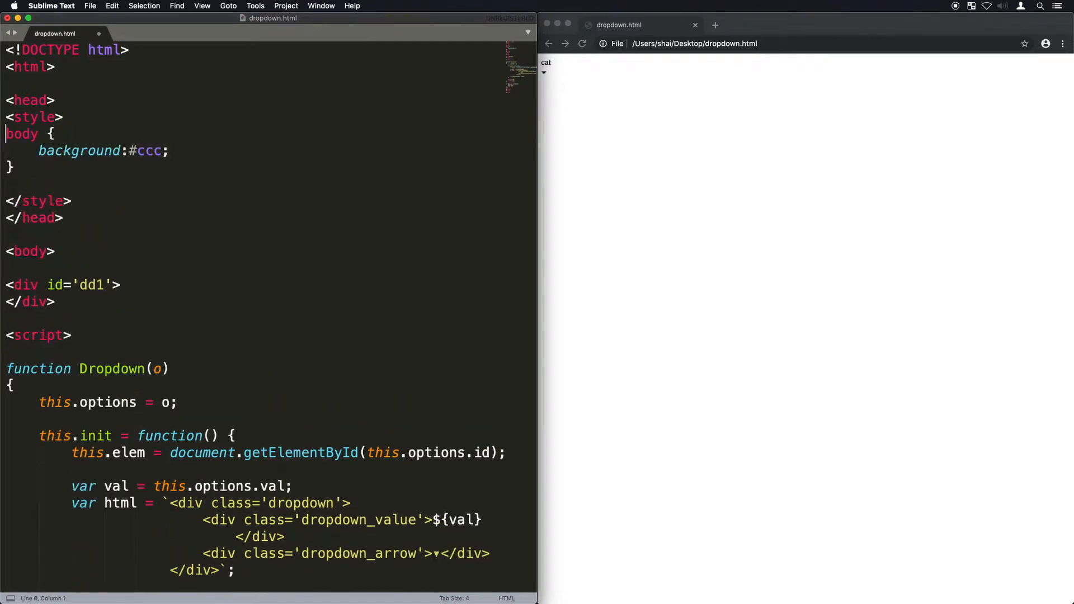
Step: Give .dropdown a 1px border, 2px #999 box-shadow and 5px border-radius
text(.dropdown {)
text(background:white;)
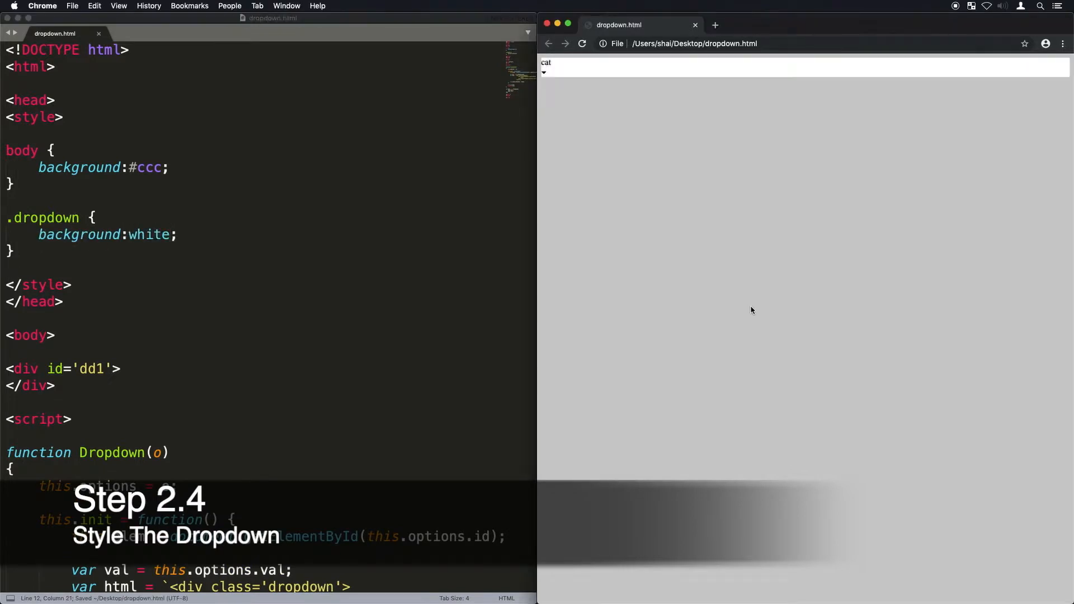
text(border:1px solid #aaa;)
text(height:30px;)
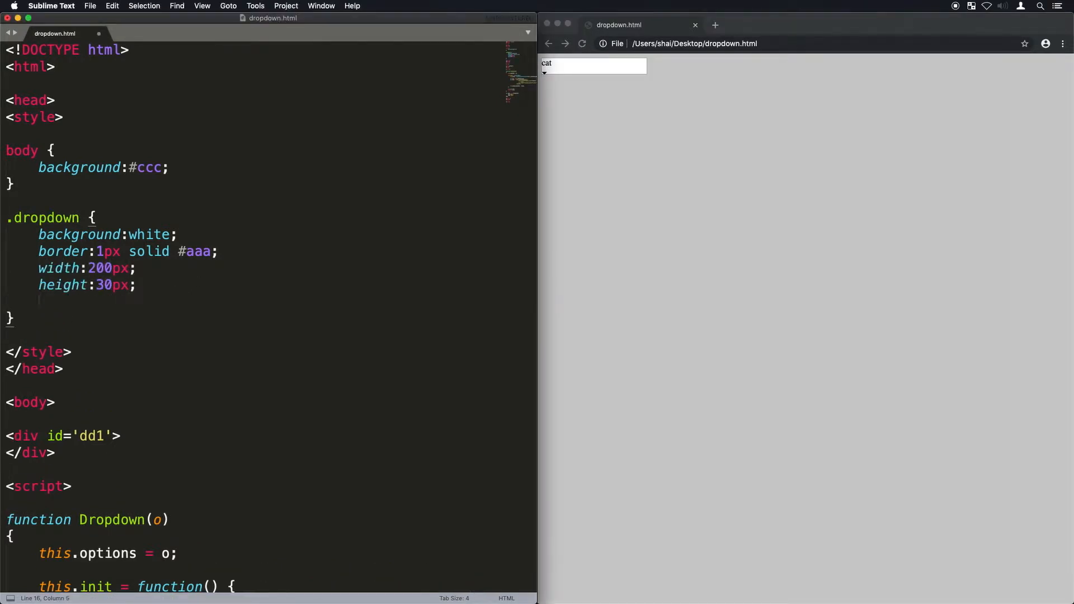
text(box-shadow: 2px 2px 2px #999;)
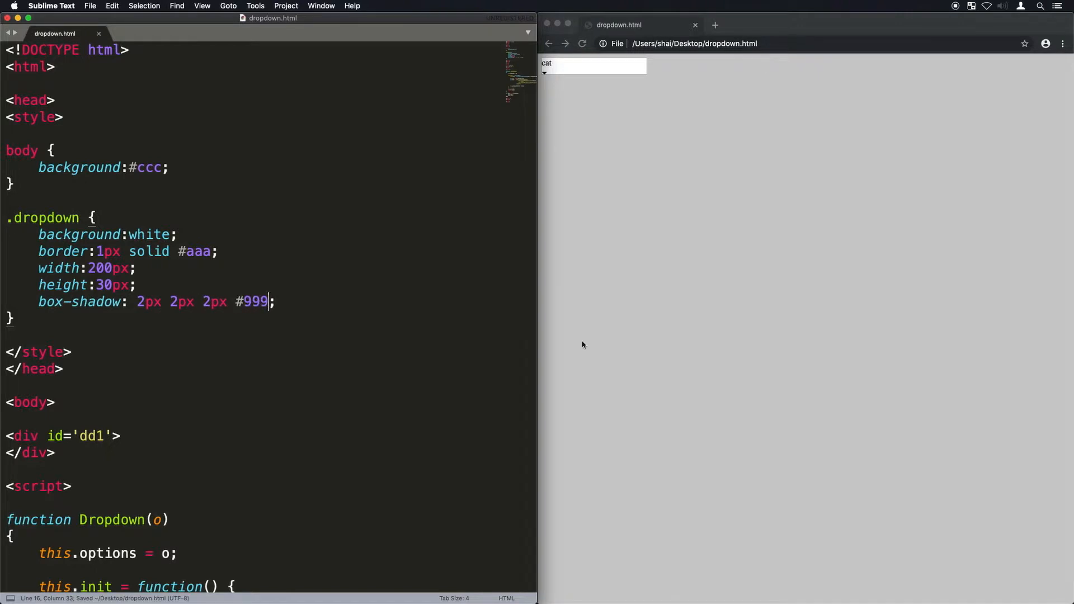
text(border-radius: 5px;)
text(line-height:30px;)
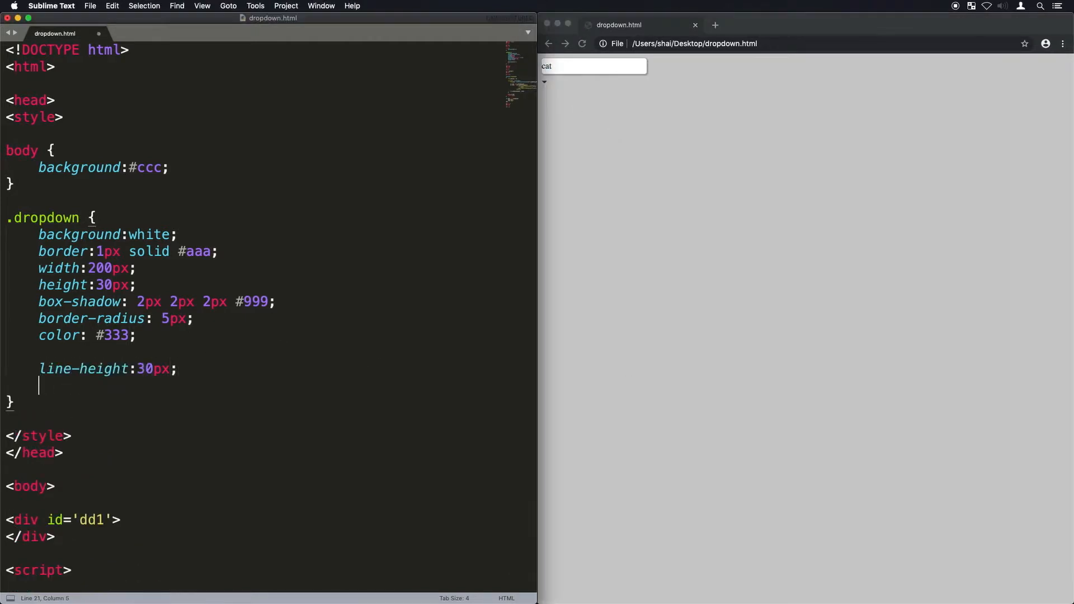
Step: Add user-select none, pointer cursor, inline-block display and 1.2em Arial font to .dropdown
text(user-select:none;)
text(cursor:point;)
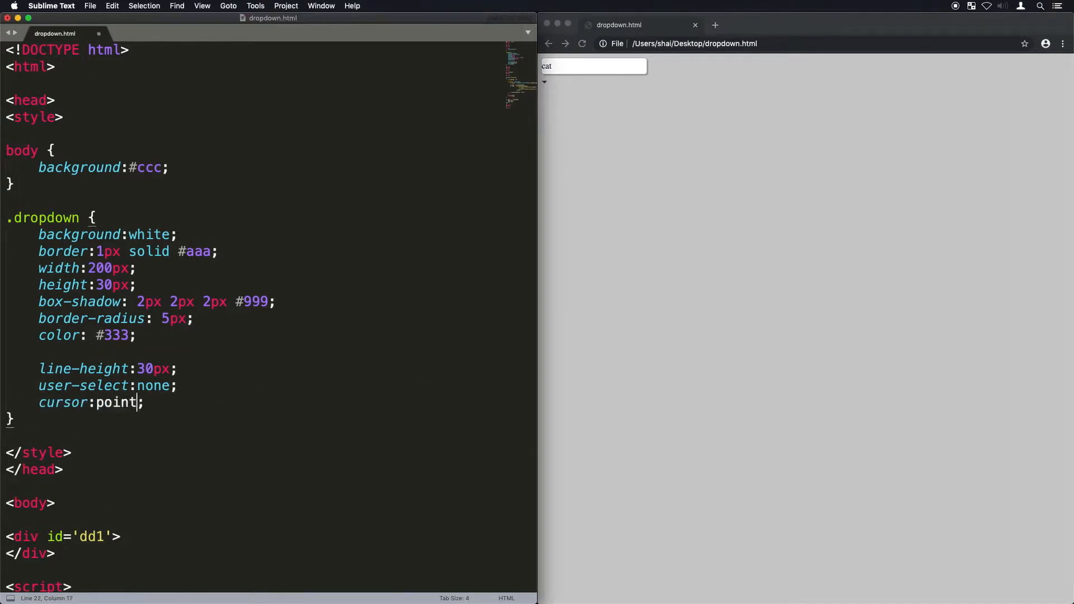
text(er)
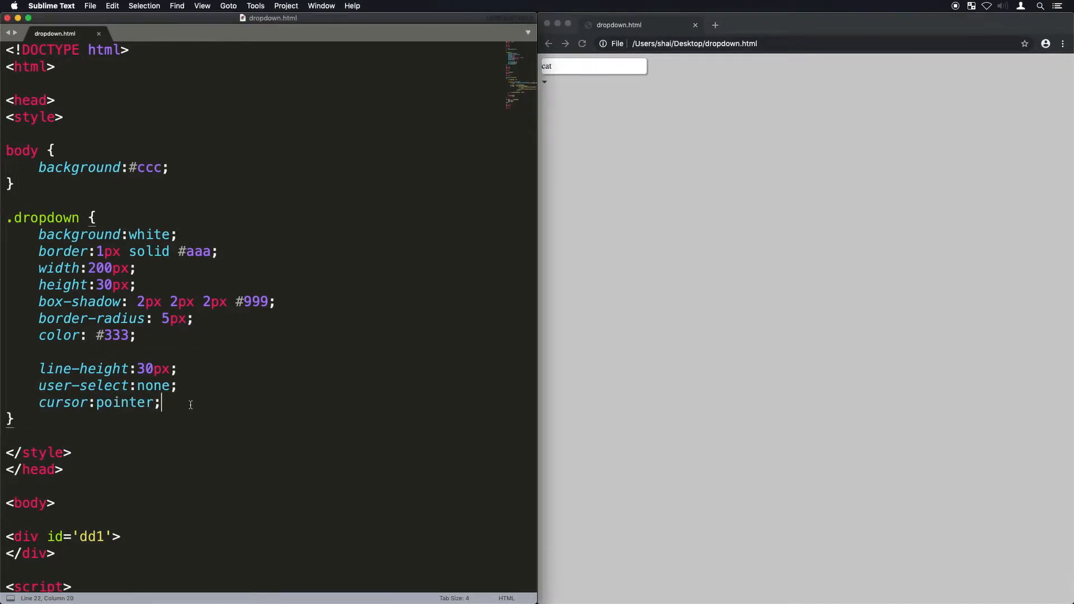
text(display:inline-block;)
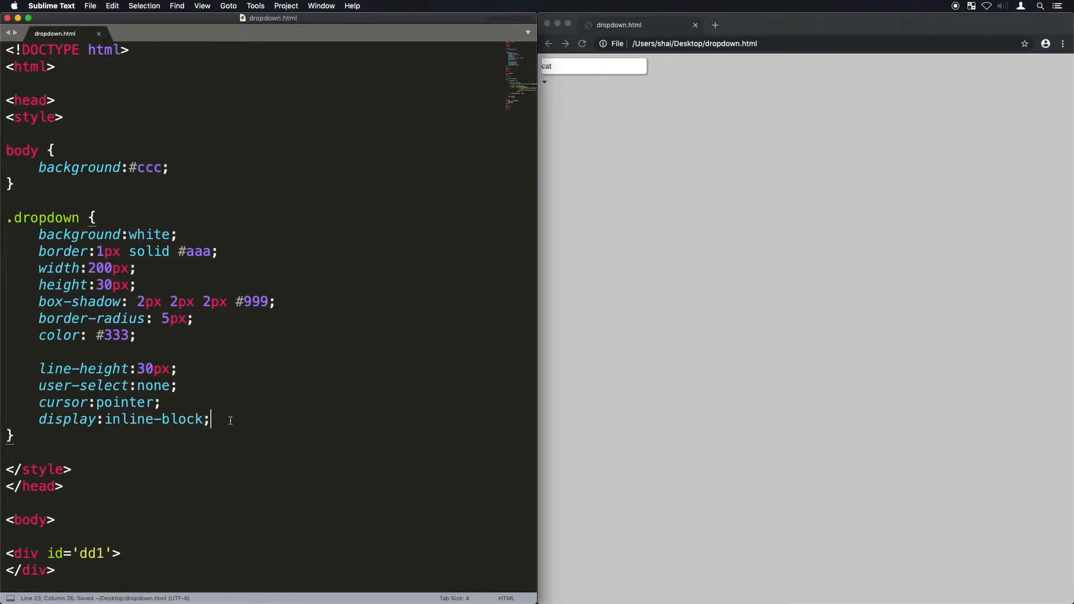
text(font-size:1.2em;)
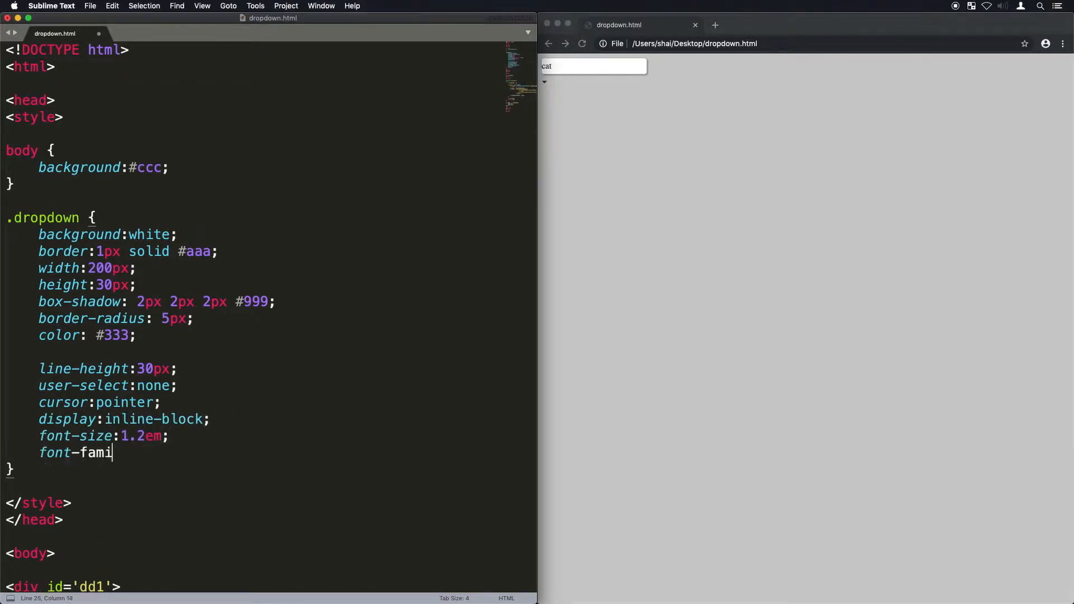
text(ly:Arial;)
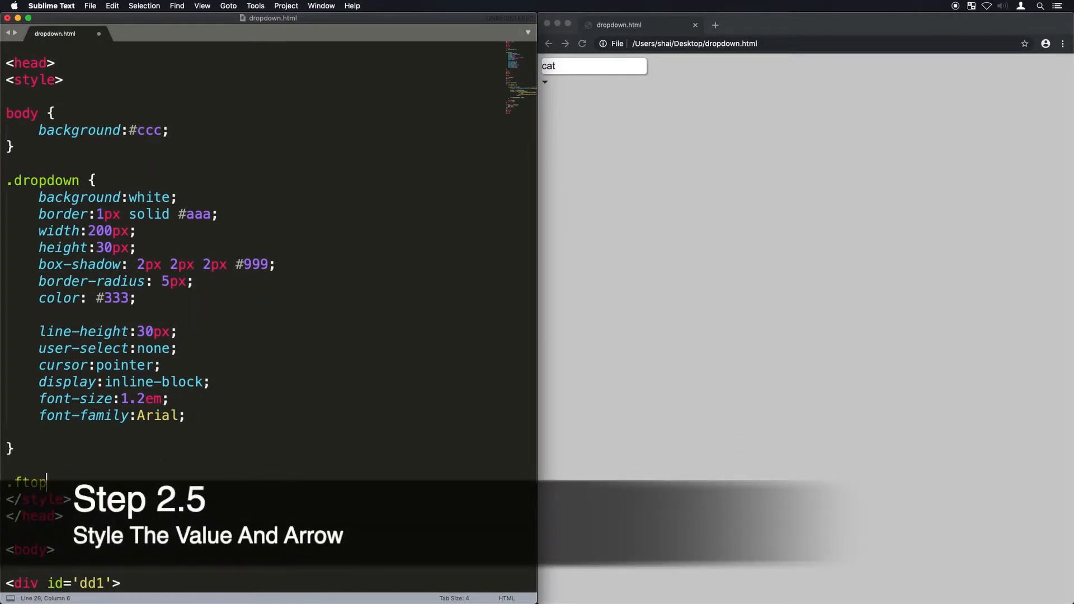
Step: Add .dropdown_value with 5px left padding and make .dropdown position relative
text(.dropdown_value {)
text(display:inline-block;)
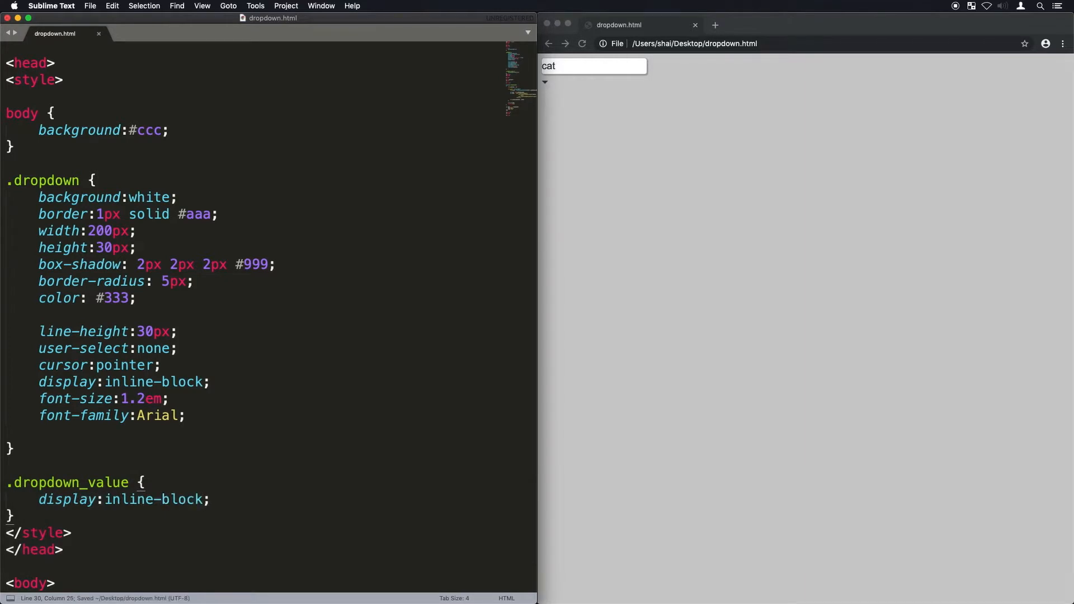
text(padding-left:5px;)
click(268, 432)
text(positio)
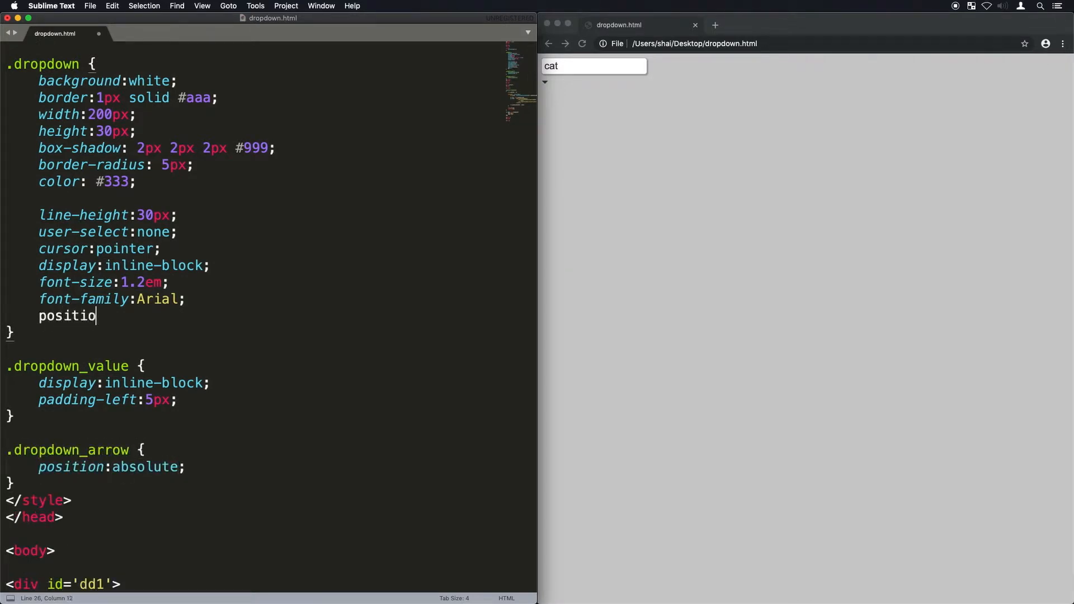
text(n:relative;)
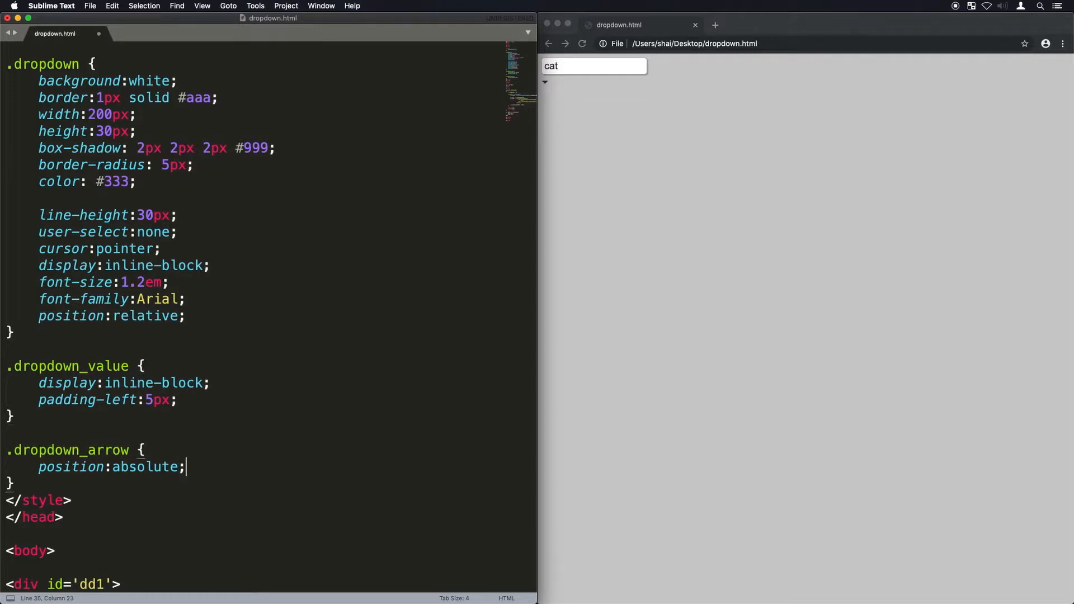
Step: Position .dropdown_arrow at right 5px, top 0, coloured #ccc at 25px font size
text(right:5px;)
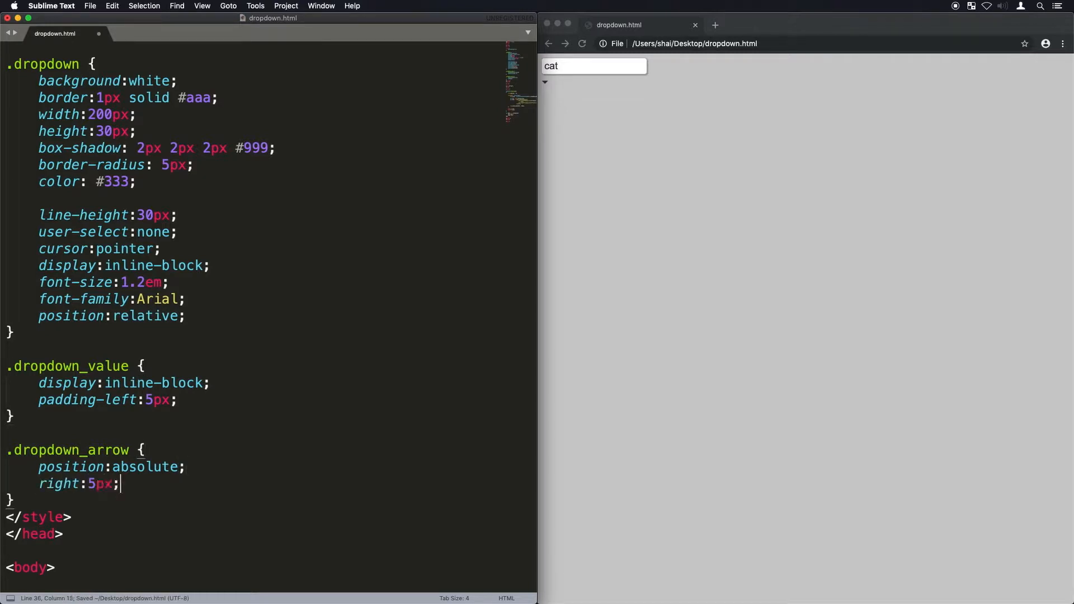
text(top:0px;)
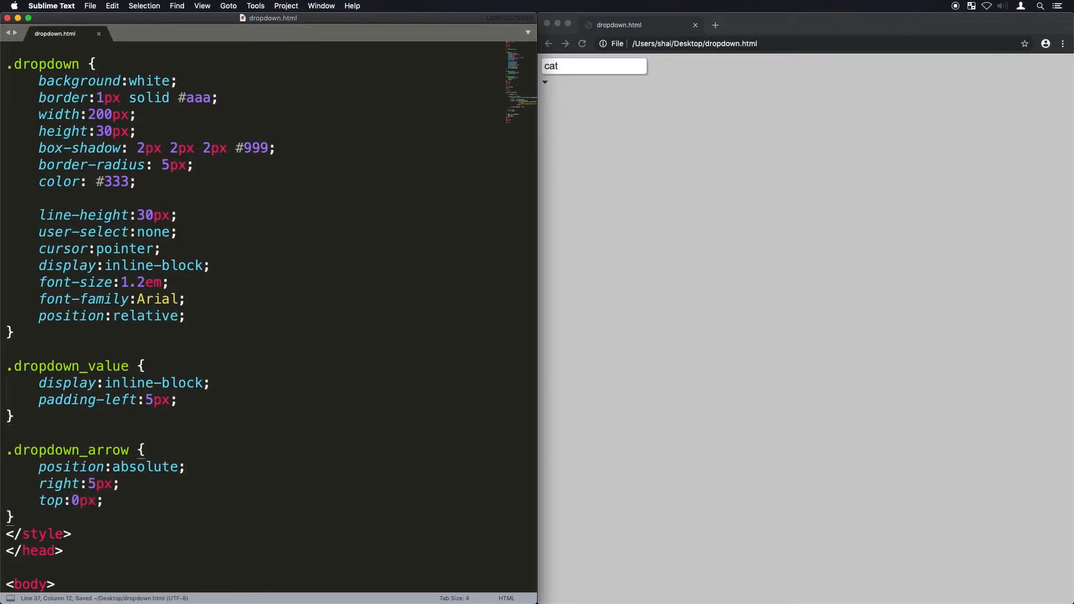
key(Enter)
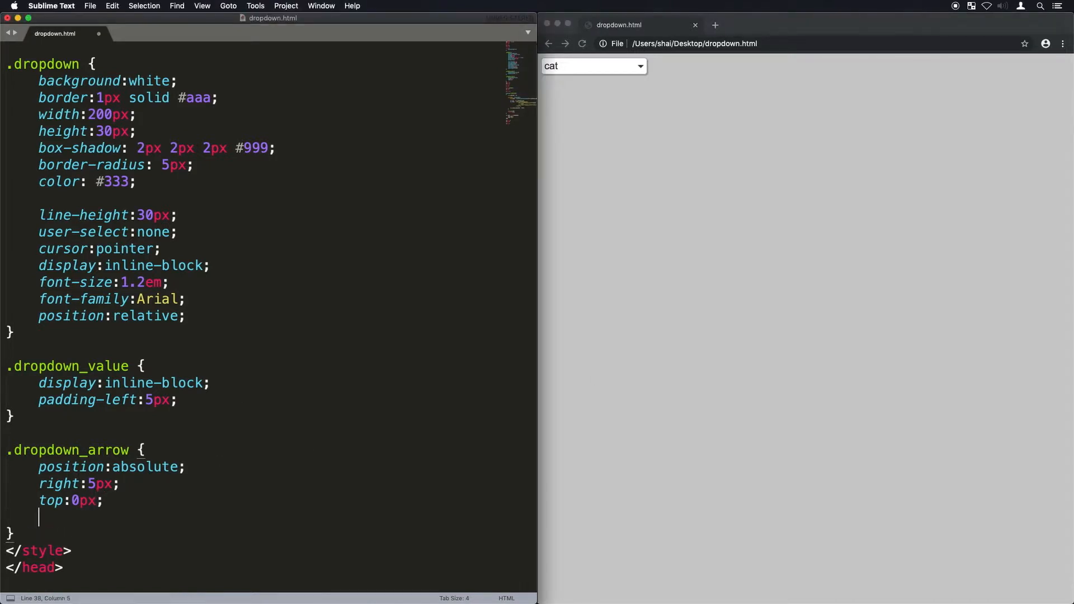
text(color:#ccc;)
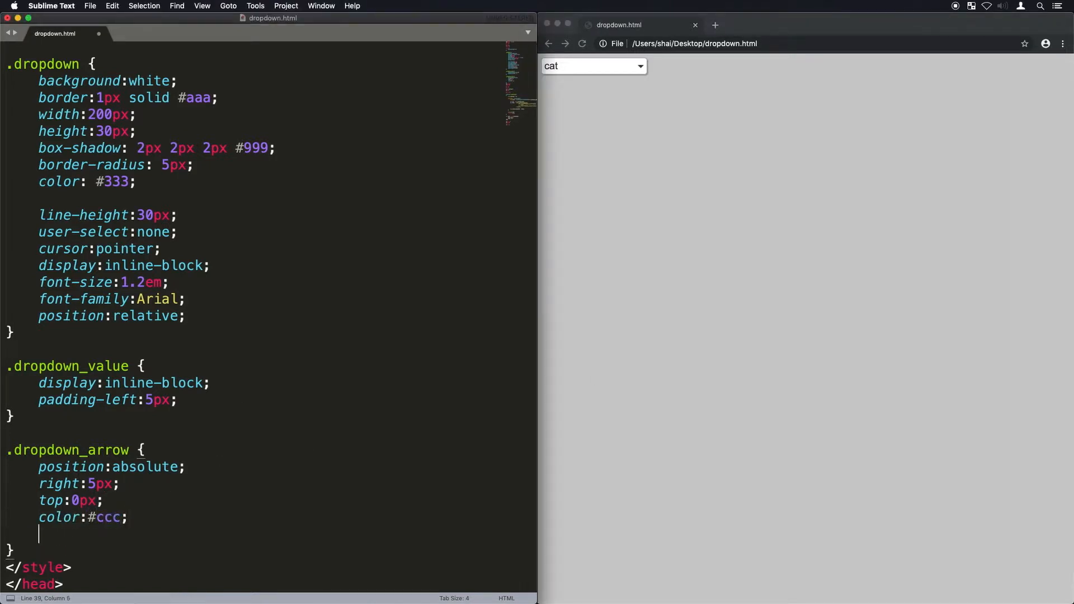
text(font-size:25px;)
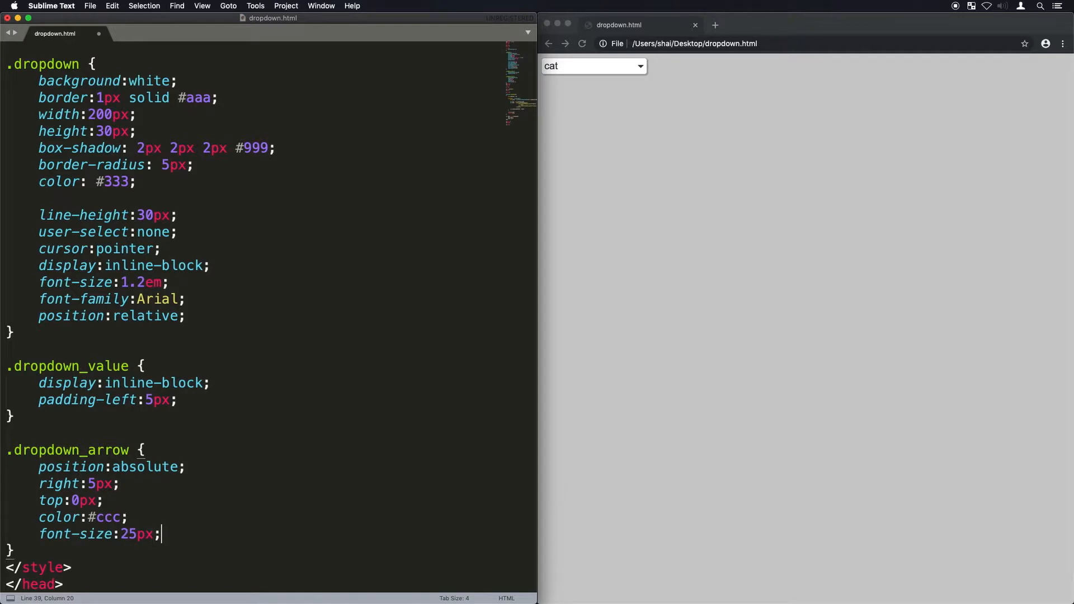
scroll(down, 3)
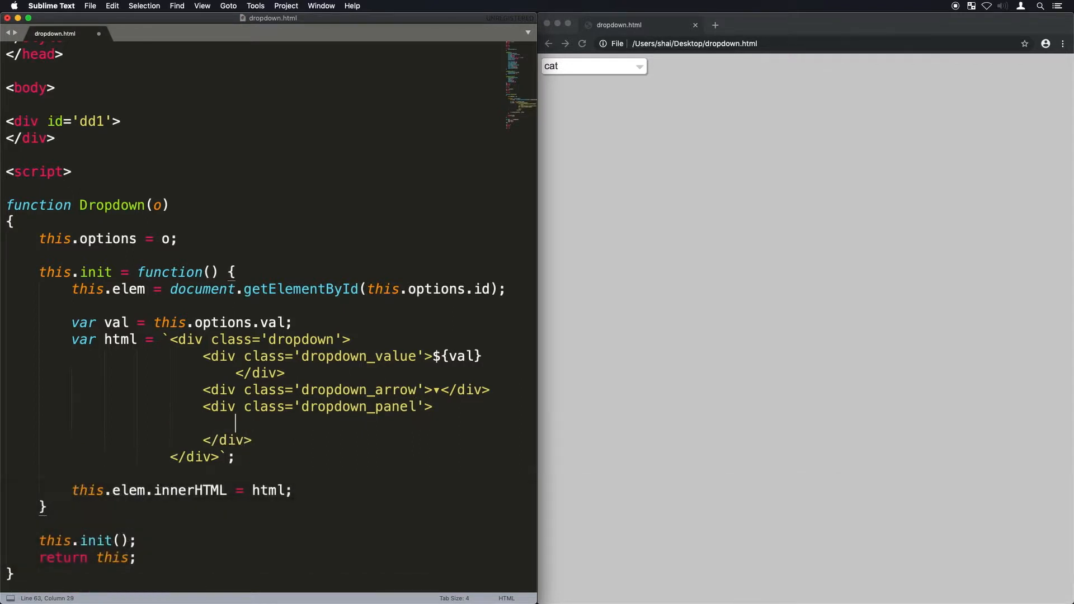
Step: Add a dropdown_items container div and store it on this.items via querySelector
text(<div class='dropdown_items'>)
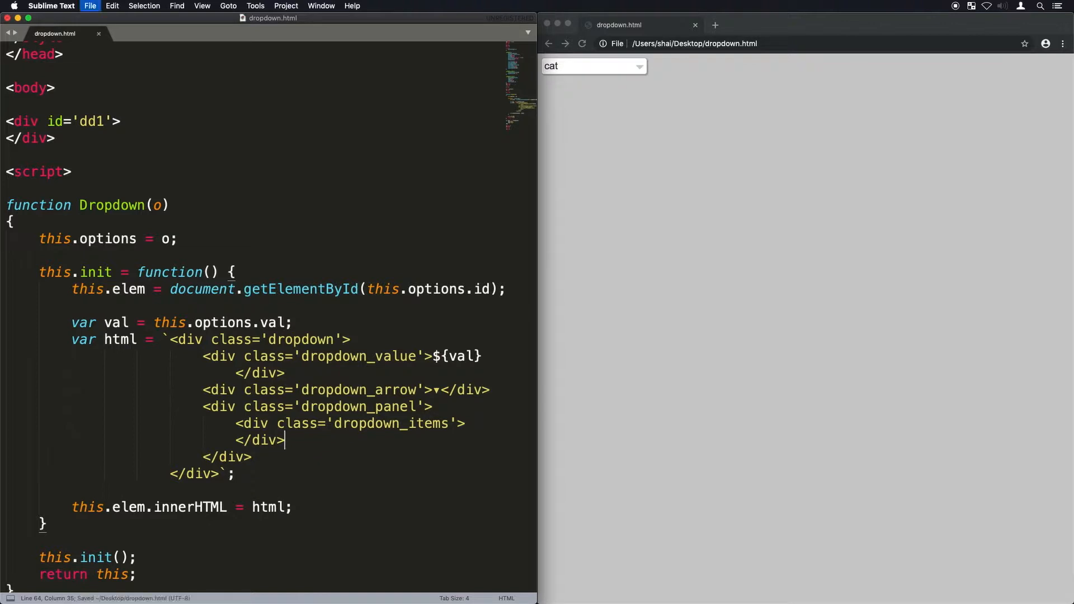
scroll(down, 3)
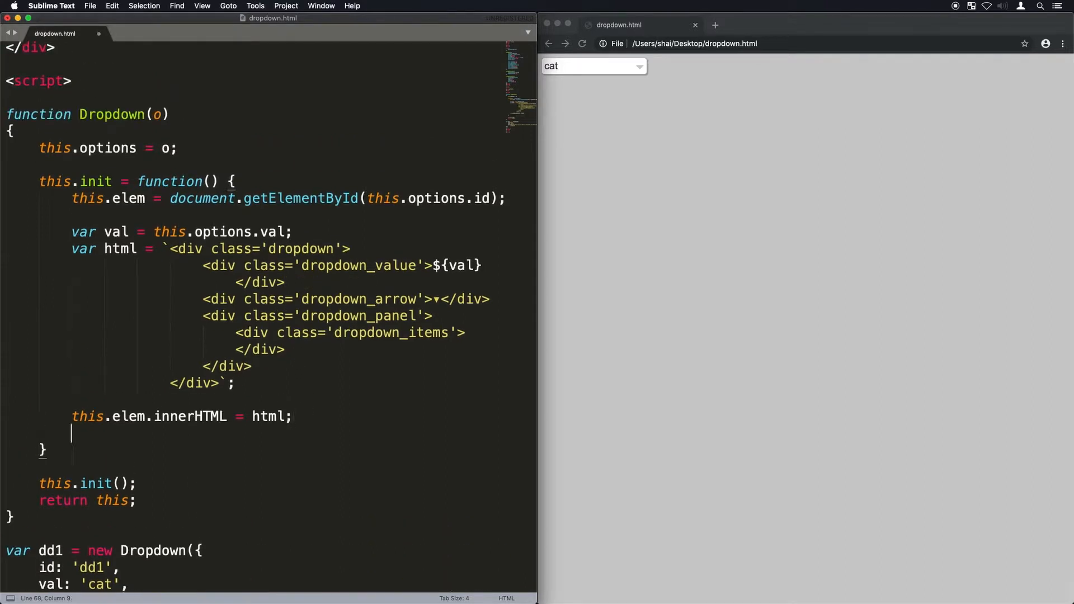
text(var elem = this.elem;)
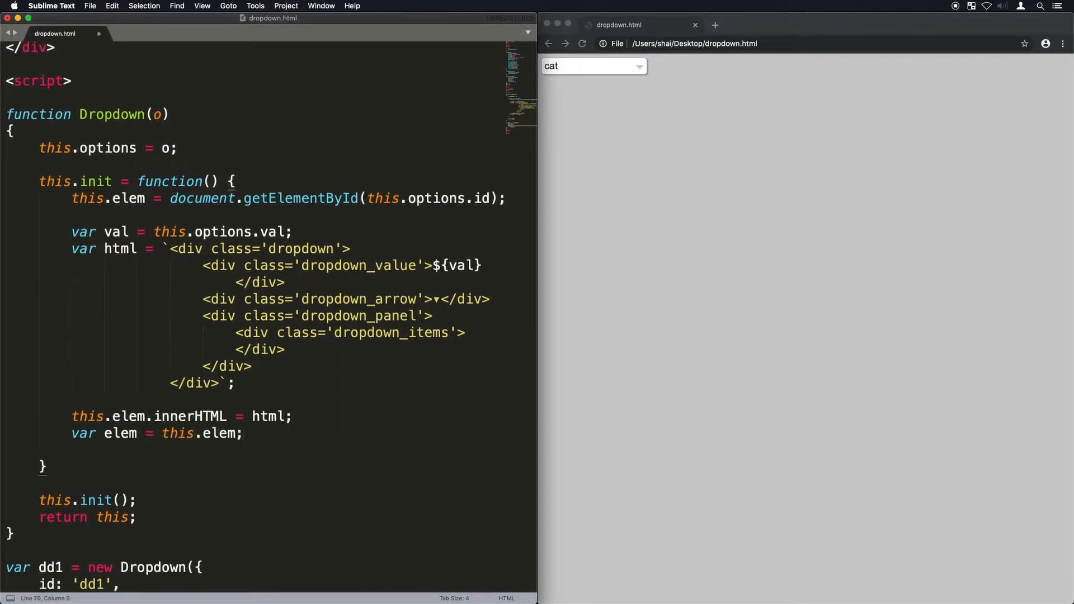
text(this.items = elem.querySele)
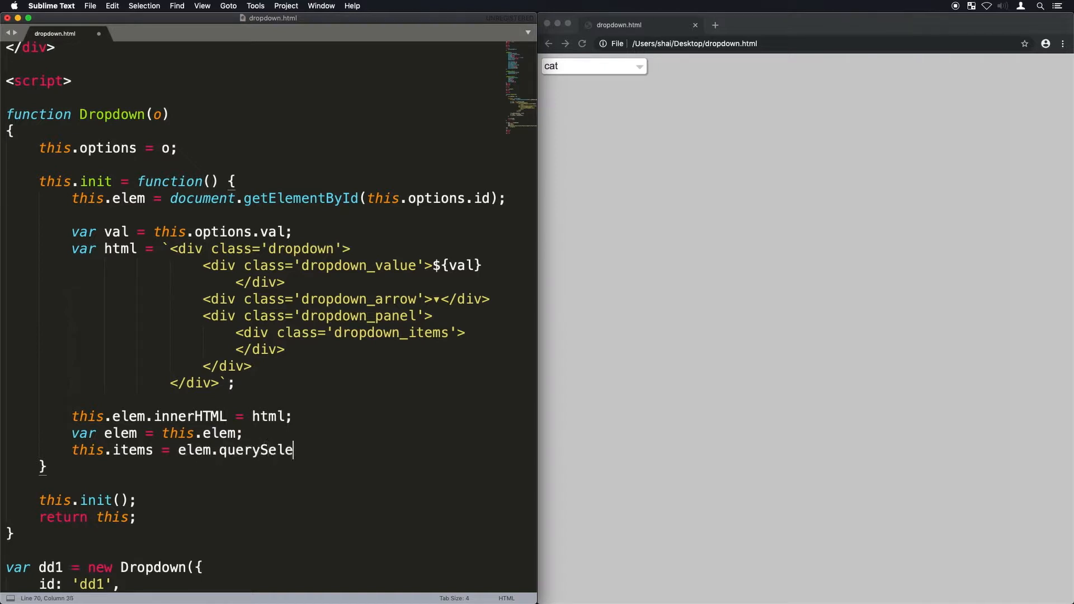
text(ctor(".dropdown_item");)
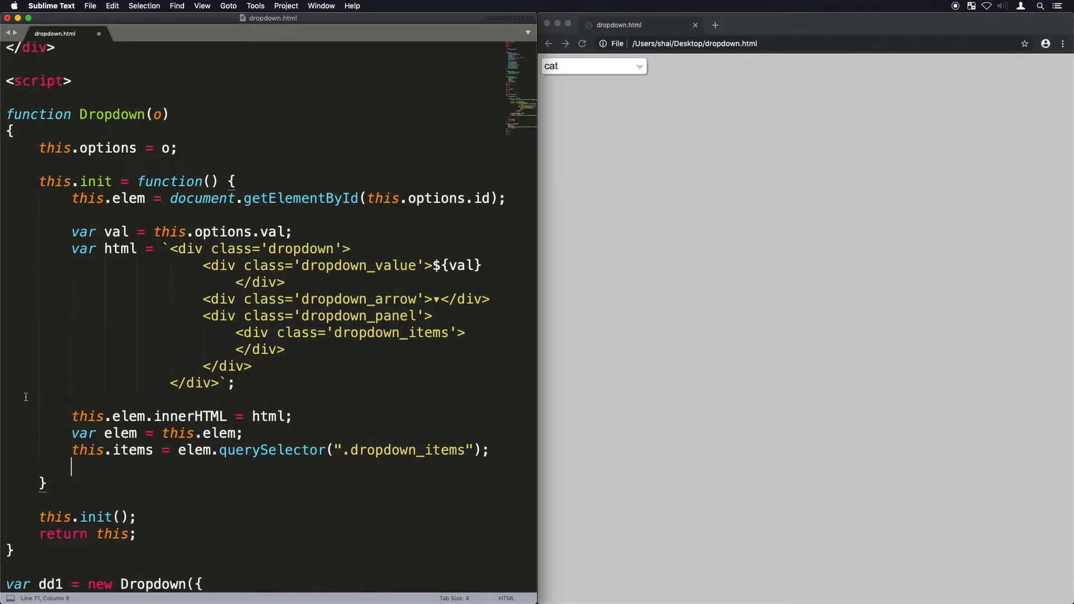
Step: Loop over this.options.data with forEach, building item html and assigning it to this.items.innerHTML
text(var data =)
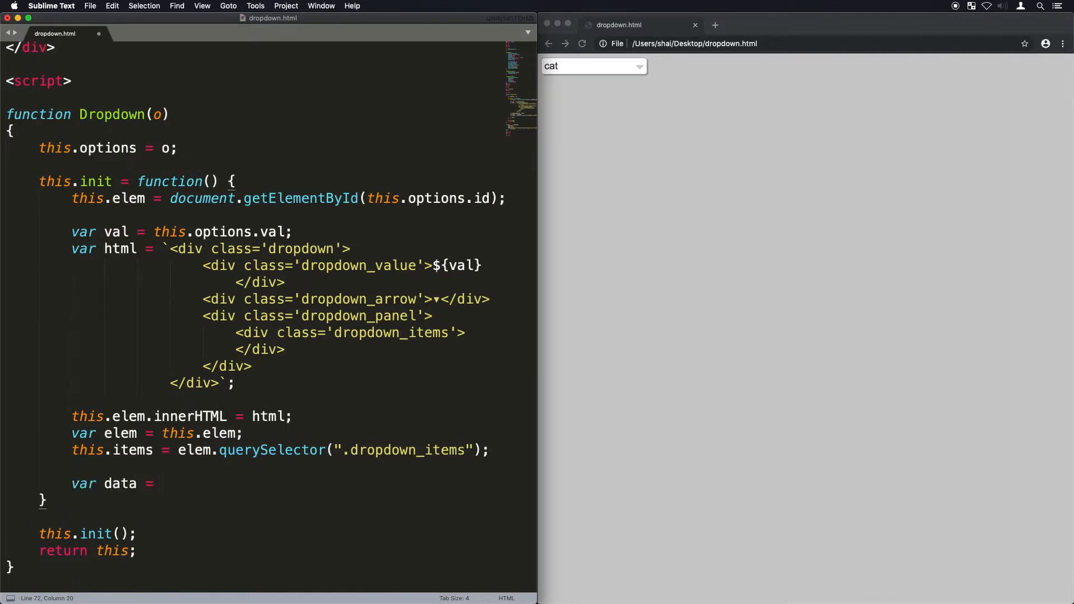
text(this.options.data;)
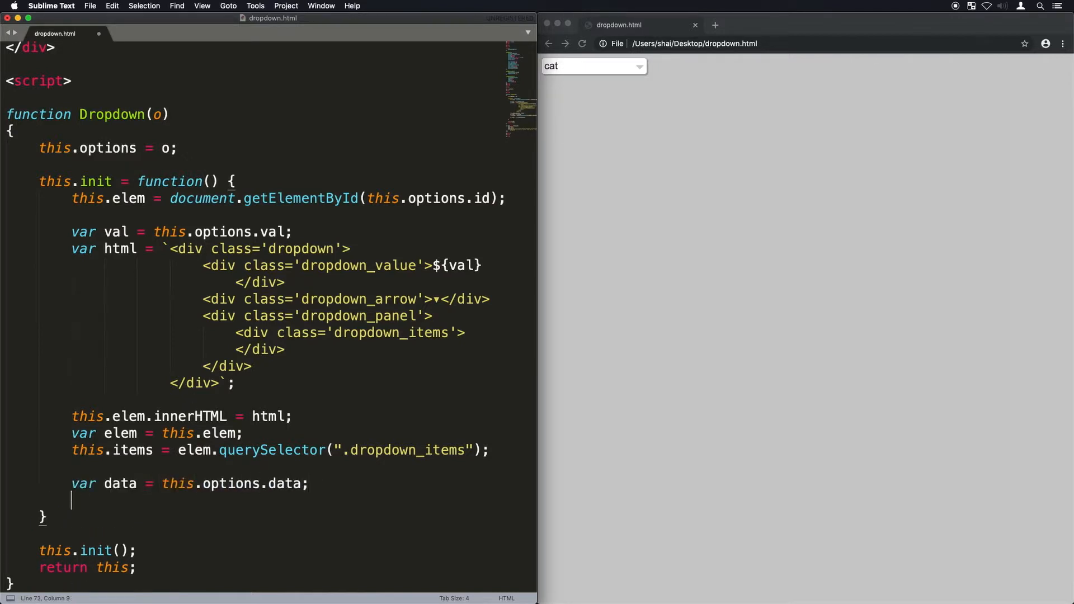
text(html = "";)
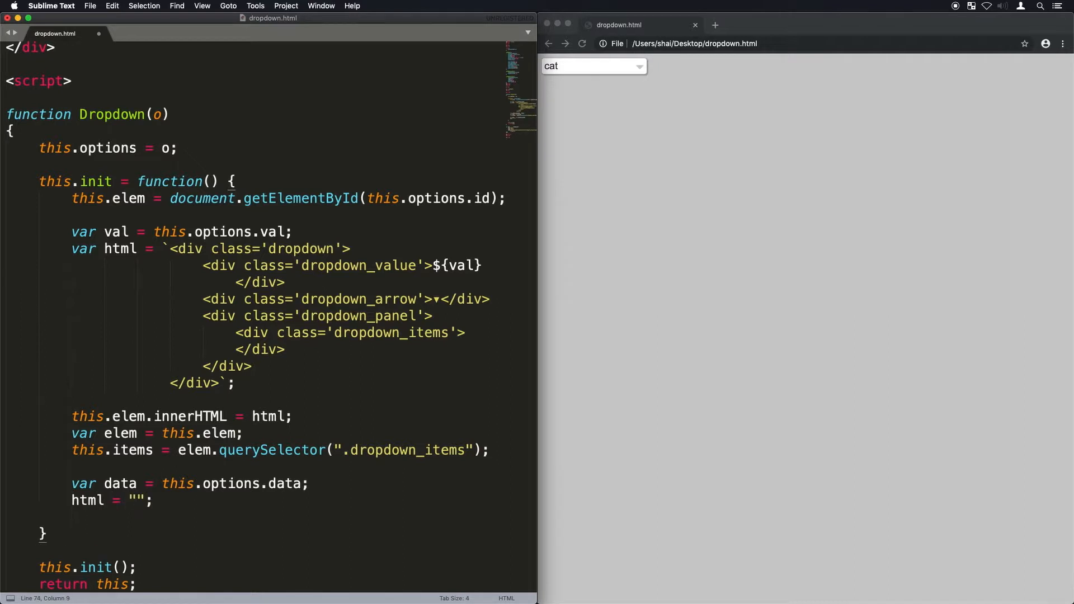
text(data.forEach(function(elem)
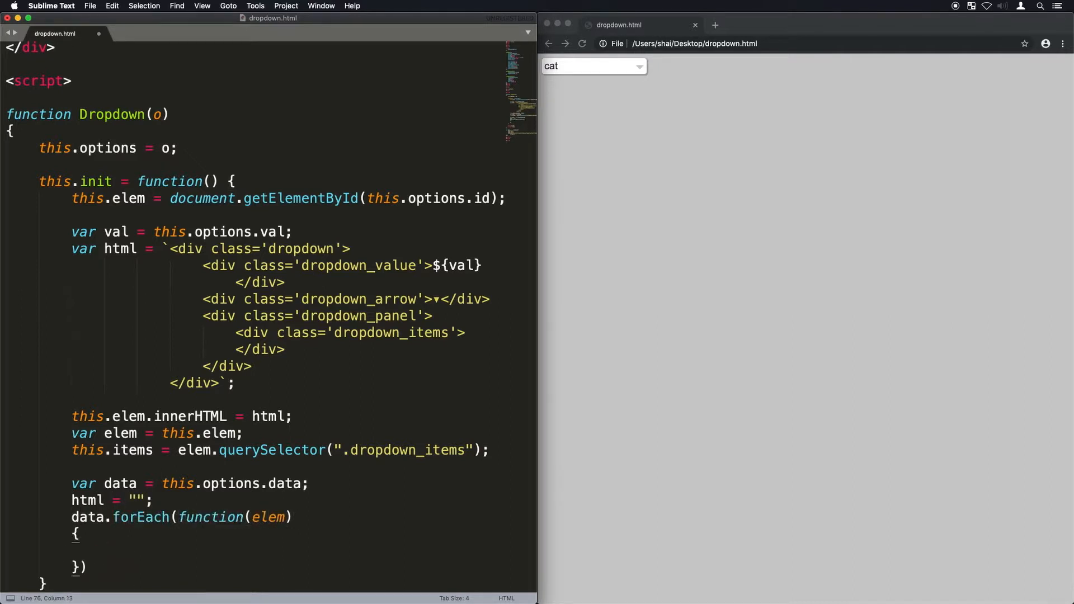
text(html += ``;)
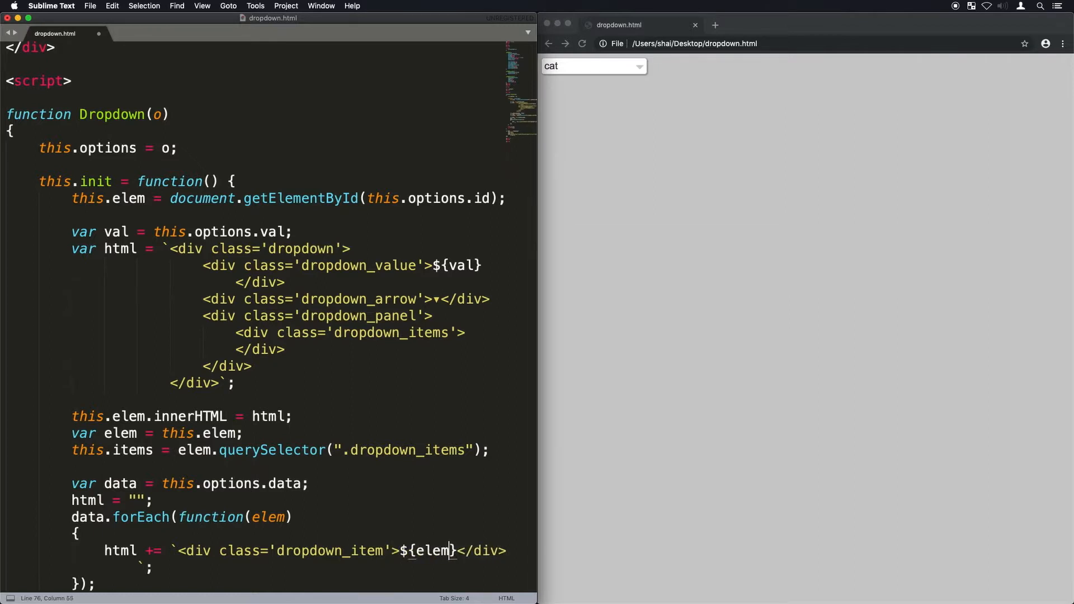
text(this.items.innerHTML = html;)
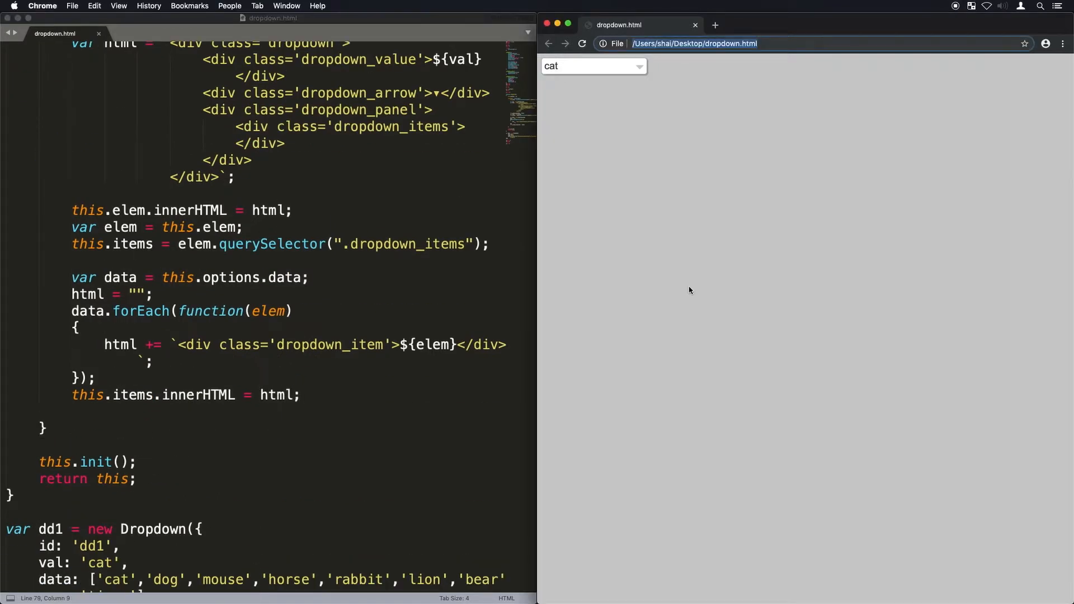
Step: Return to the stylesheet and start the .dropdown_panel rule
click(582, 43)
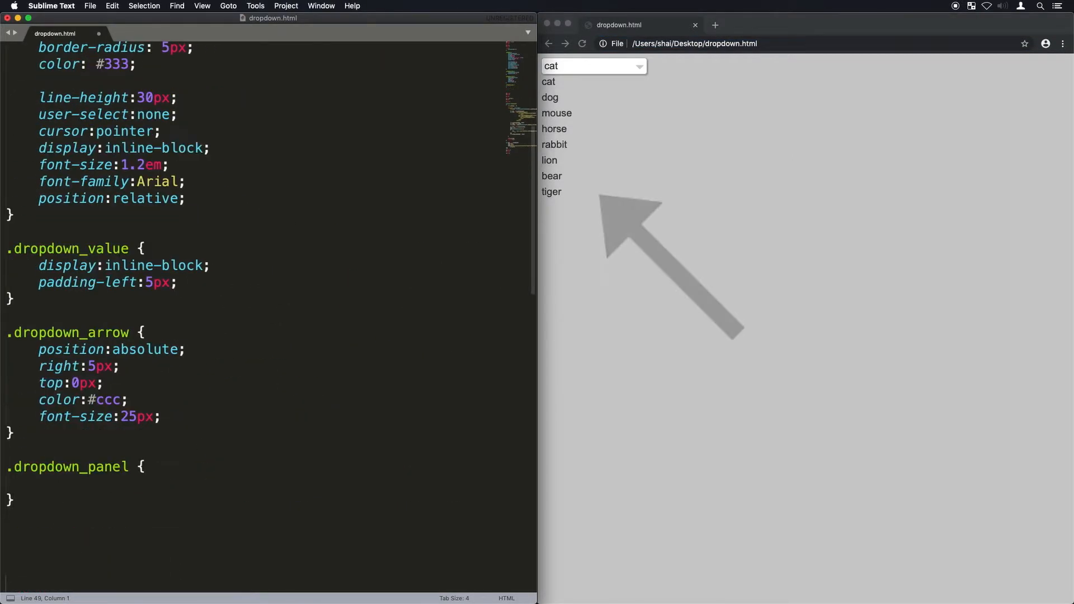
scroll(down, 3)
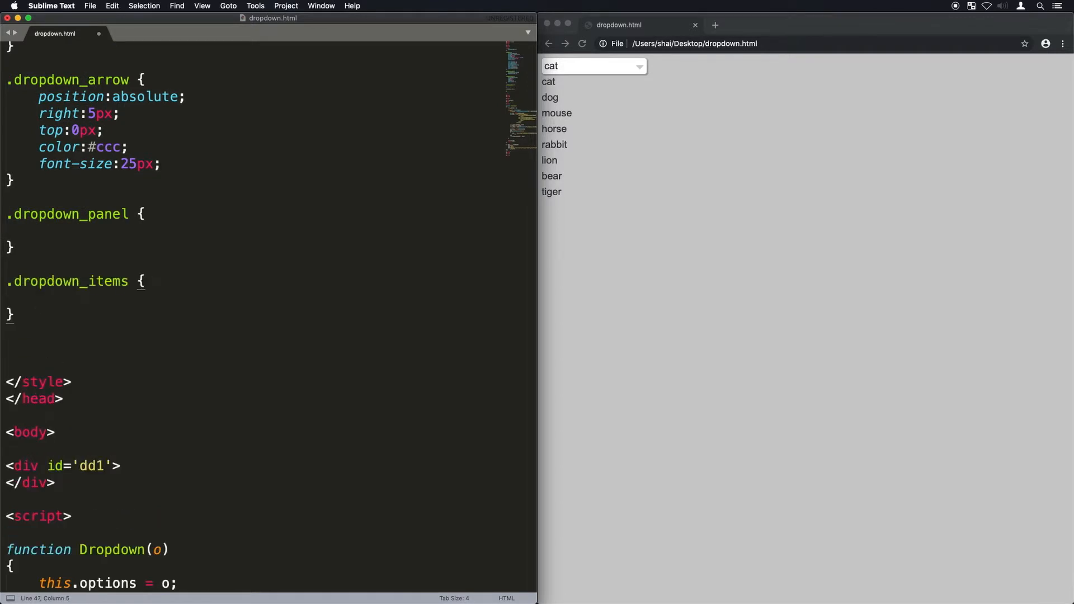
click(39, 231)
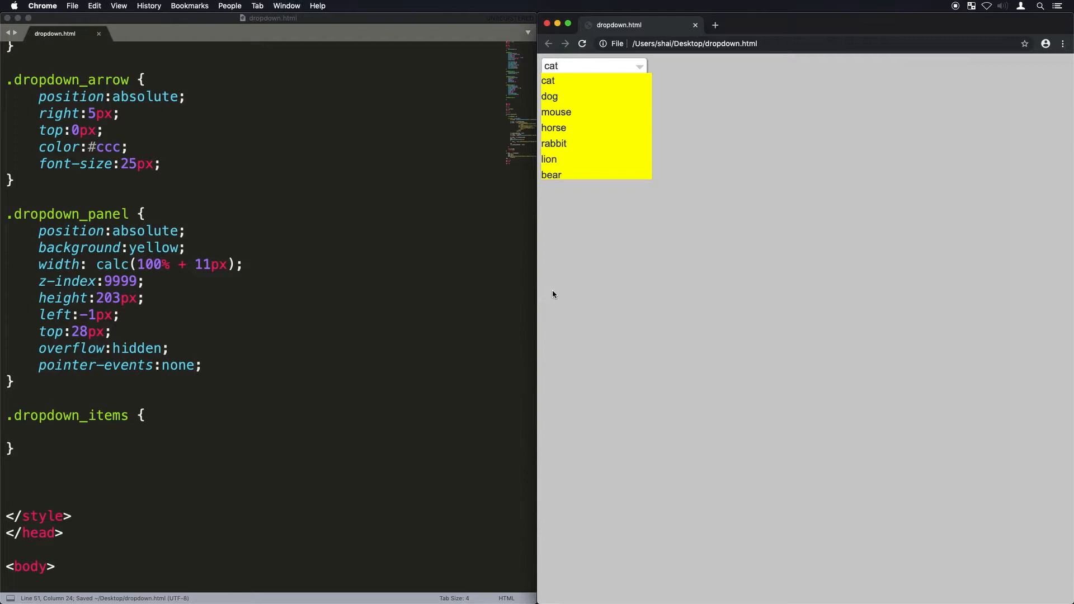
Step: Style .dropdown_items absolute, max-height 170px, white, bottom-rounded with a #999 shadow
text(position:absolute;)
text(max-height)
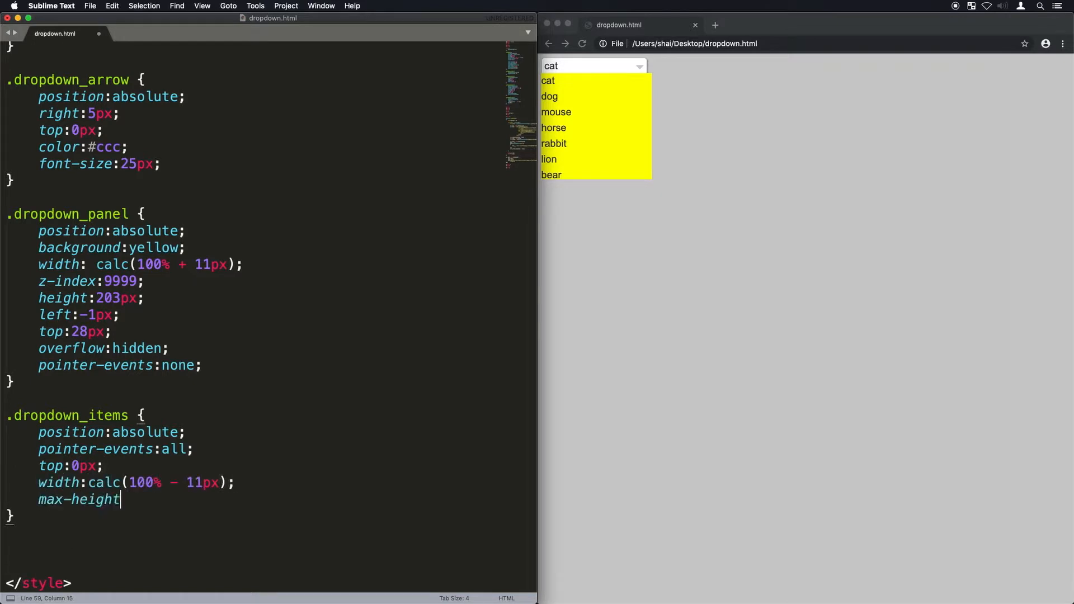
text(:170px;)
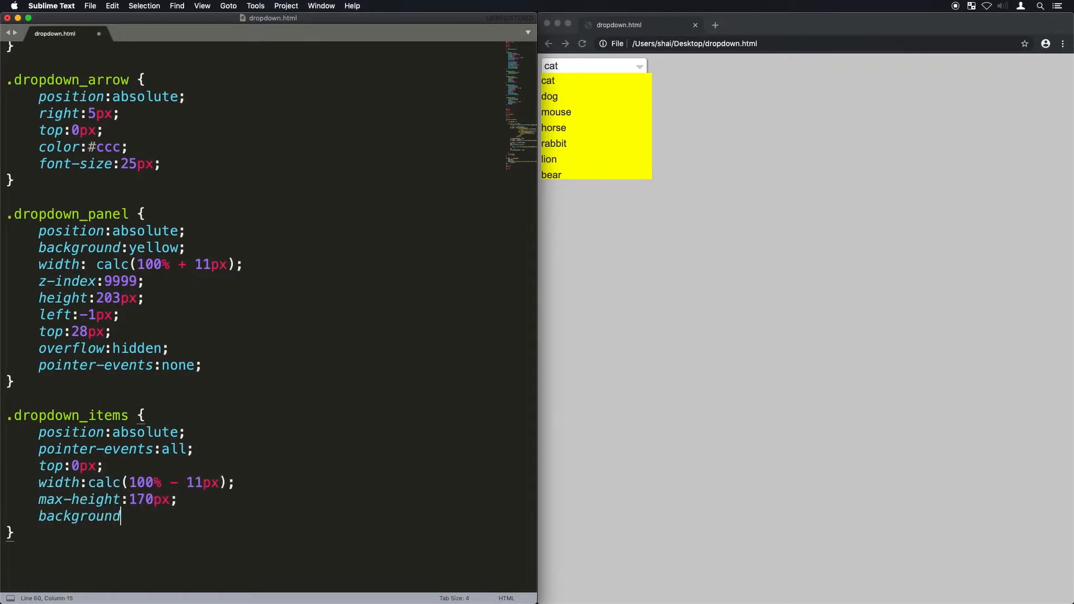
text(:white;)
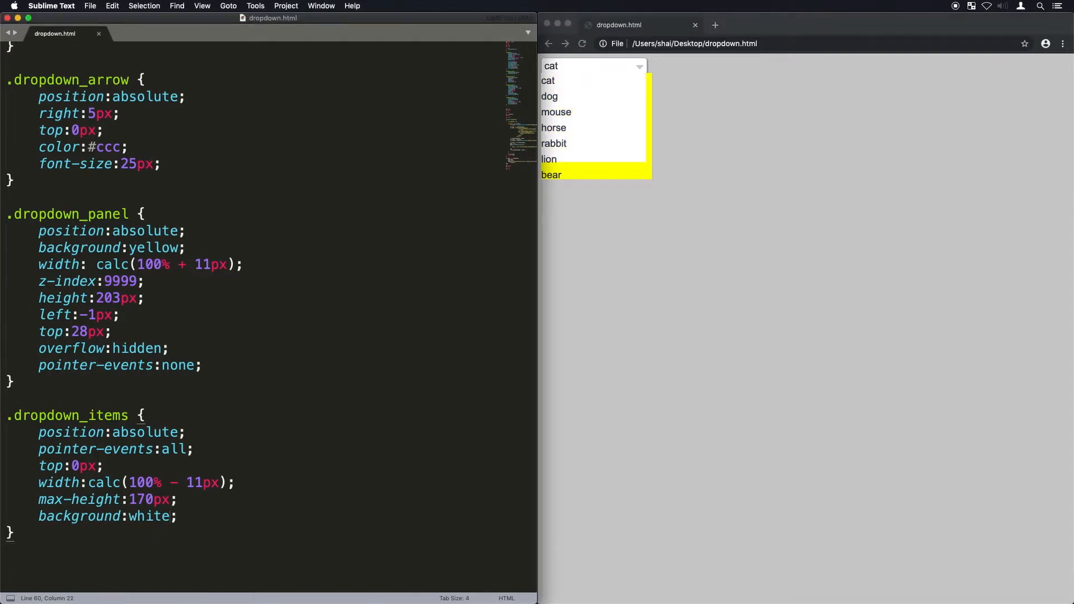
text(border-bottom-left-radius:5px;)
text(box-shadow:2px 2px 2px ;)
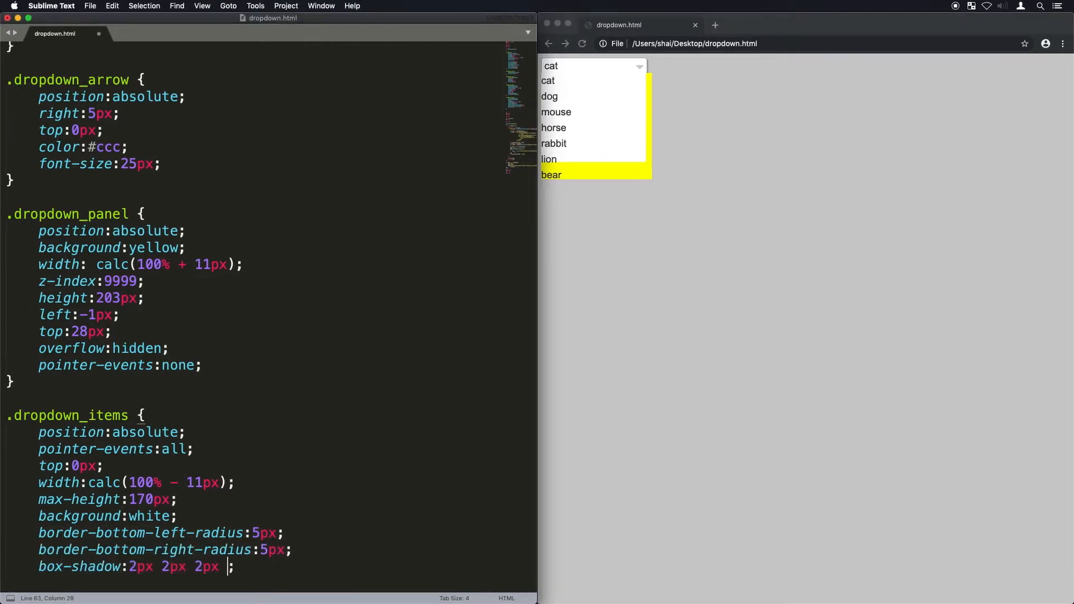
text(#999;)
text(border:1px solid #aaa;)
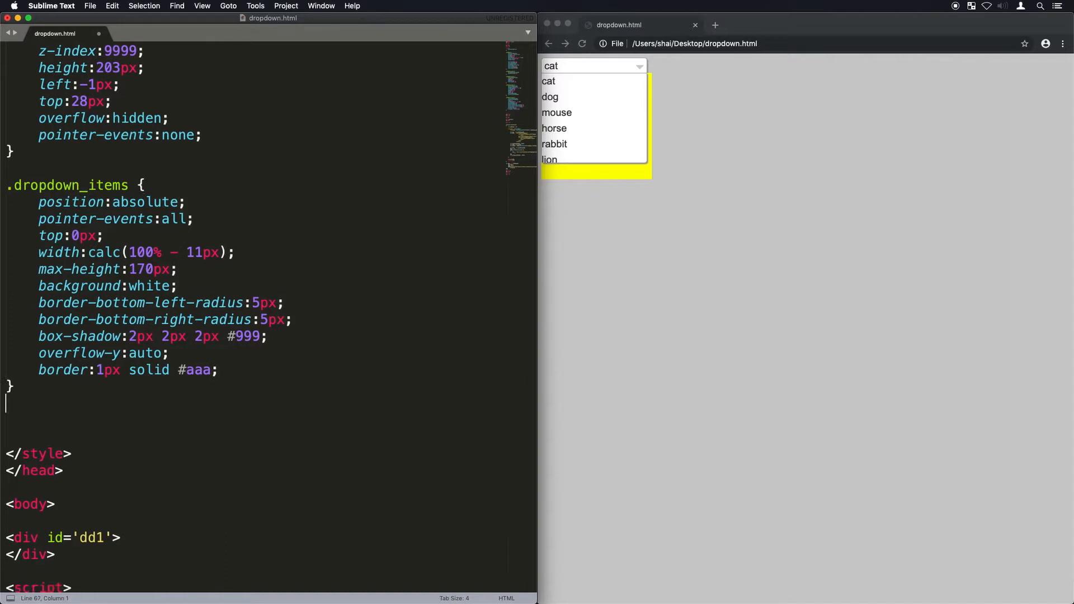
Step: Add a .dropdown_item rule giving each entry 5px padding
text(.dropdown_item {)
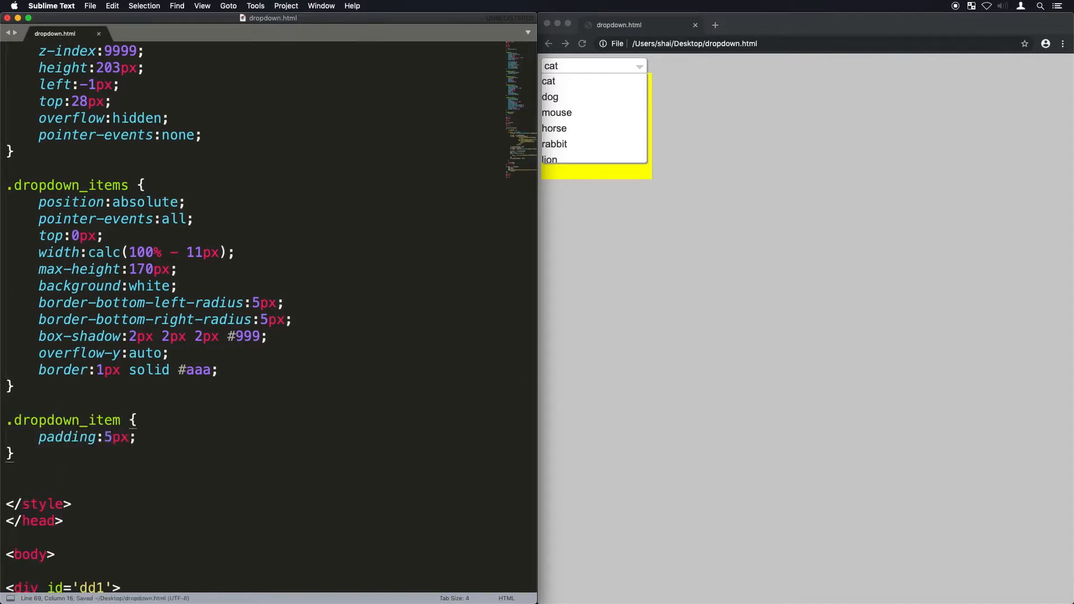
text(.dropdown_item:hover {)
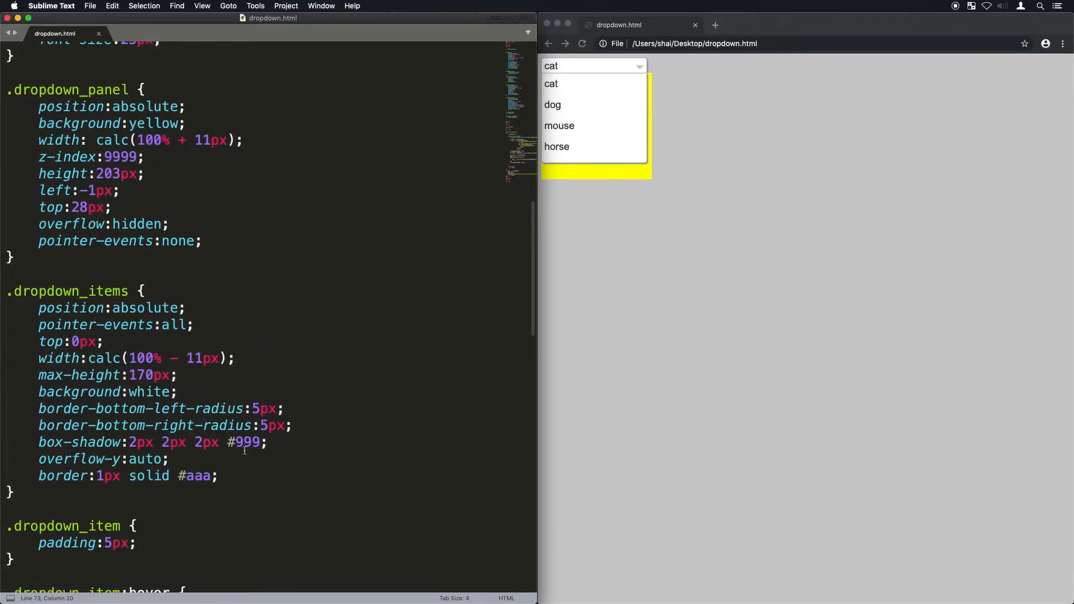
Step: Add transform: translate(0px, -200px) to .dropdown_items so the list starts hidden
text(transform)
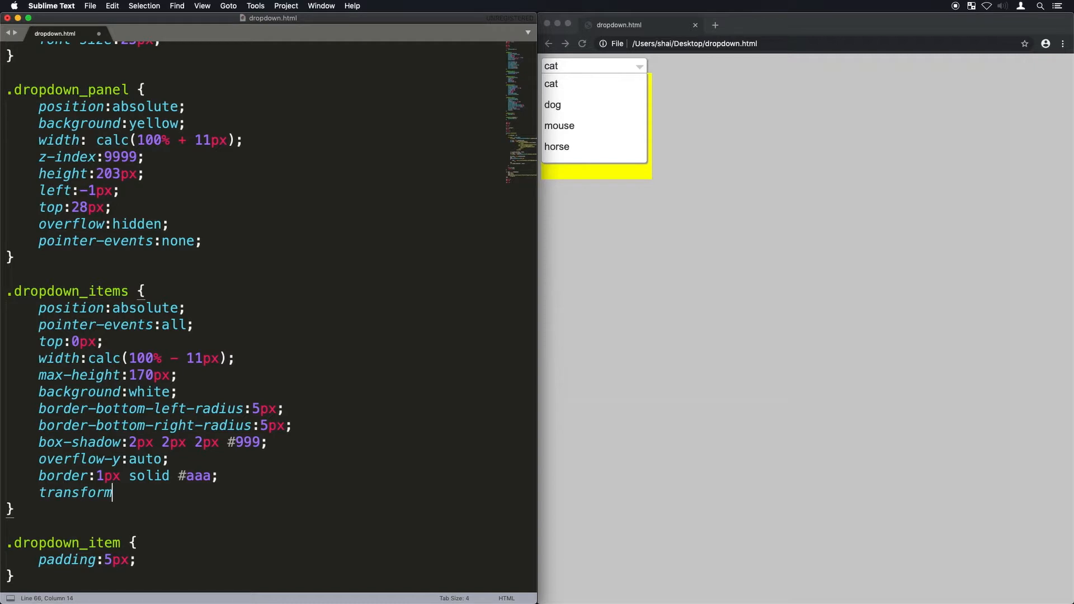
text(: trna;)
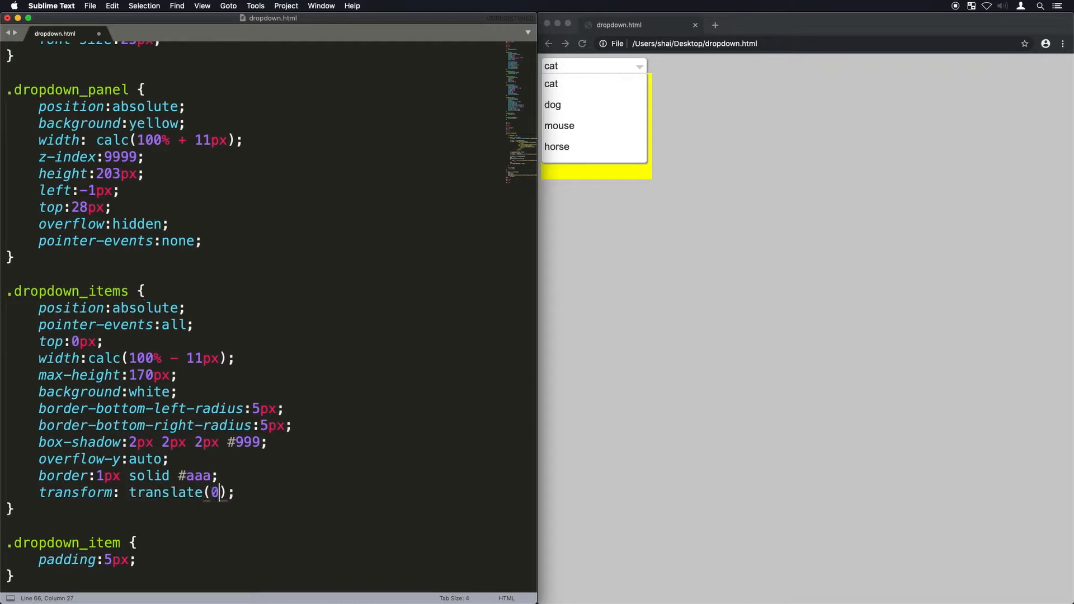
text(px, -20)
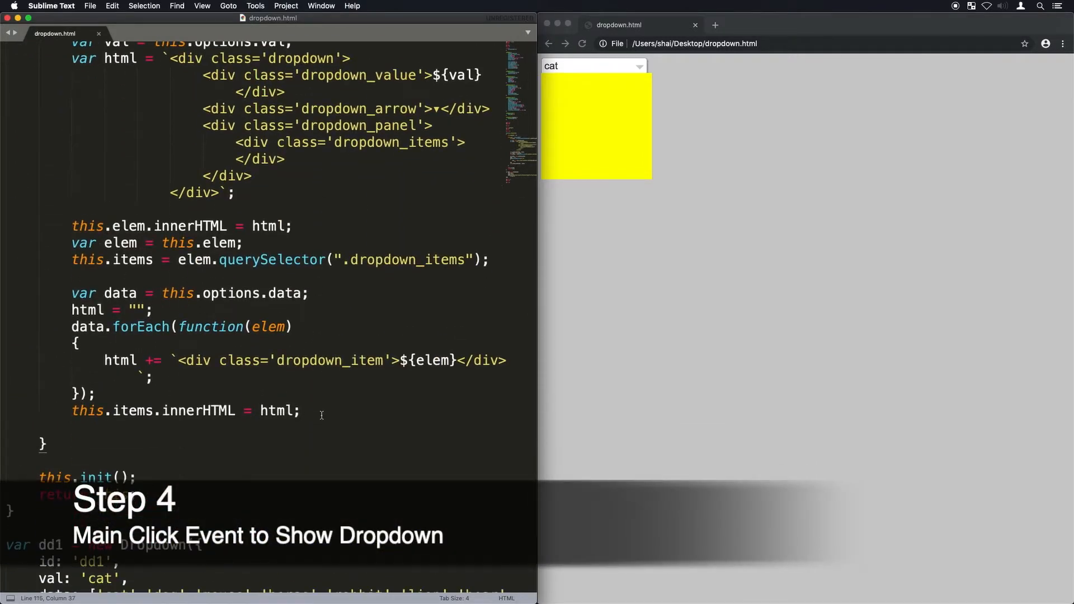
Step: Store var self = this and add a mousedown listener on this.elem calling self.show()
text(var self = this;)
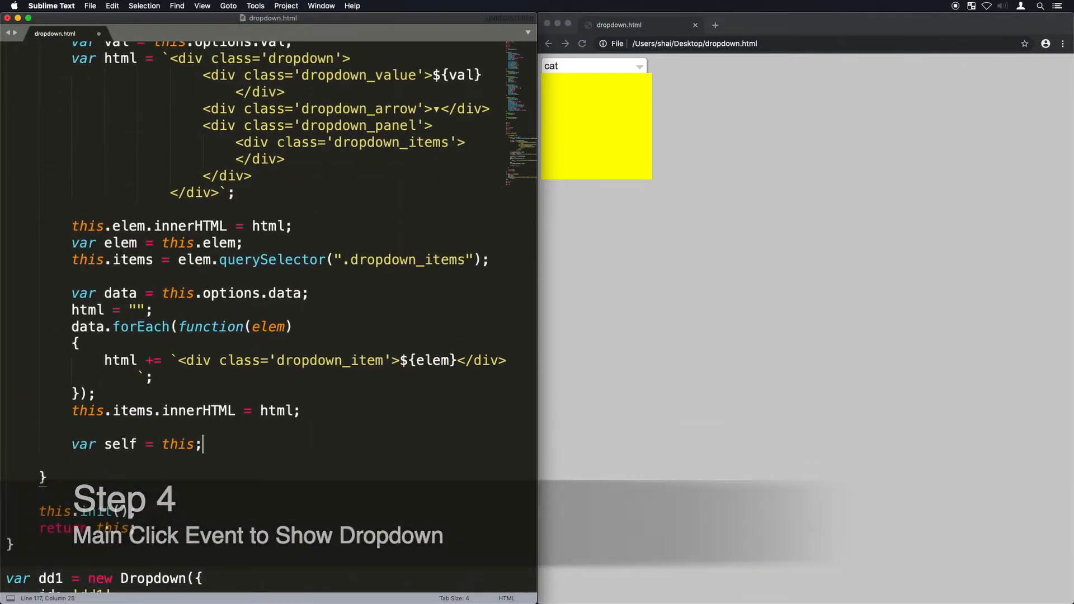
text(this.elem)
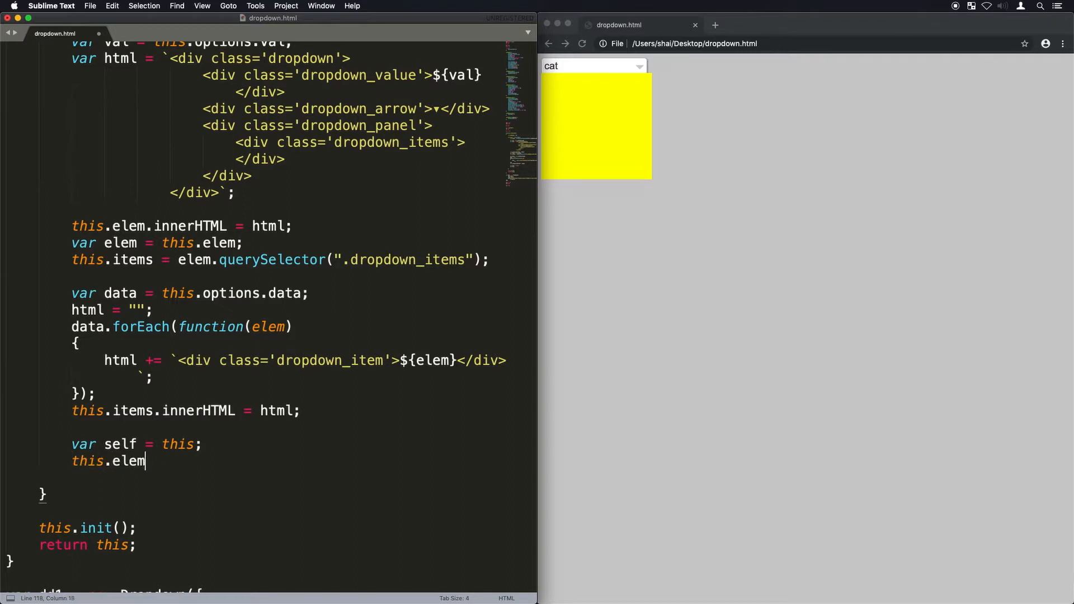
text(.addEventListener)
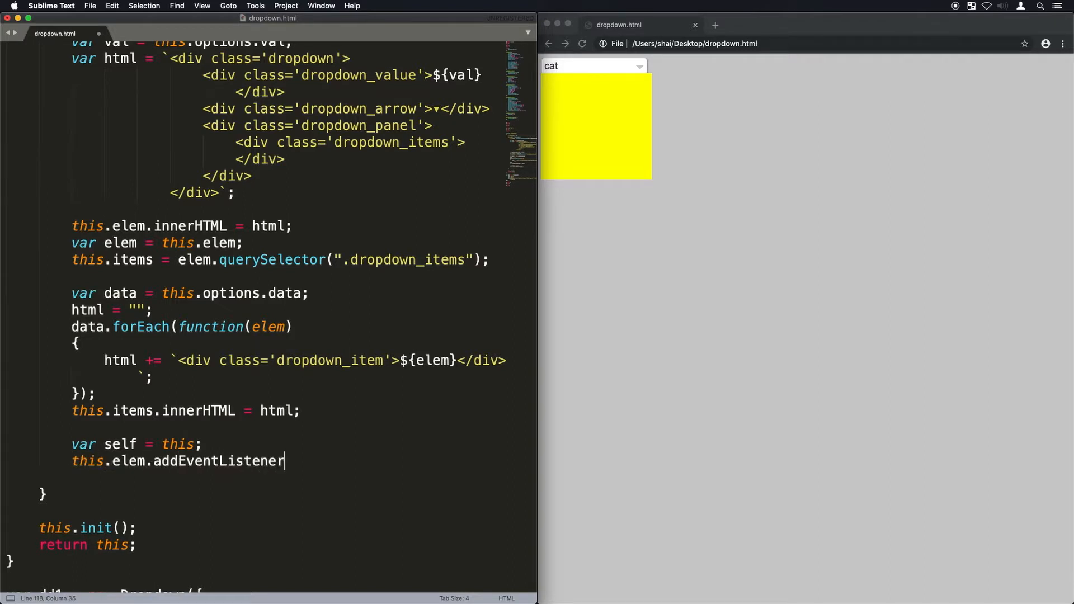
text(('mousedown', function()
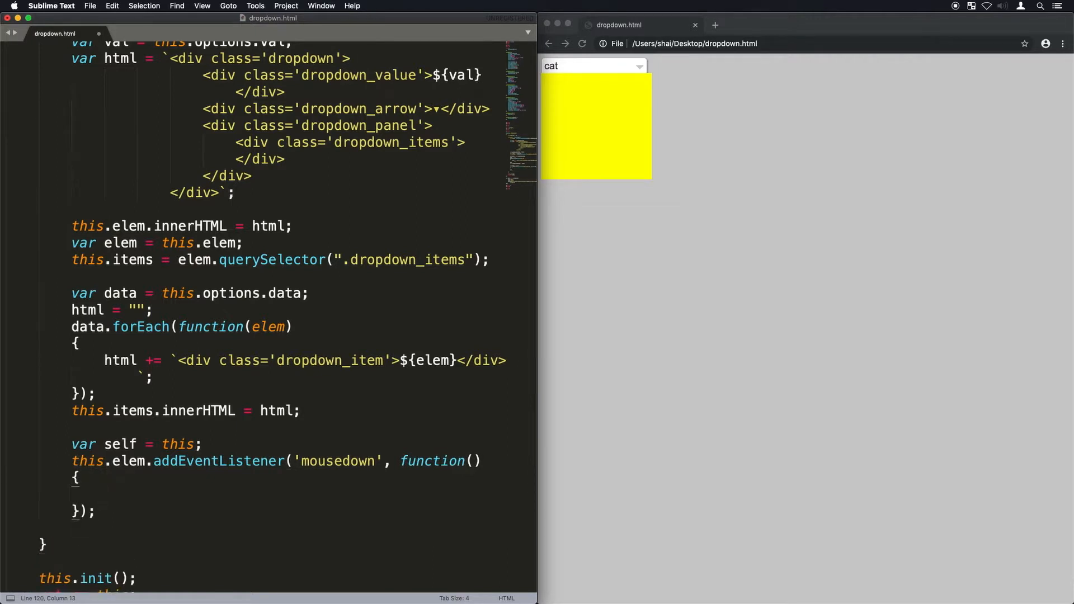
scroll(down, 3)
text(self.show();)
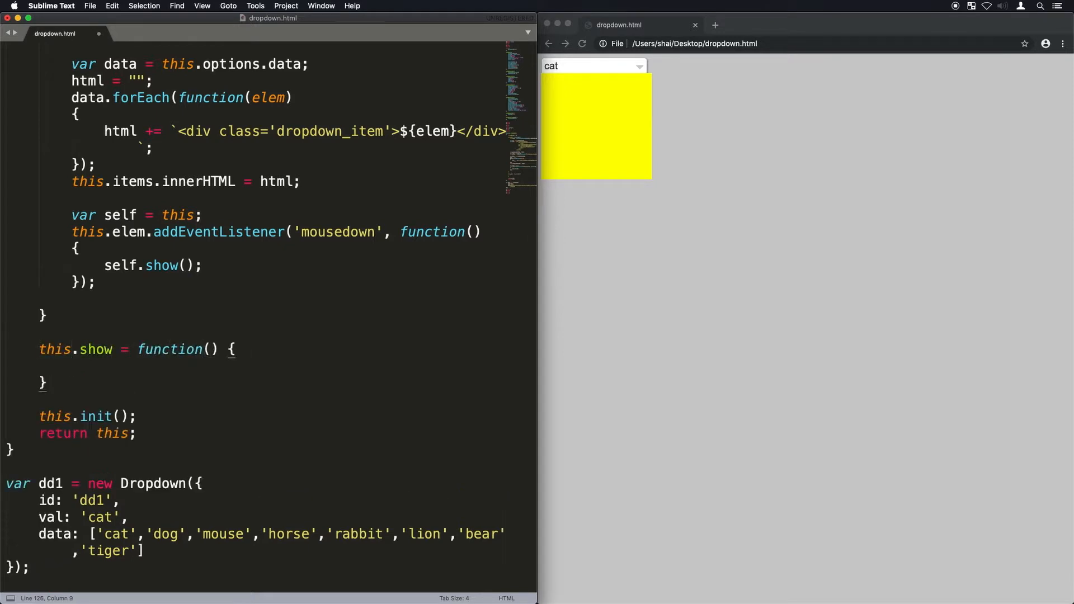
Step: Define this.show setting the items transform to translate(0px,0px) and test it in the browser
text(this.items.style.trans)
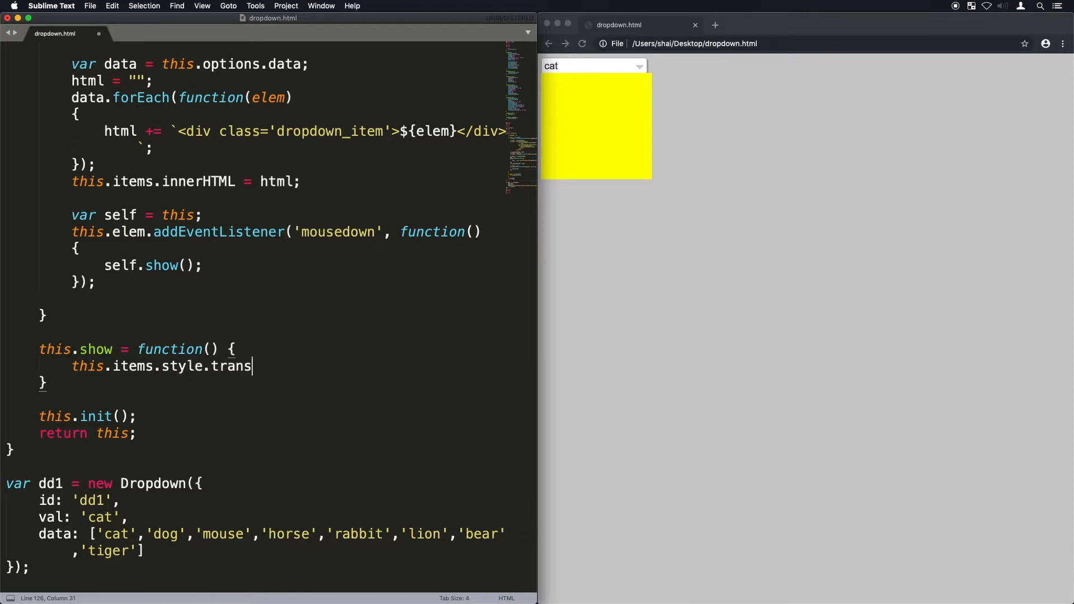
text(form = 'translate(0p)
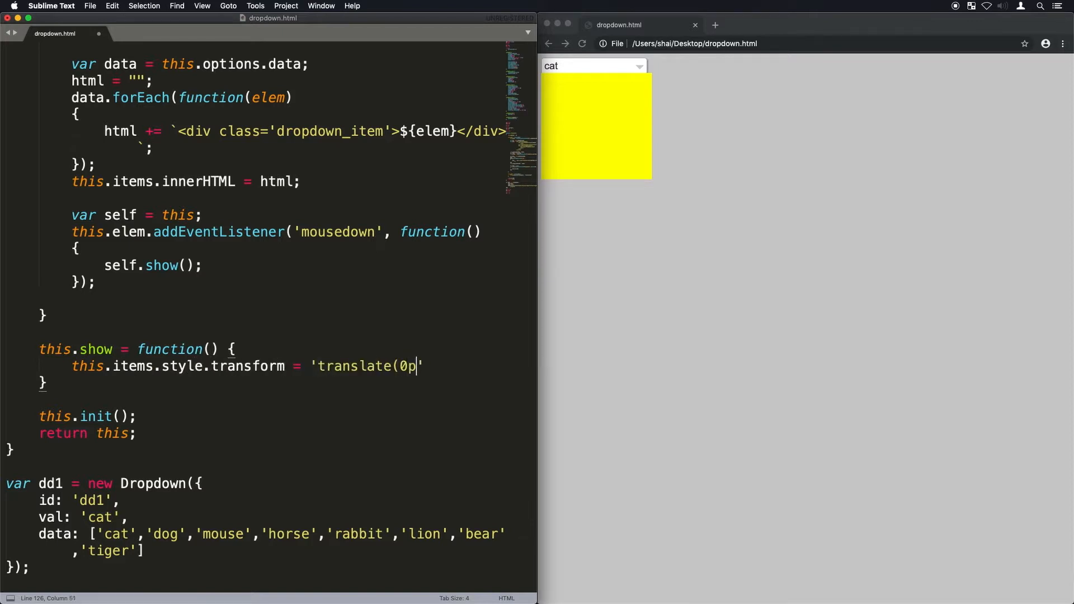
text(x,0px)';)
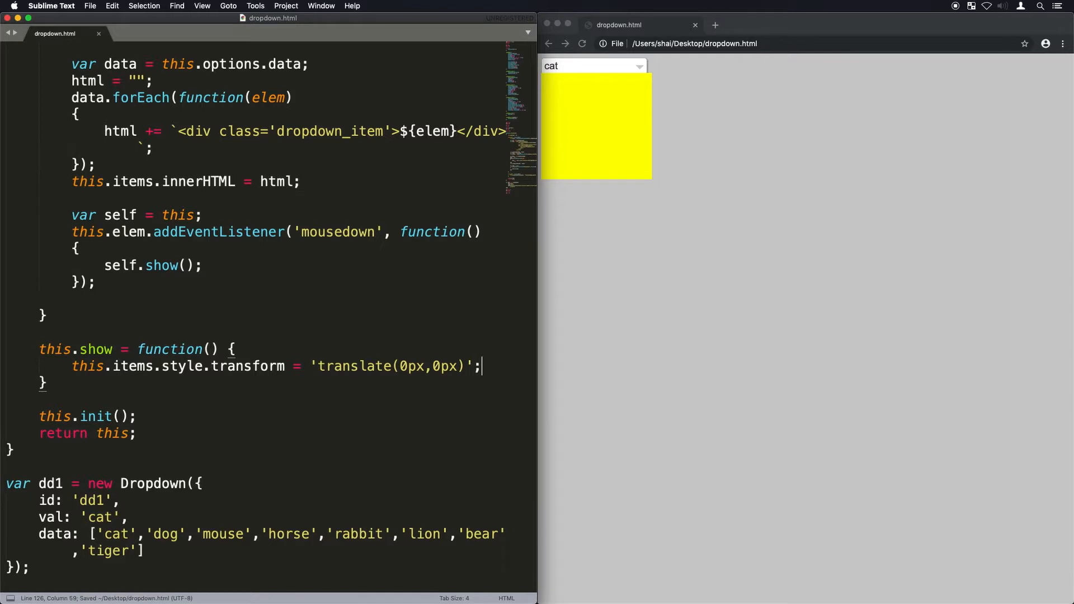
click(592, 66)
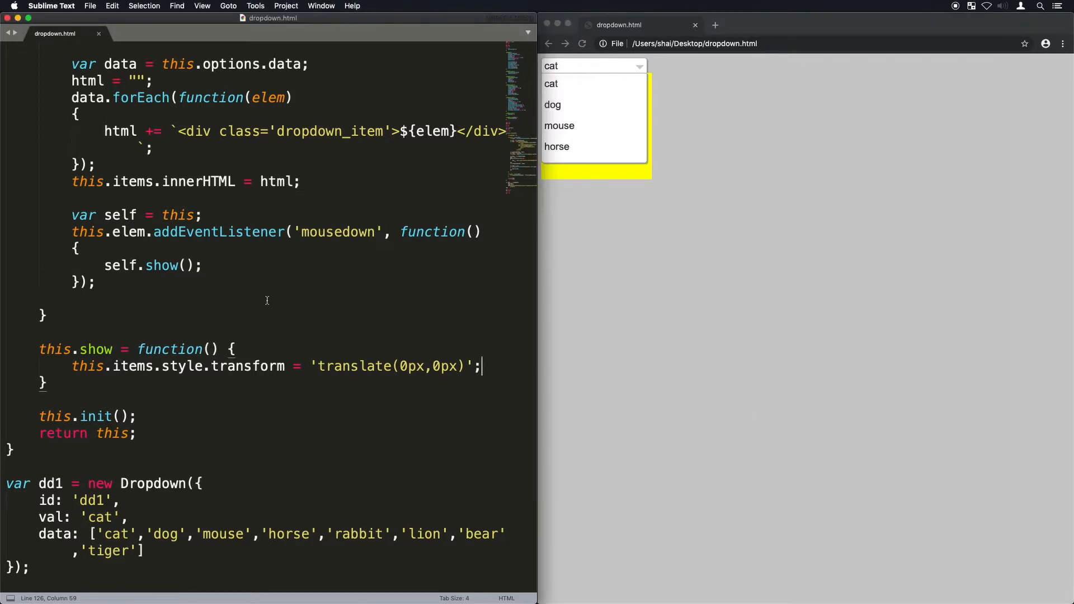
scroll(up, 3)
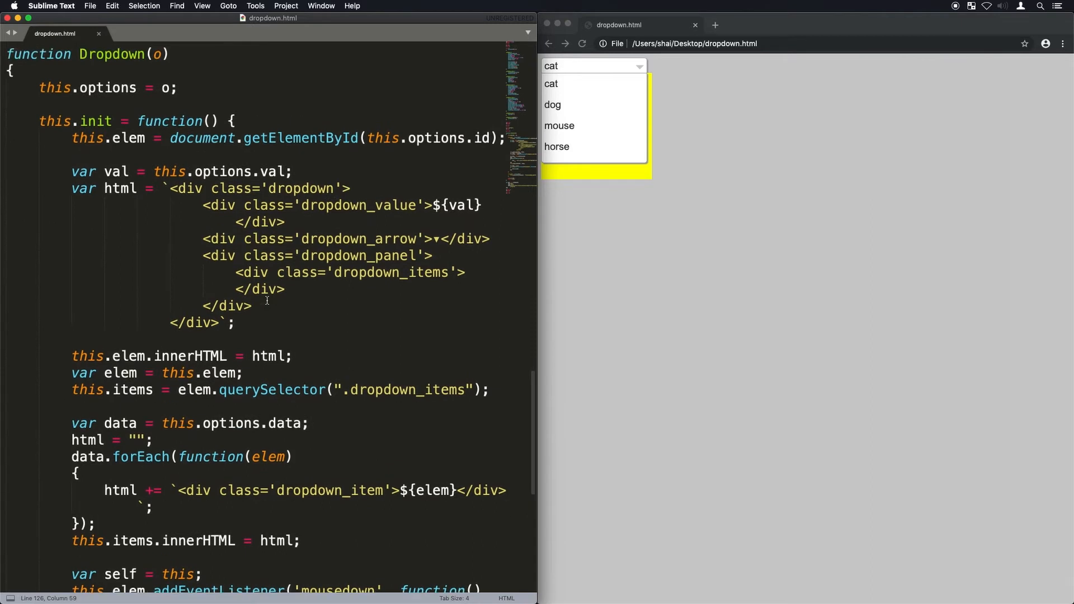
Step: Give the items list a transition of 0.3s all ease-out
scroll(up, 3)
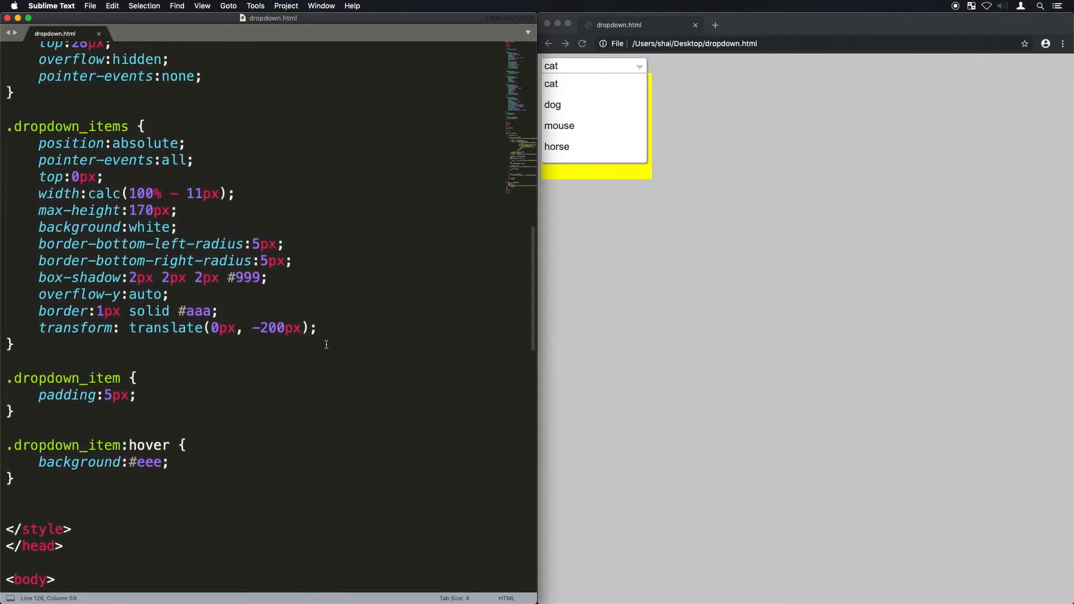
text(tr)
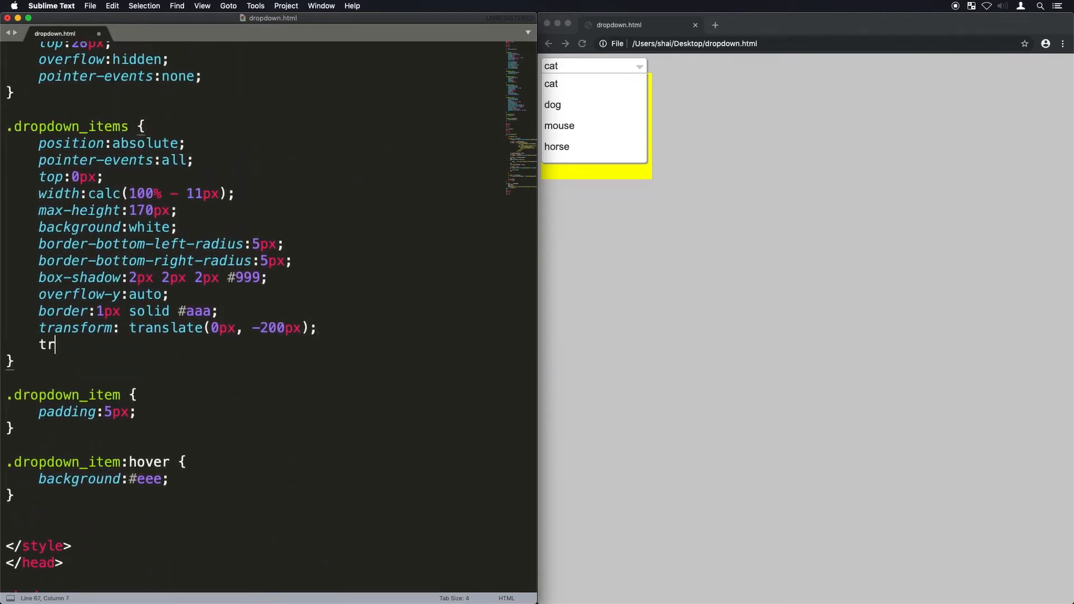
text(ansition: 0.;)
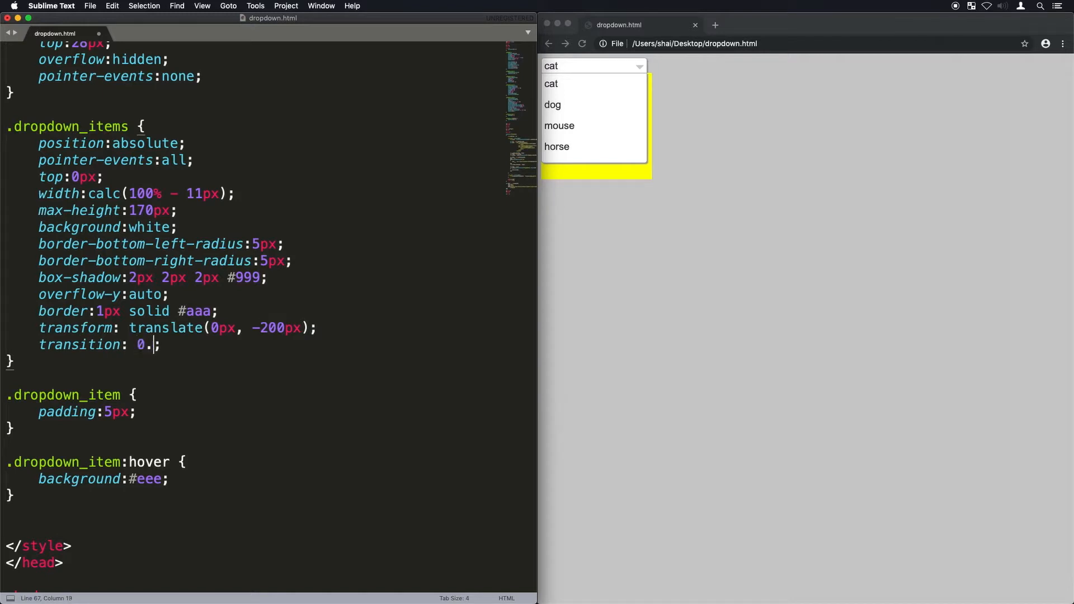
text(3s all ease-)
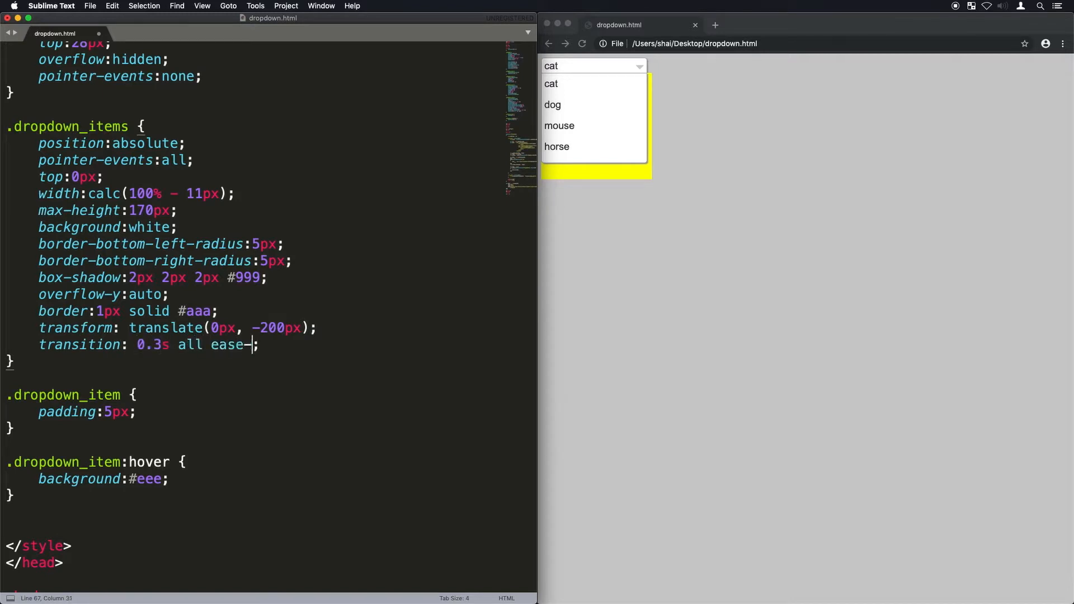
text(out)
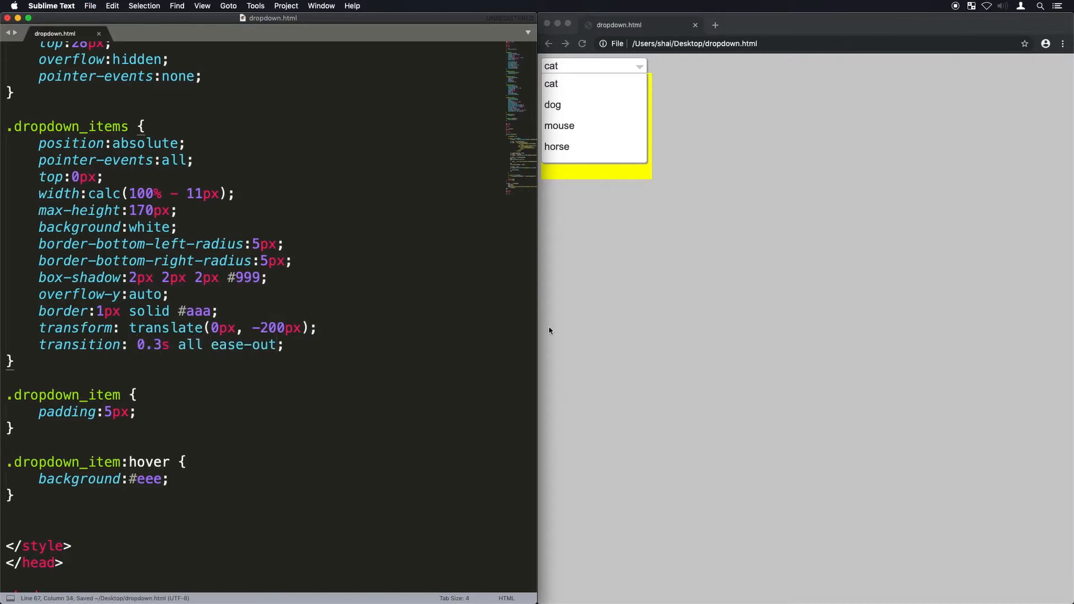
Step: Change the dropdown panel's background from yellow to transparent
click(614, 72)
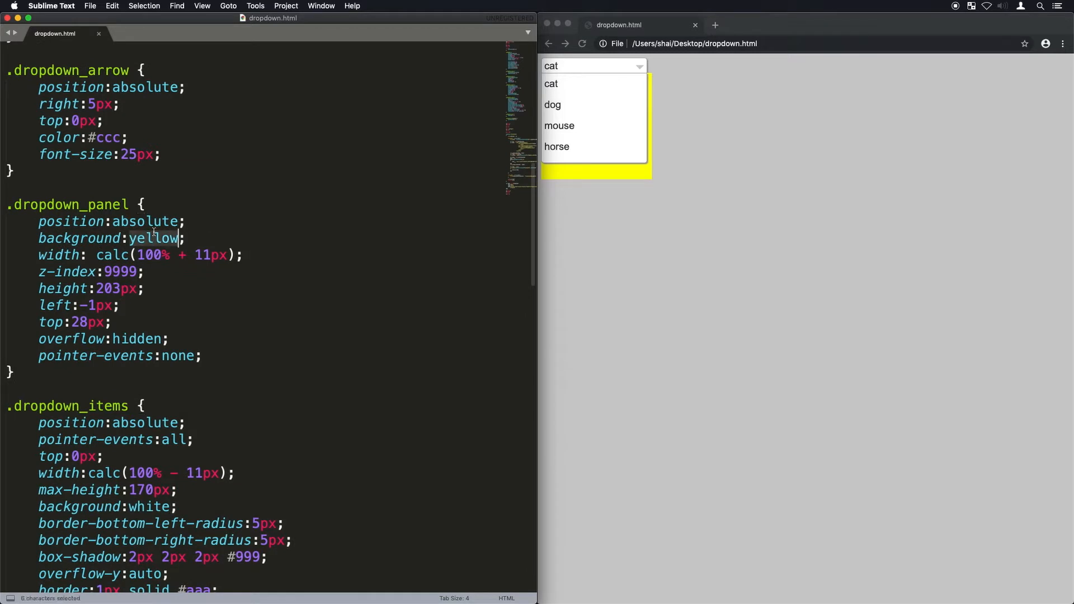
text(transparent)
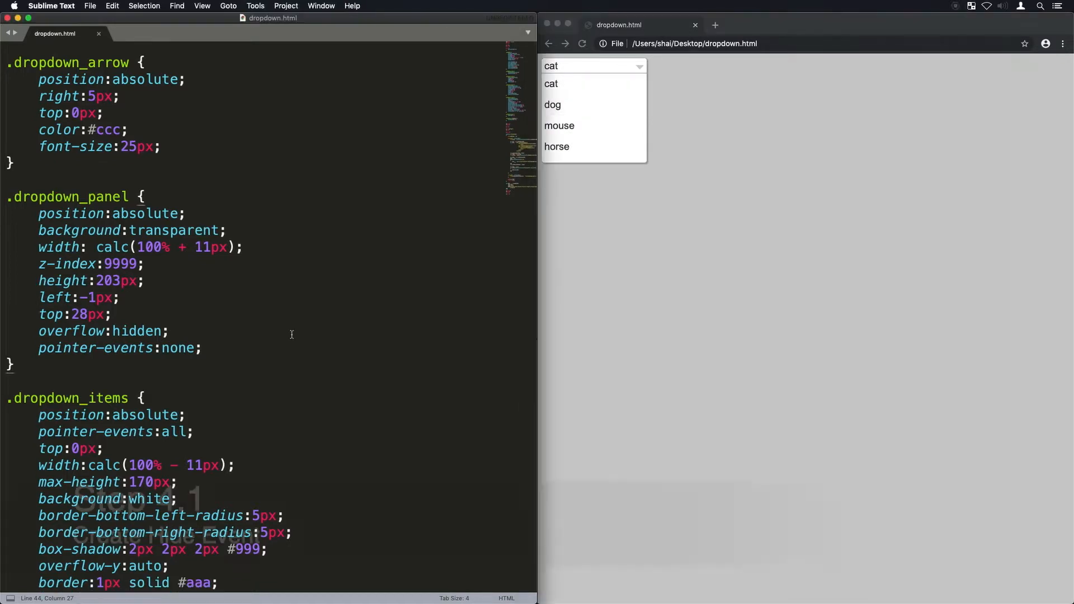
scroll(down, 3)
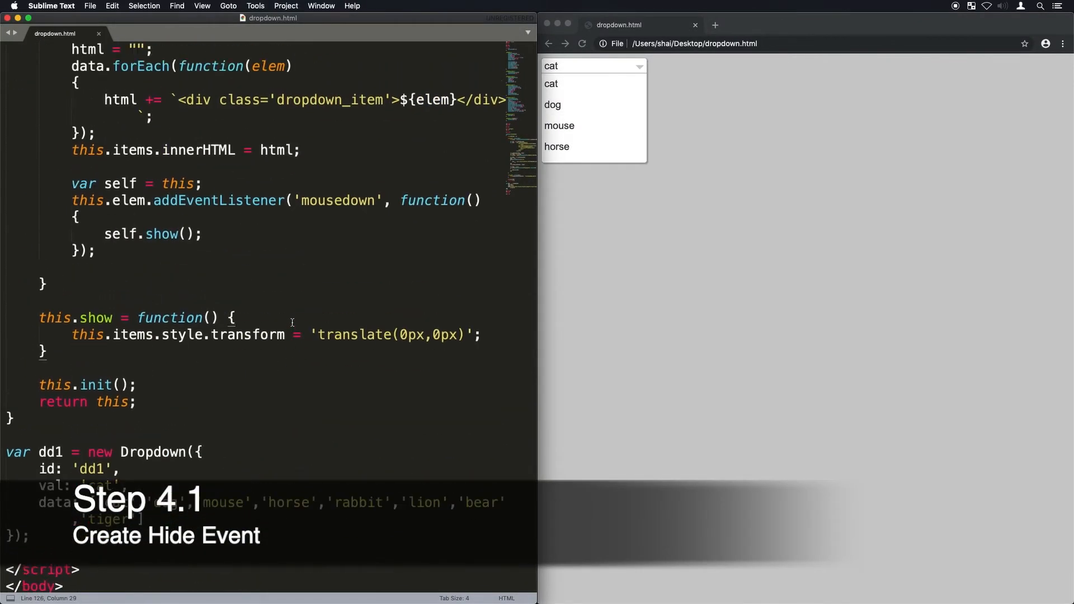
Step: Set isVisible true in show(), toggle hide/show on mousedown, and add this.hide sliding items to translate(0px,-255px)
text(this.isVisible = true;)
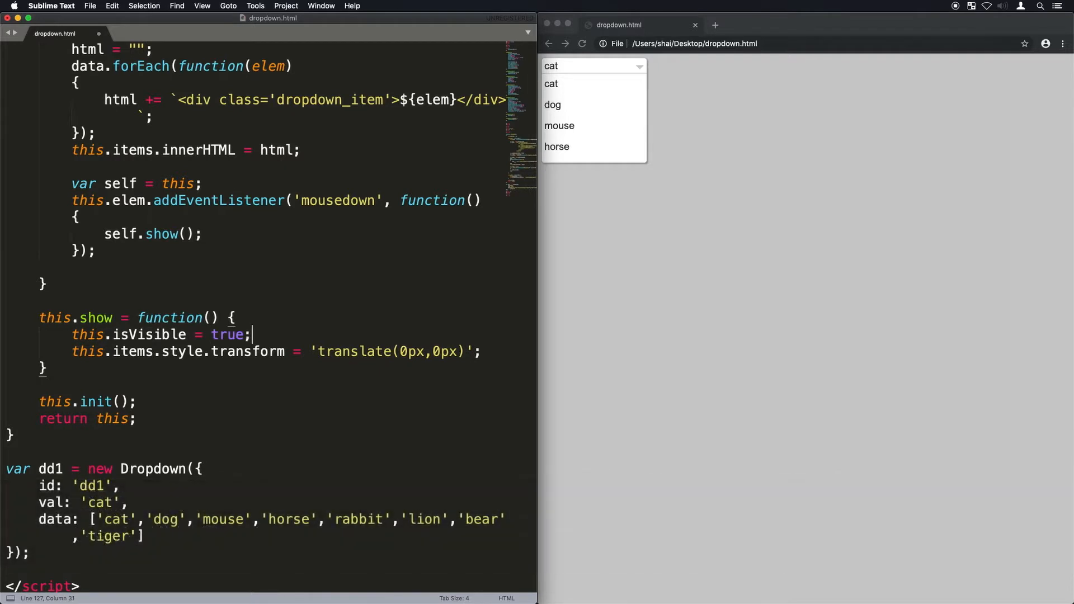
text(if (self.)
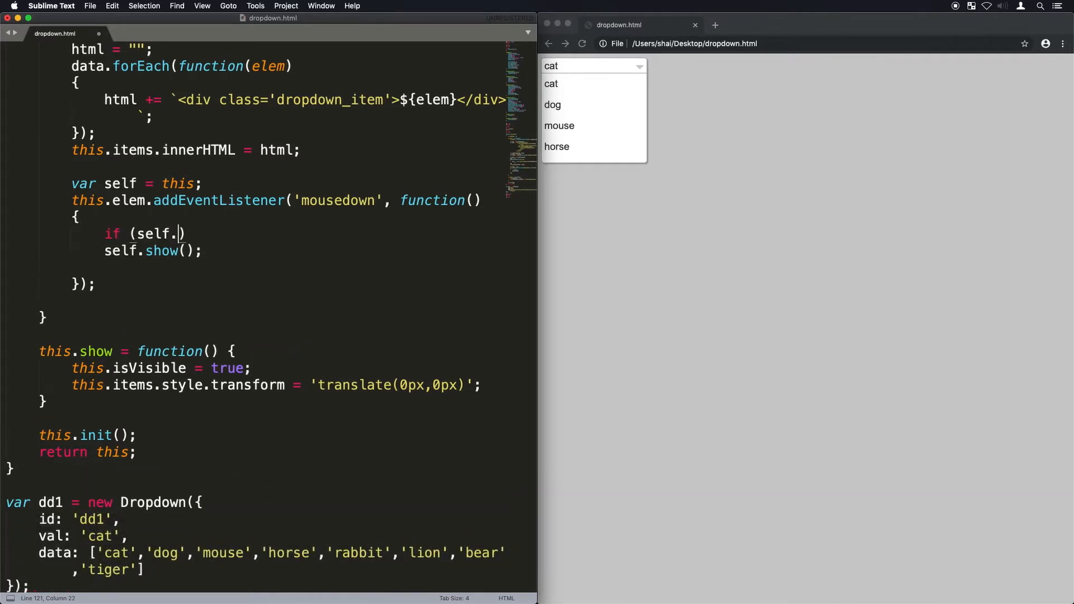
text(isVisible))
text(self.hide();)
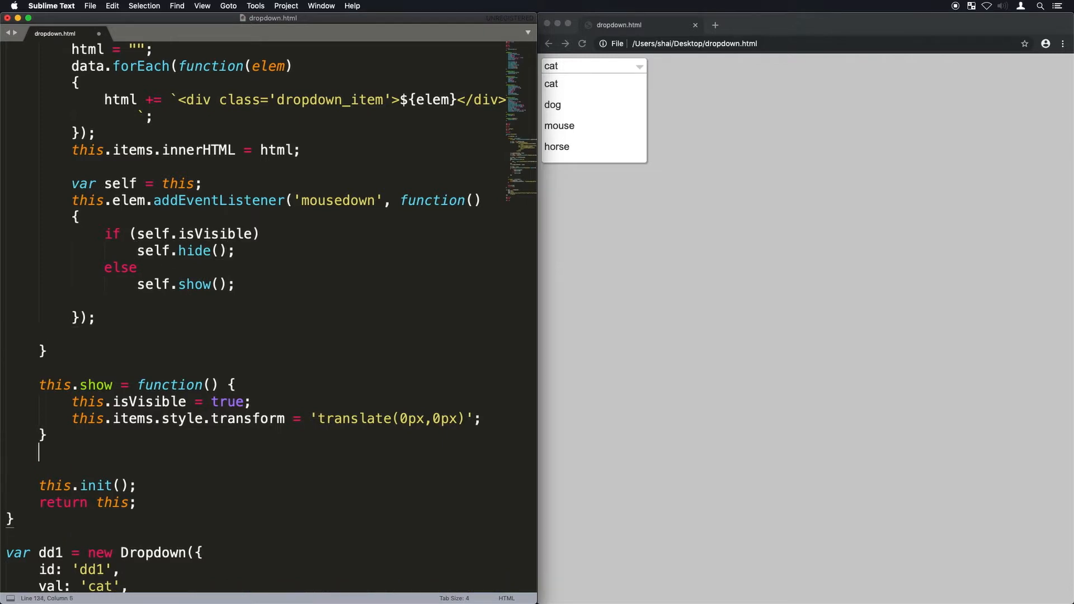
text(this.hide = function() {)
text(this.items.style.transform = 'translate(0px,-255px)';)
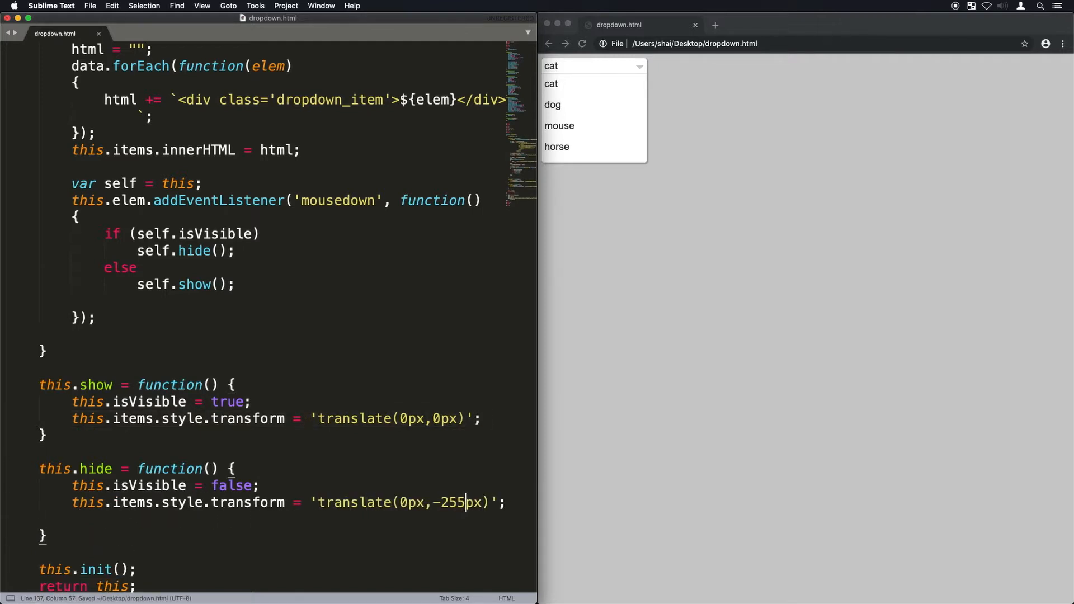
Step: Test the toggle, store this.arrow via querySelector('.dropdown_arrow') and rotate it 180deg in show()
click(630, 233)
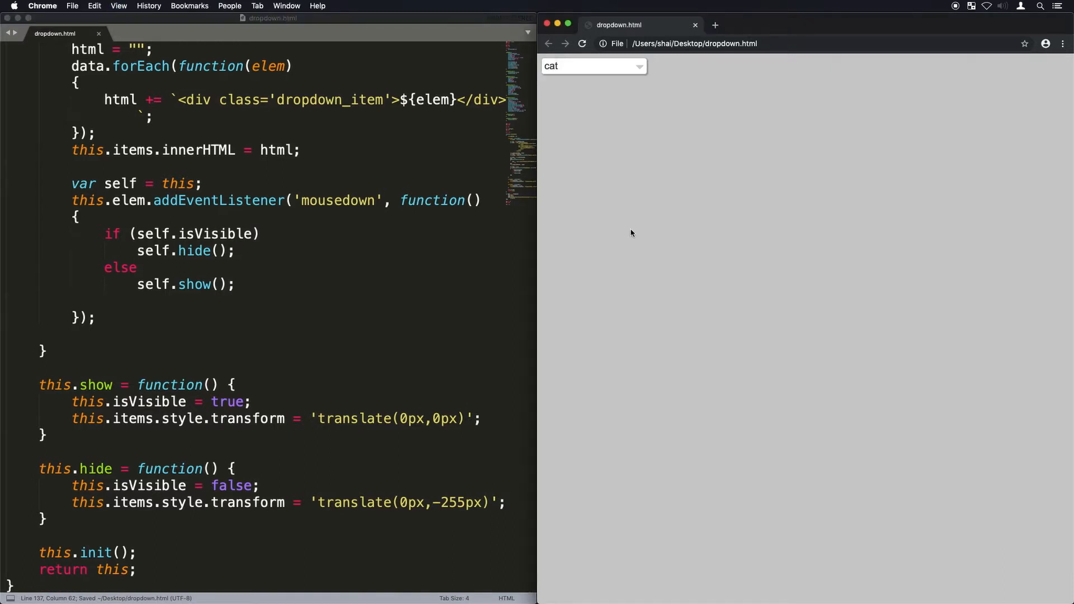
mouse_move(615, 74)
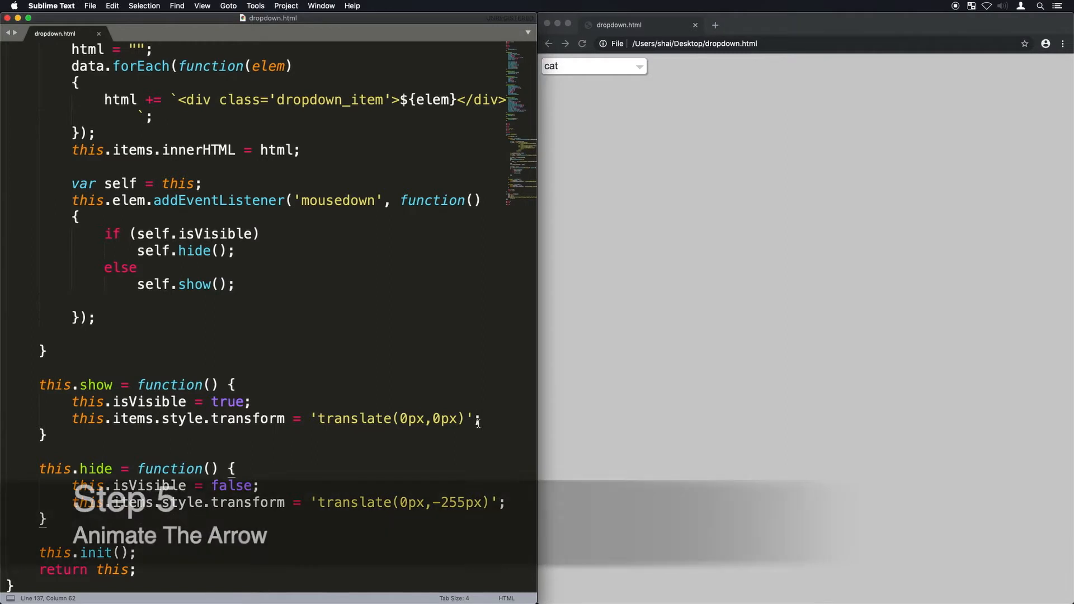
scroll(up, 3)
text(this.arrow = elem.querySelector(".drop)
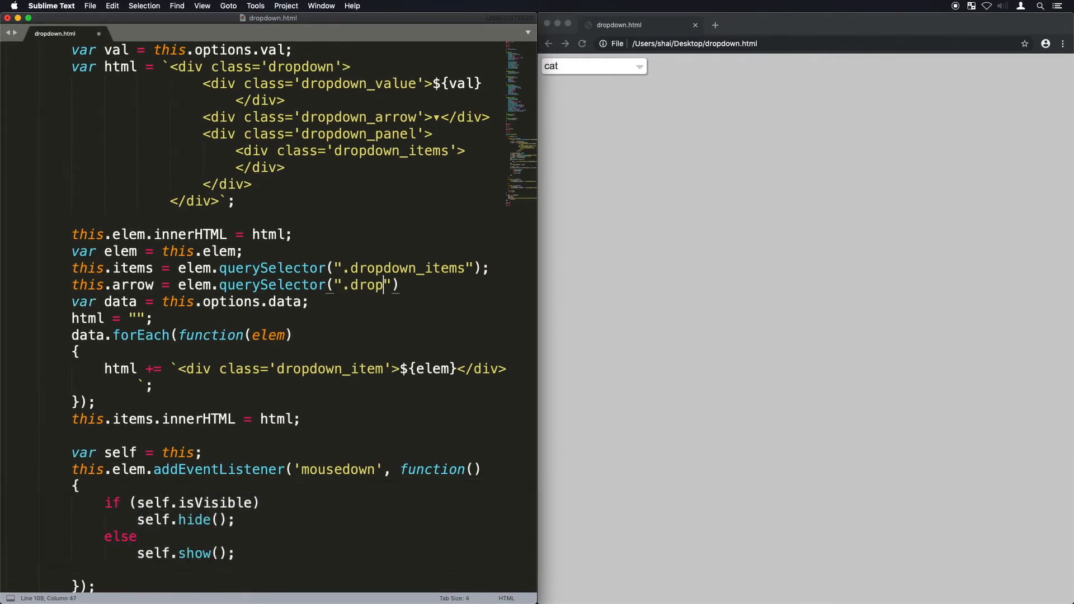
text(down_arrow");)
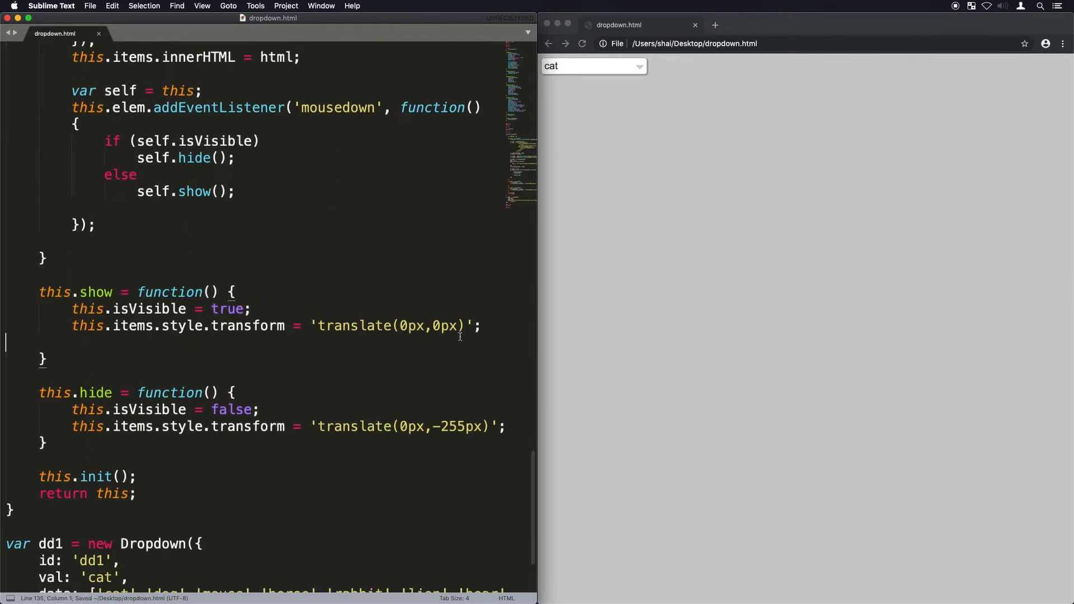
text(this.arrow.style.transform = 'rotat)
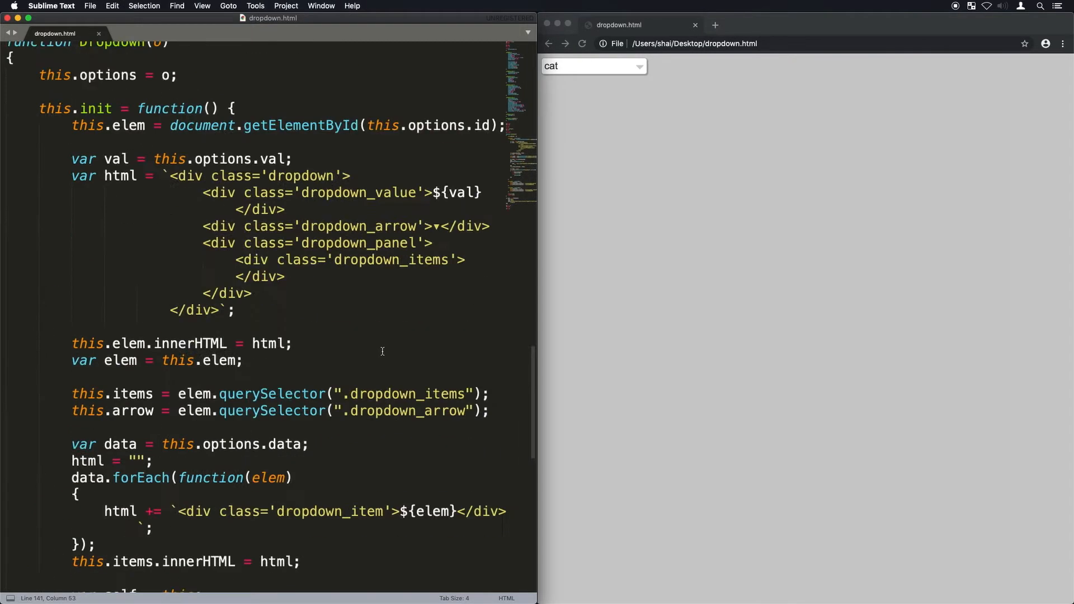
scroll(up, 3)
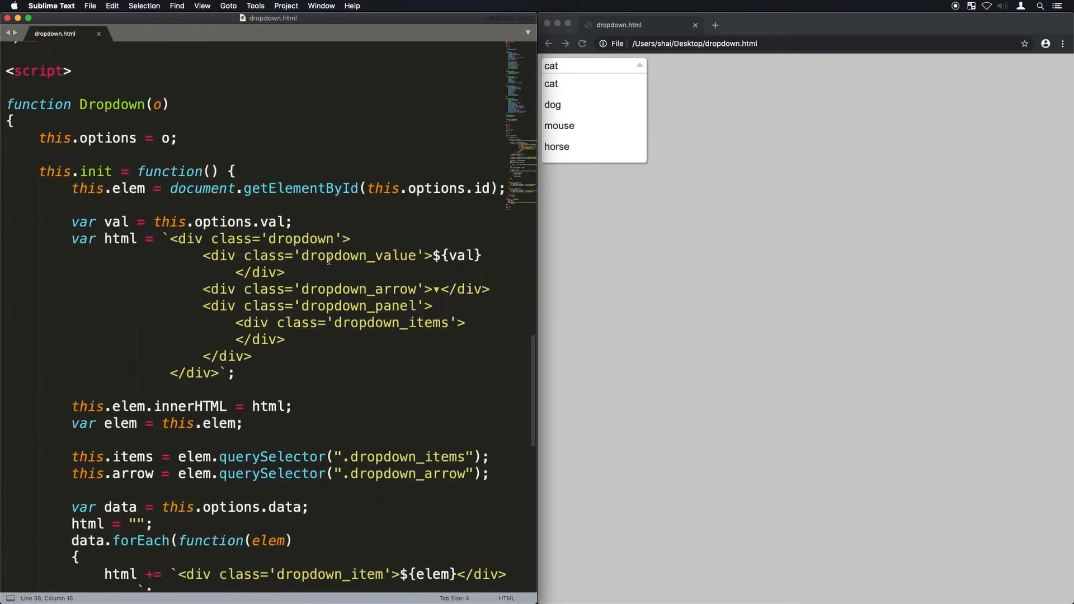
Step: Add section comments and create window.dropdowns, registering each dropdown by options.id
scroll(down, 3)
text(// Populate dropdown items)
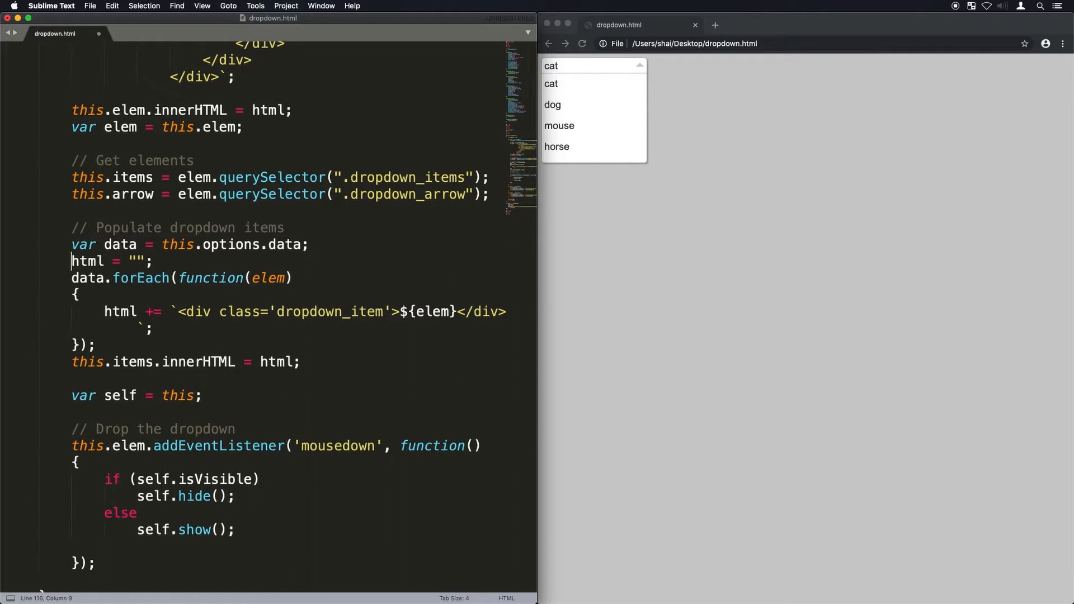
text(// Store a list of)
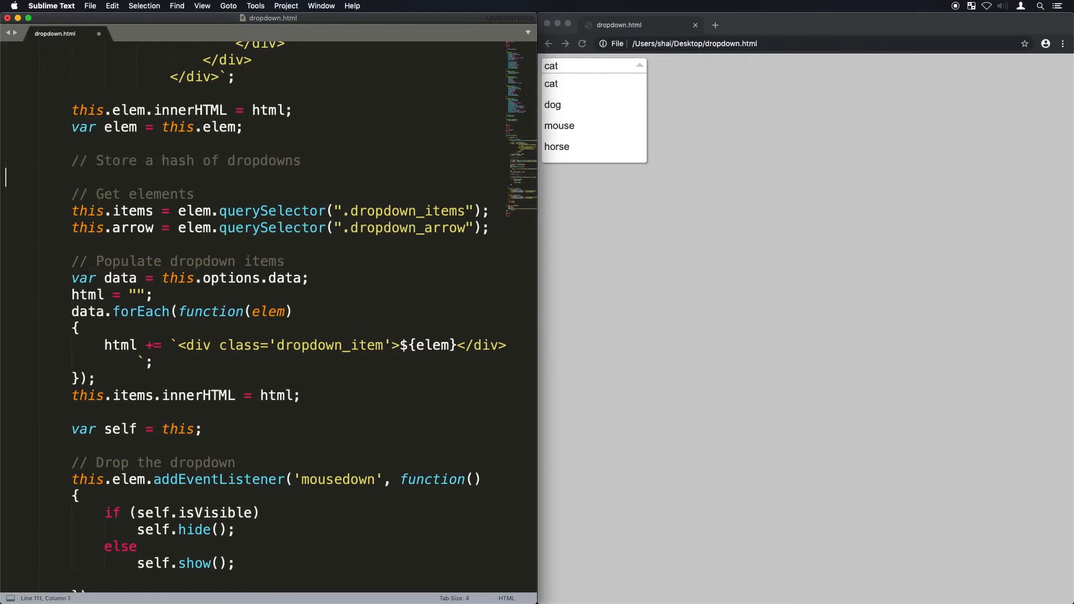
text(if (!window.dropdowns) window.dropdowns = {};)
text(window.dropdowns[this.options.id] = this;)
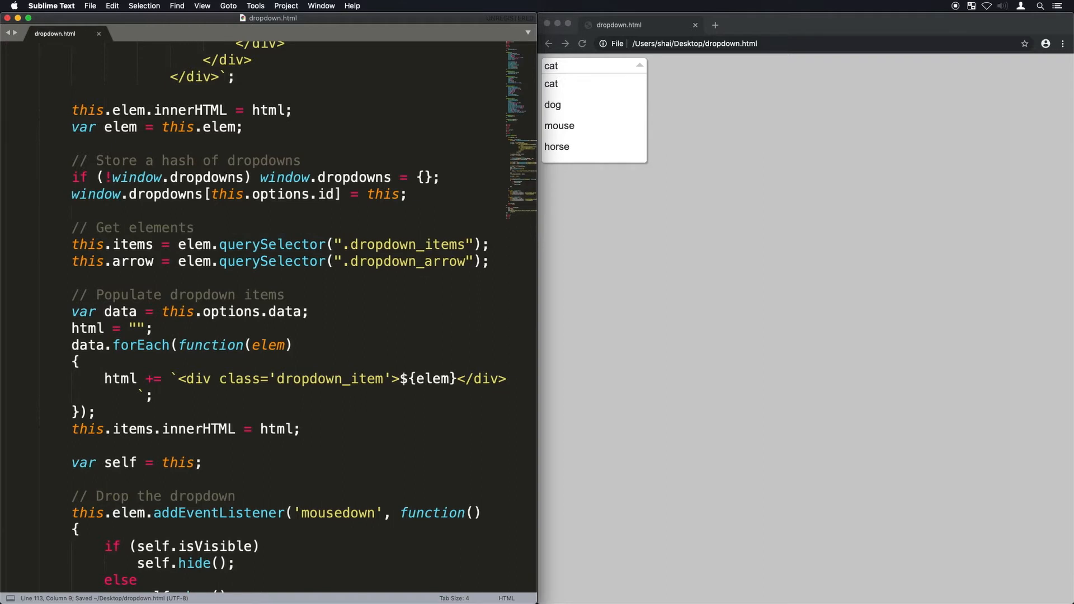
scroll(up, 3)
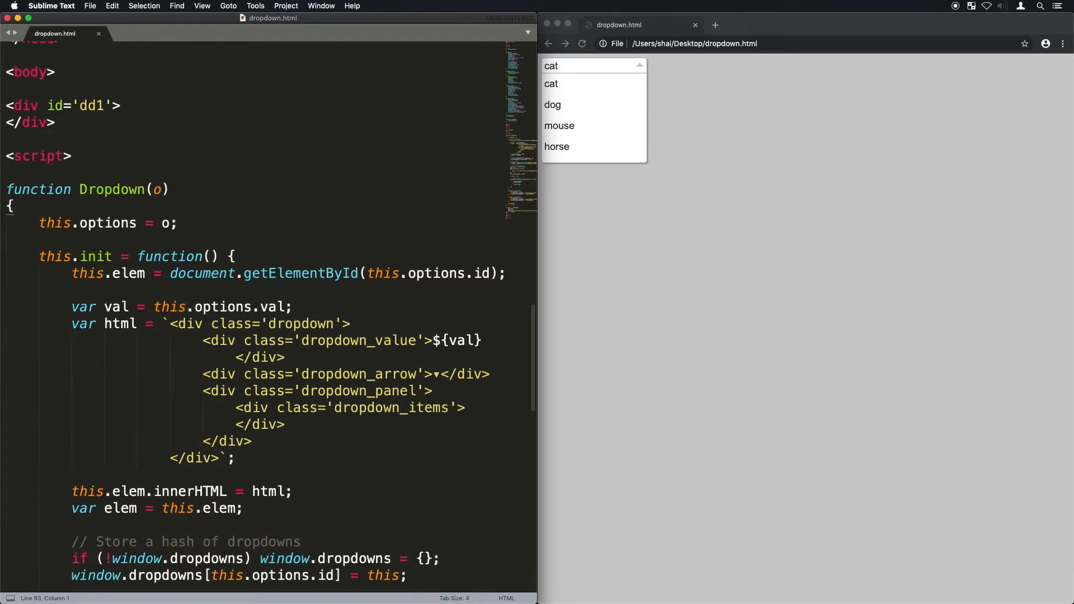
Step: Define window.getdd(elem) returning window.dropdowns for elem.closest('.dropdown').parentElement.id
text(window.getdd)
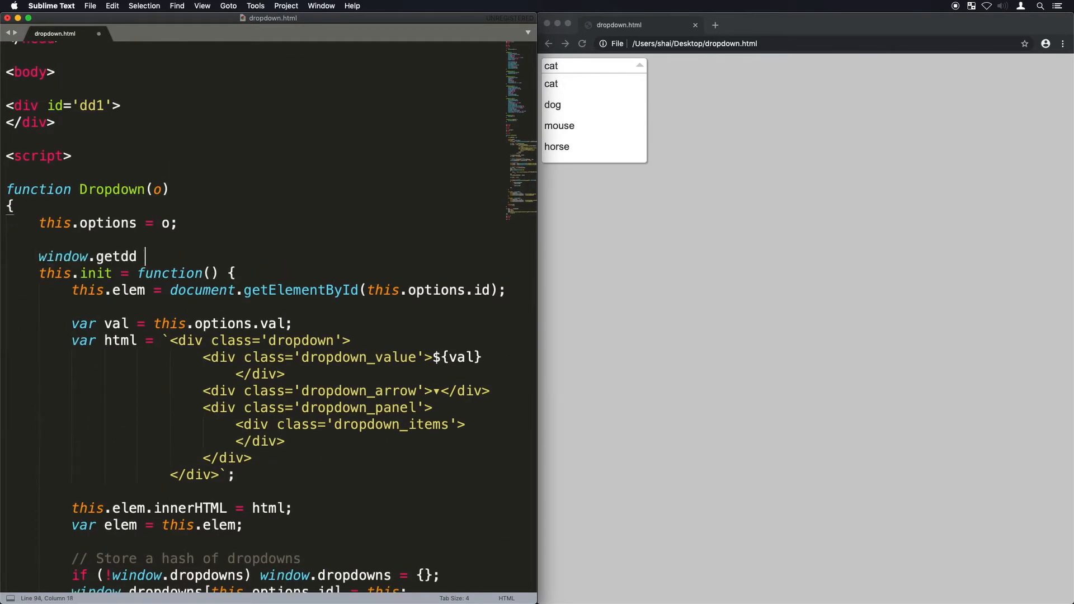
text(= function(elem) {)
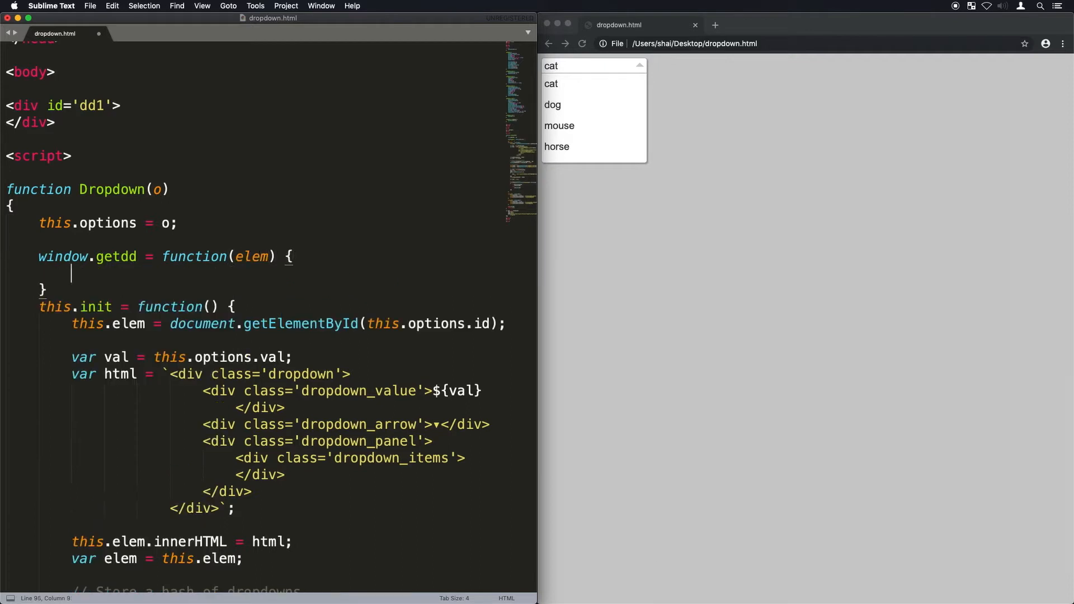
text(var id =)
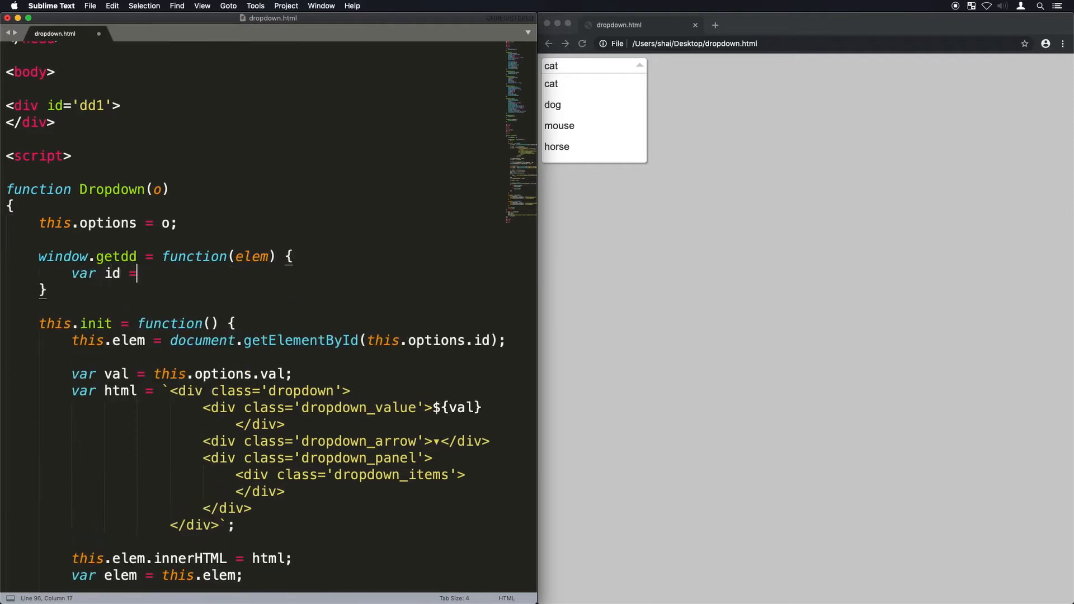
text(elem.closest(''))
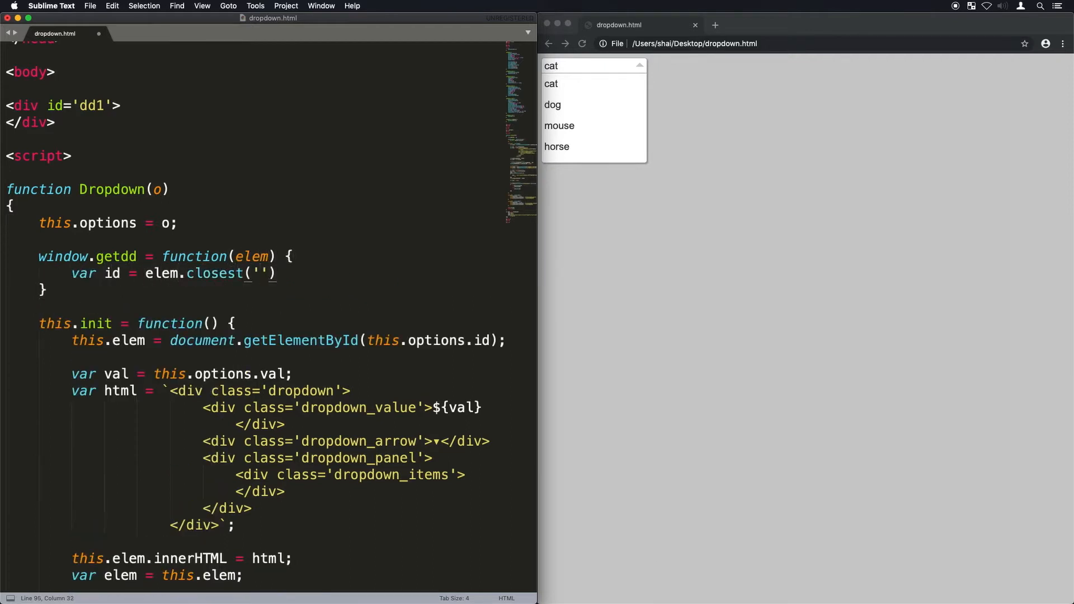
text(dropdown').)
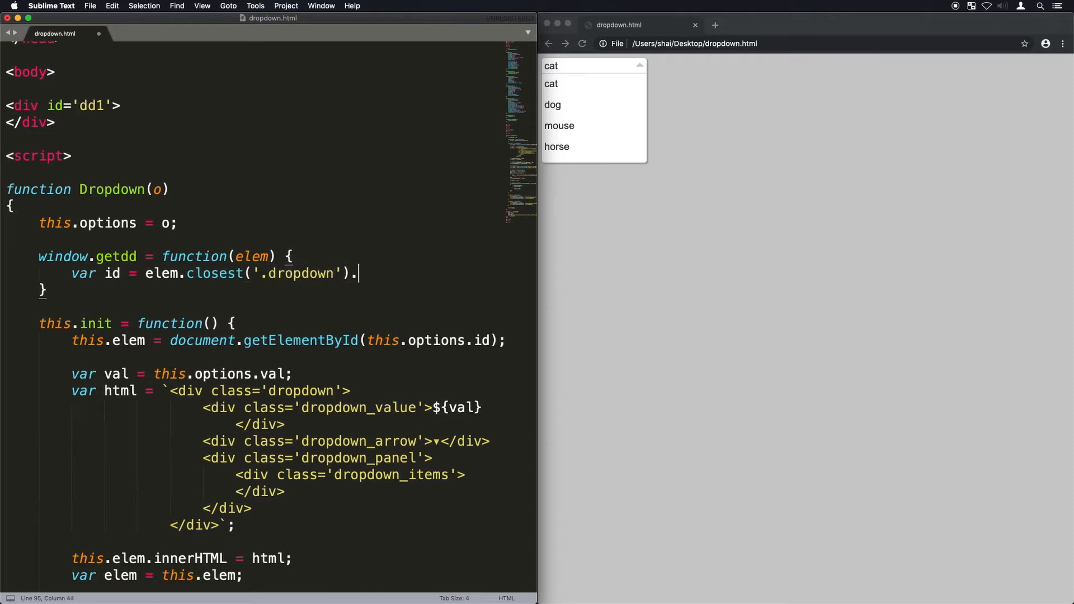
text(parentElement.id;)
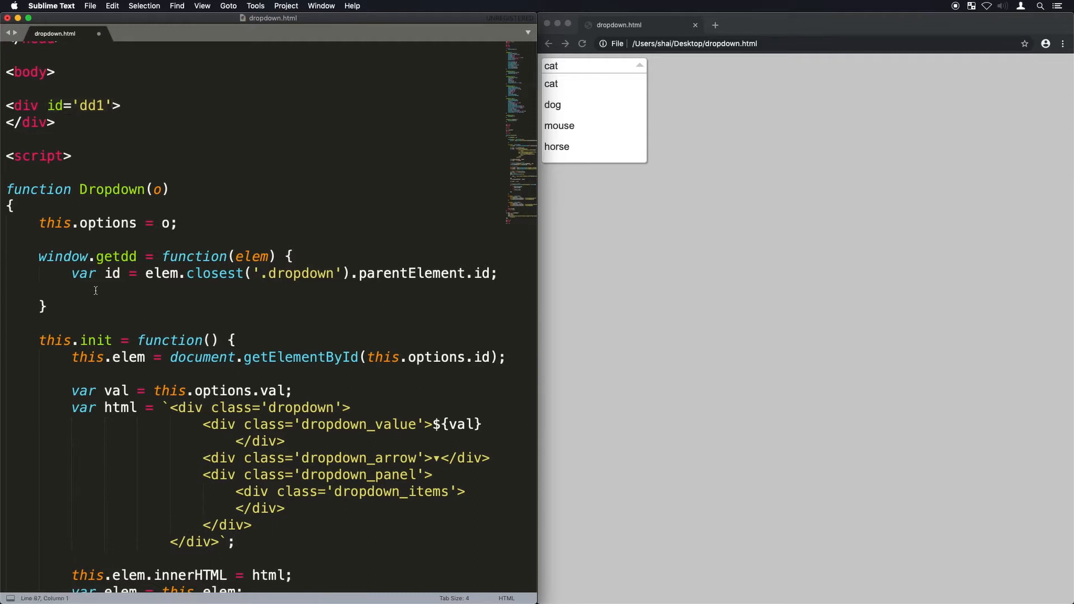
text(return window.dr)
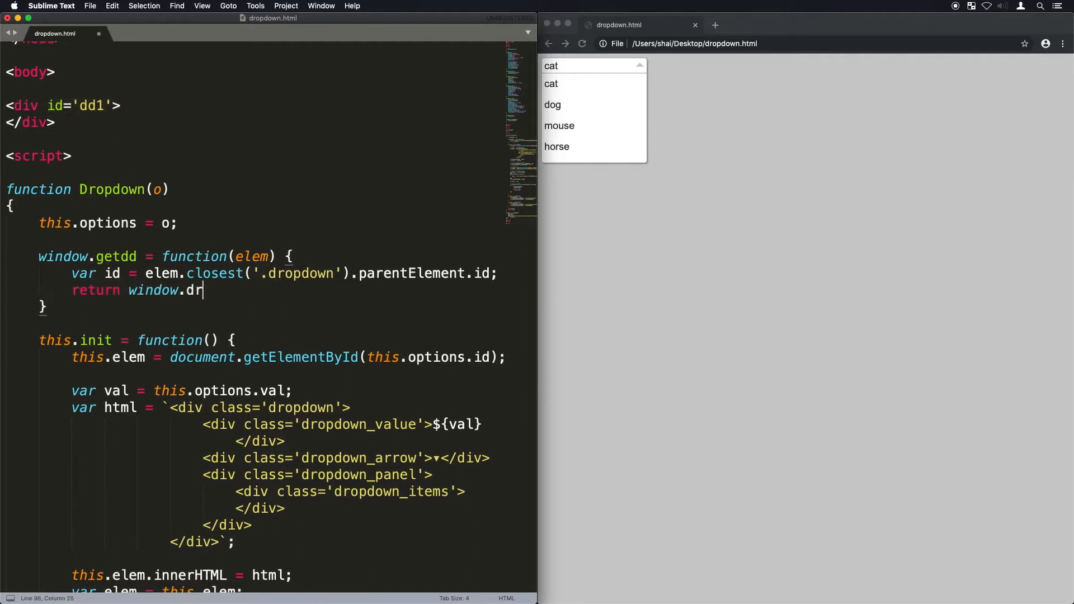
text(opdowns[id];)
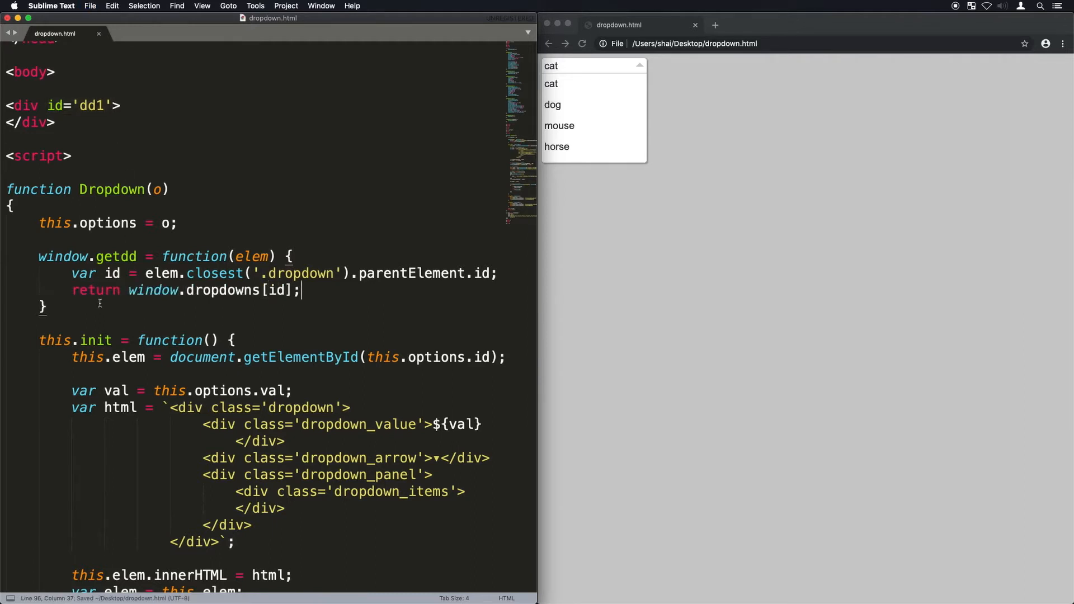
scroll(down, 3)
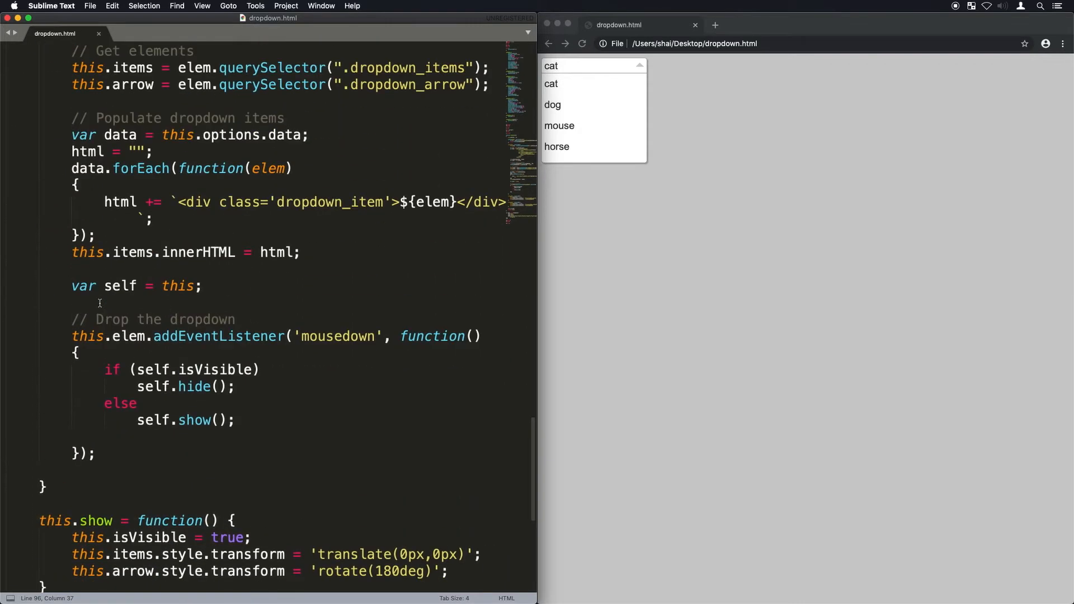
mouse_move(342, 252)
text( onmousedown='var self)
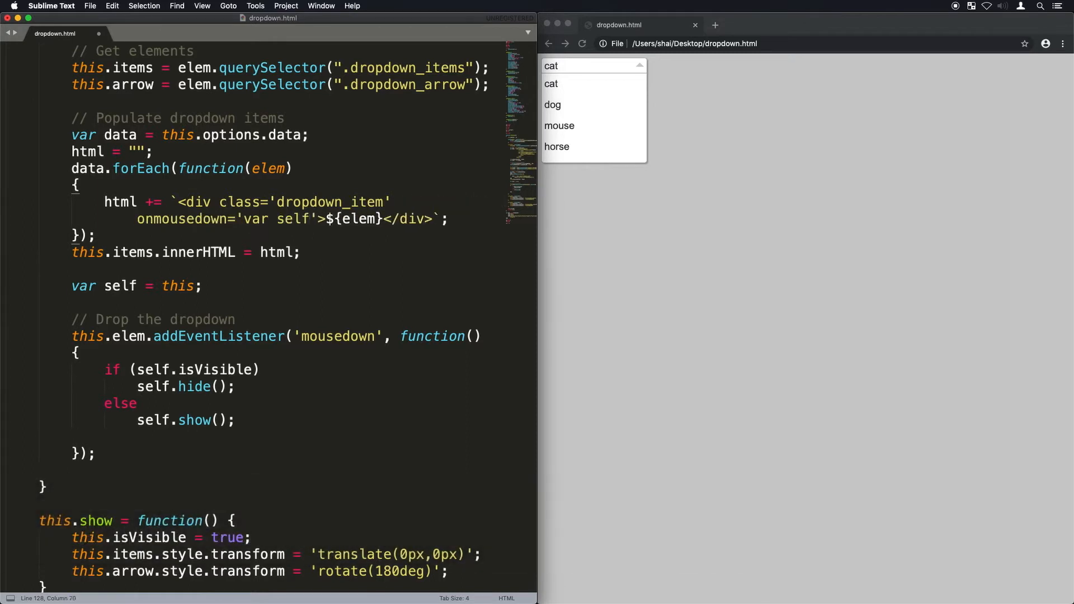
Step: Add onmousedown getdd(this).clicked(this) to item markup and verify the handler fires with a test alert
text(=getdd(thi)
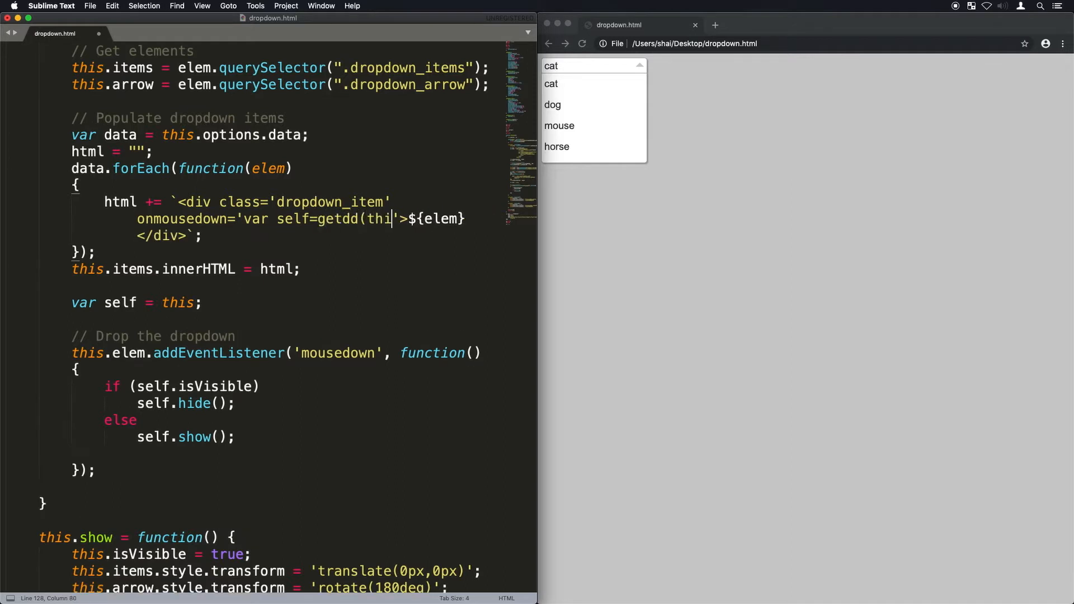
text(s);self.clicked(this)
text(alert('in h'))
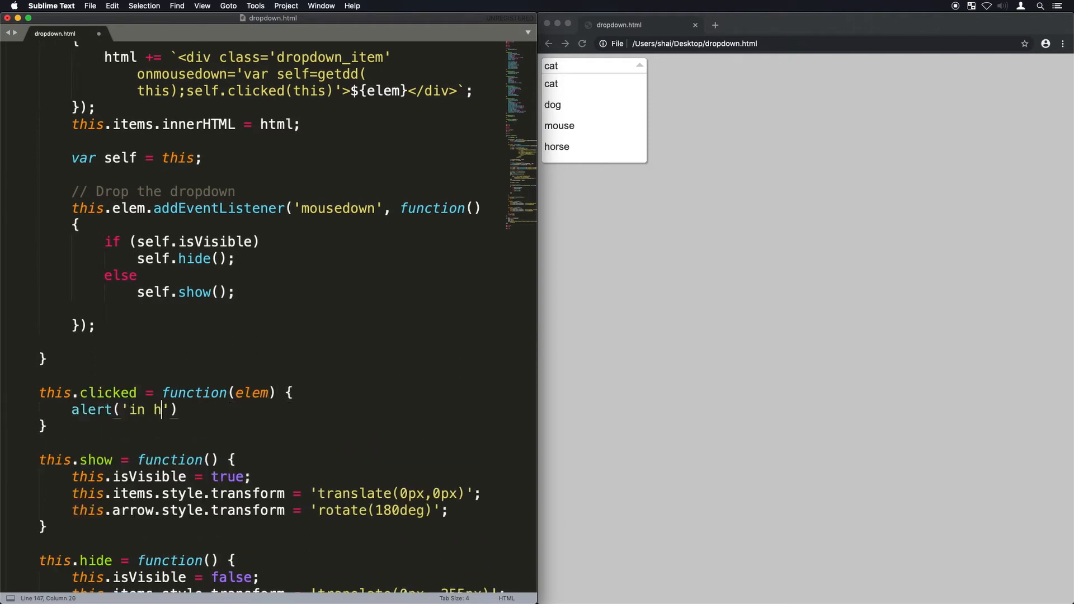
click(616, 133)
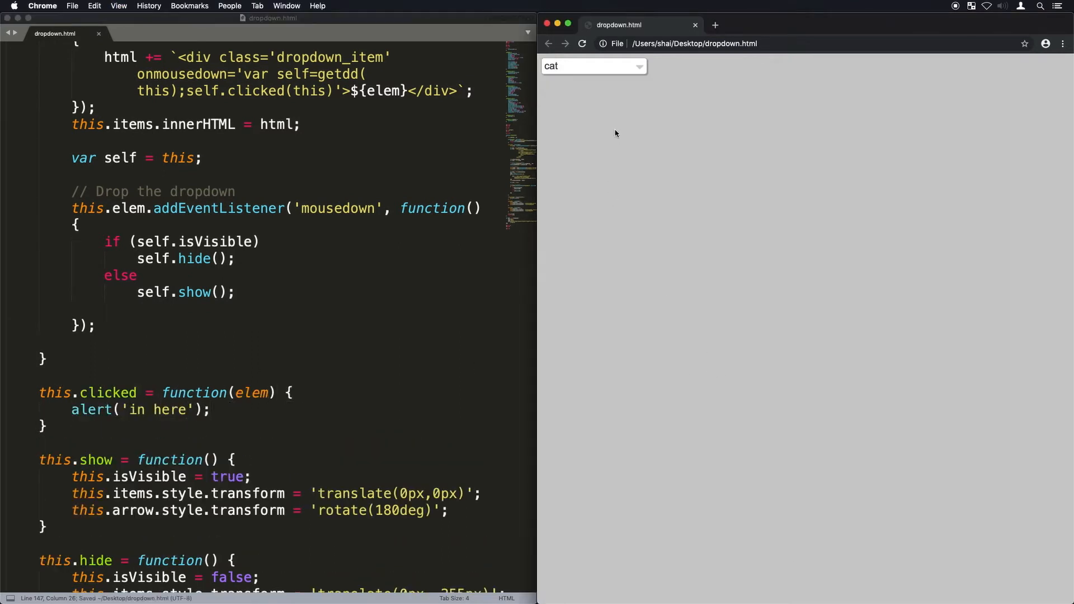
click(593, 66)
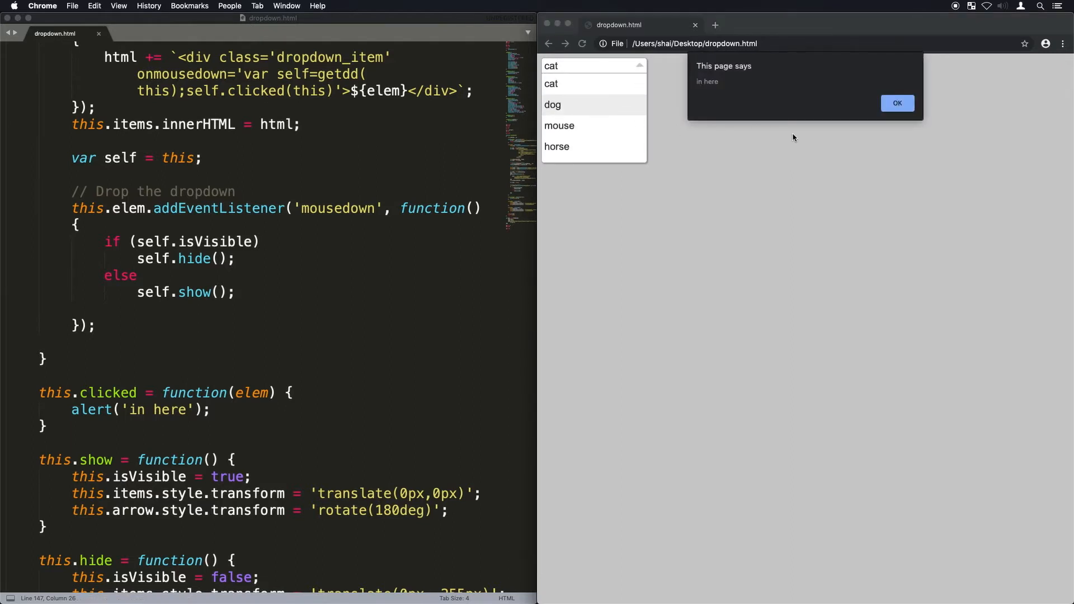
click(895, 103)
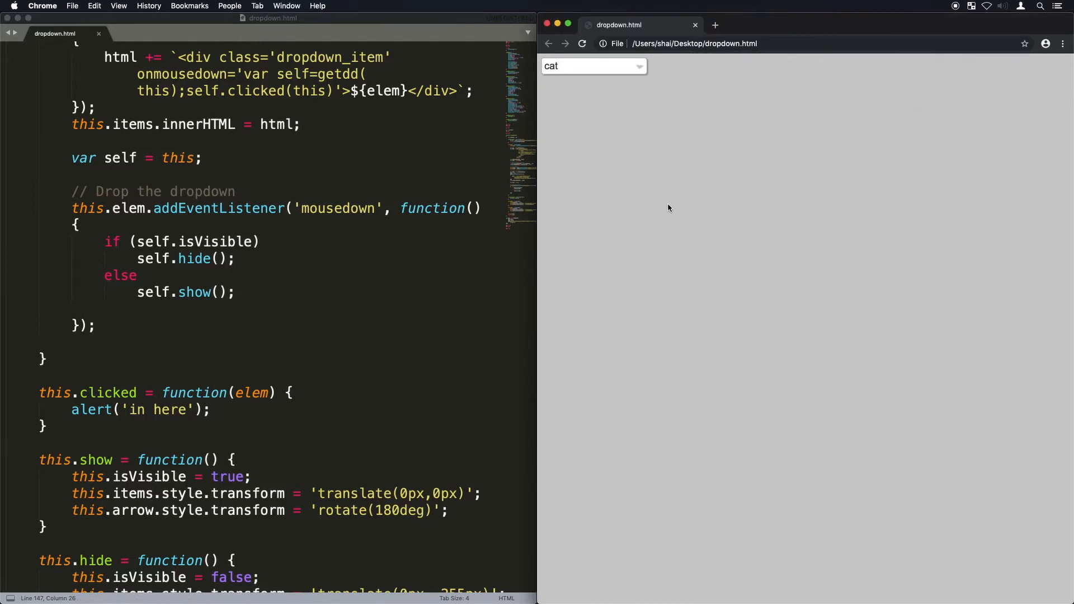
Step: Write clicked() with event.stopPropagation, hide, and set the value innerHTML to newval; check horse is shown
text(event.stopPropagation();)
text(this.hide()
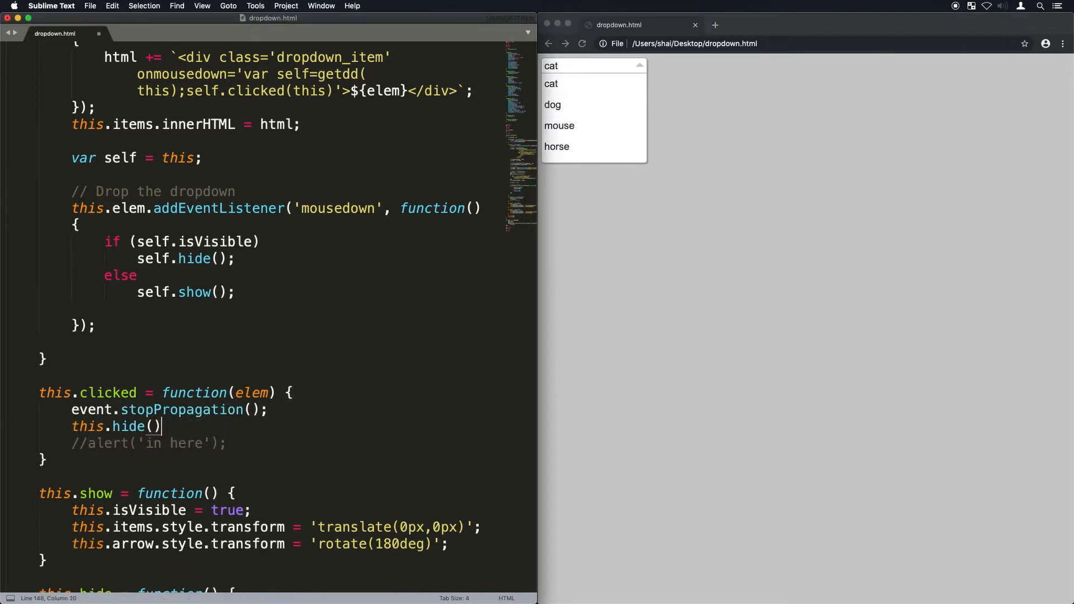
text(var newval = elem.innerHTML;)
text(this.value.innerHTML = newval;)
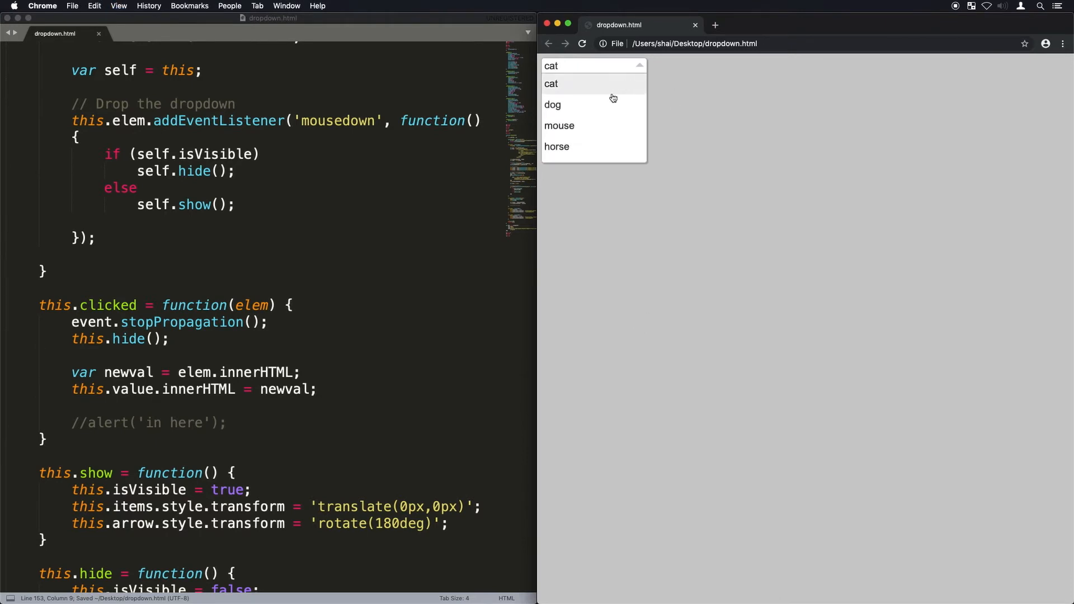
click(552, 105)
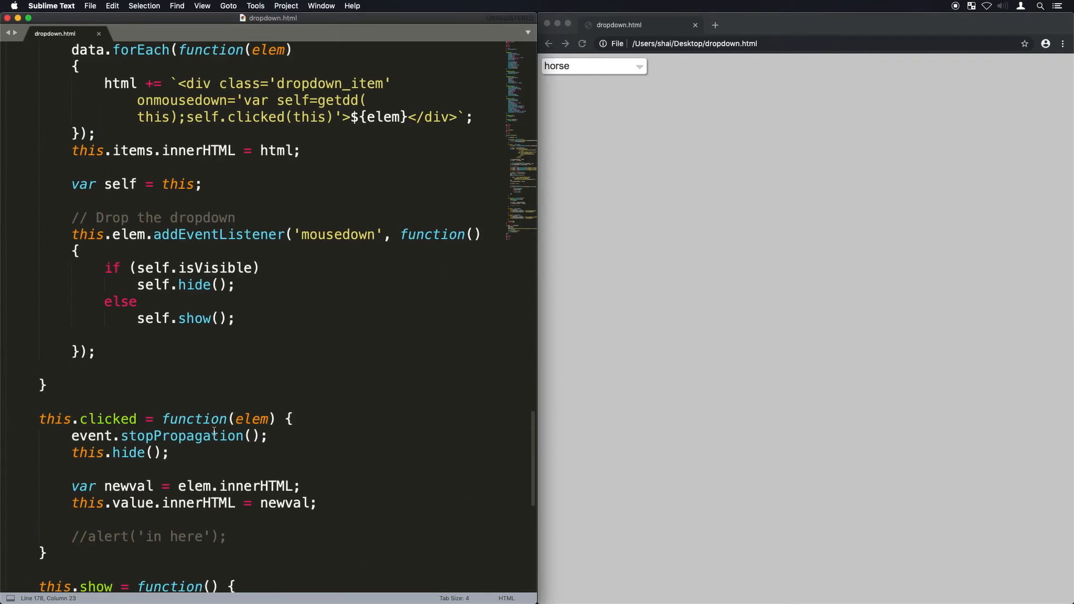
Step: Call this.options.cb(newval) when a cb option exists, test with an alert on dd1, and choose dog
text(if (this.options.cb)
text(this.options.cb(newval);)
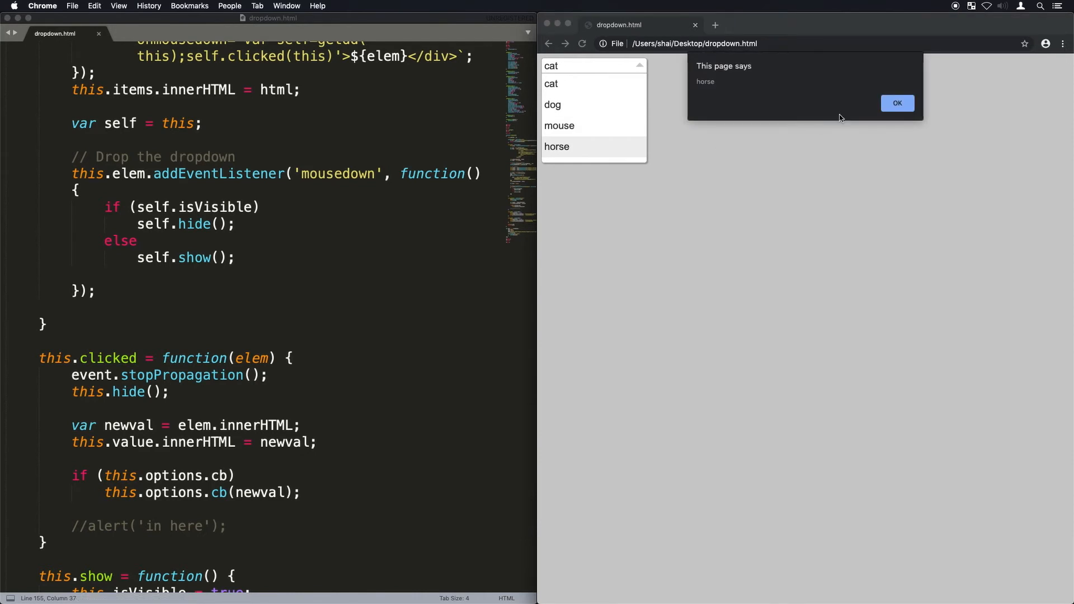
click(896, 103)
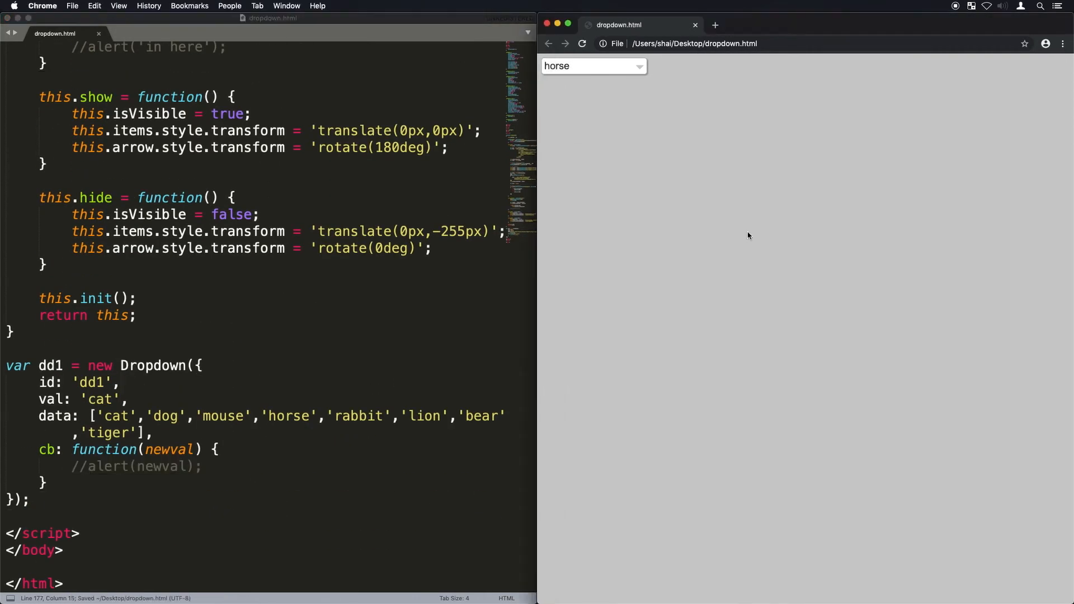
click(593, 66)
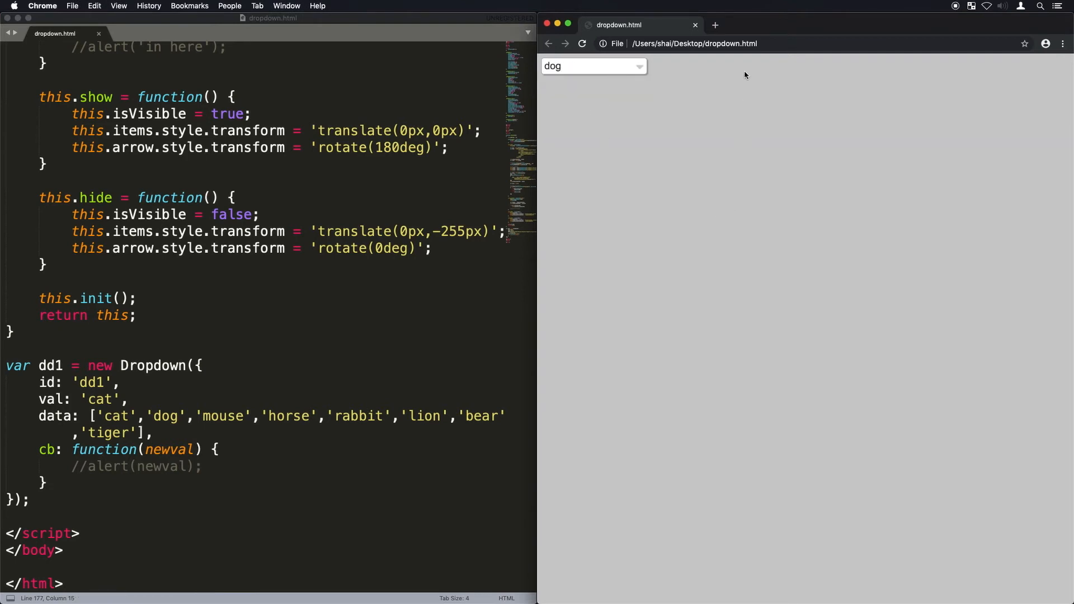
mouse_move(708, 142)
text(// Make parent e)
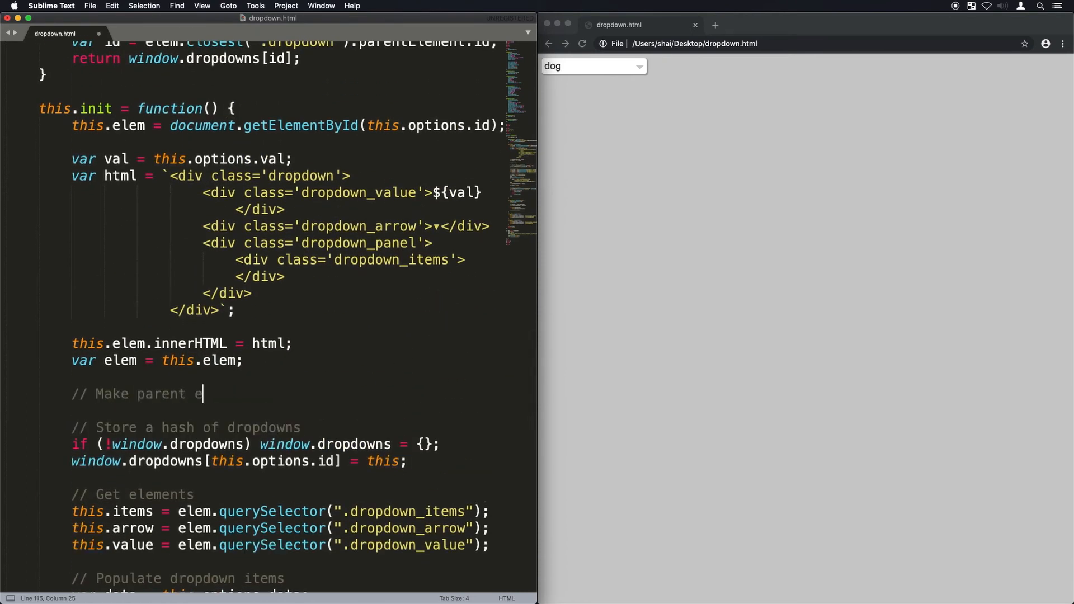
Step: Add a dd2 container below dd1 and a second new Dropdown with id dd2 showing rabbit
text(lem inline)
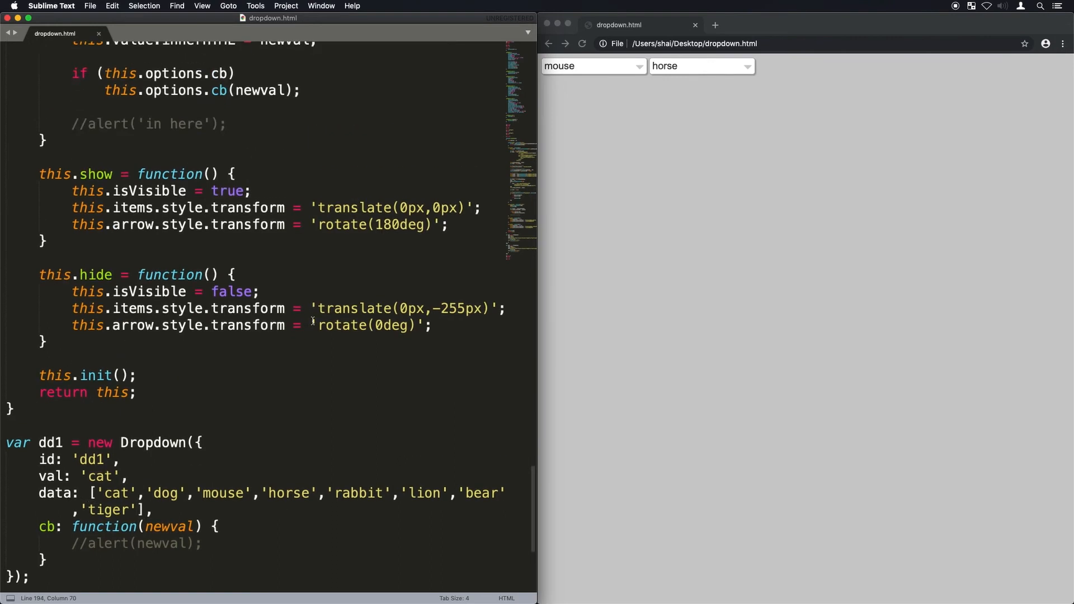
scroll(up, 3)
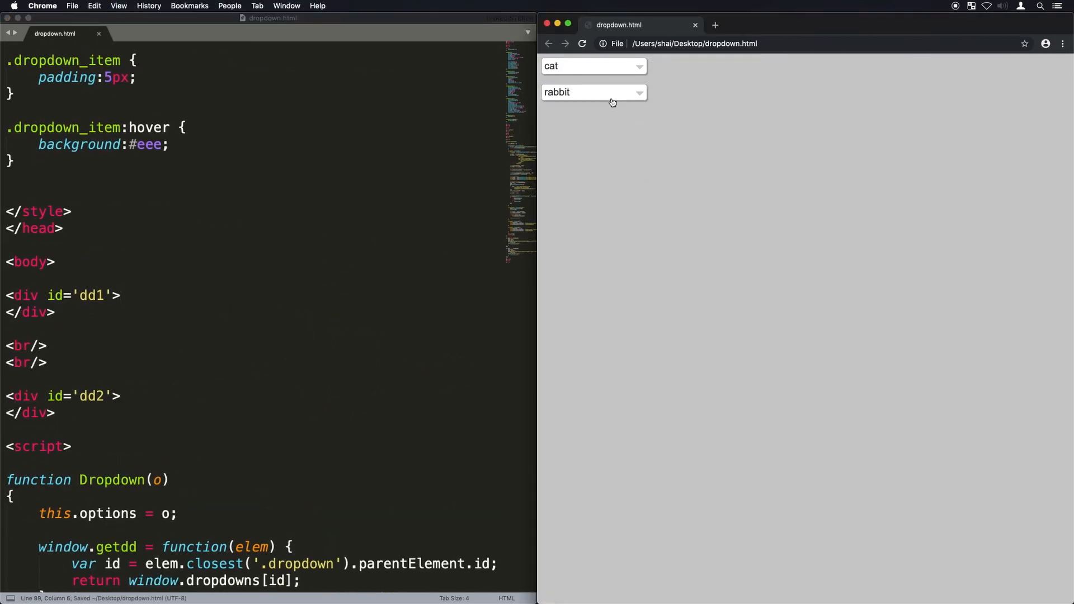
Step: In show() hide all other window.dropdowns, make hide() return early when not visible, and test
click(592, 66)
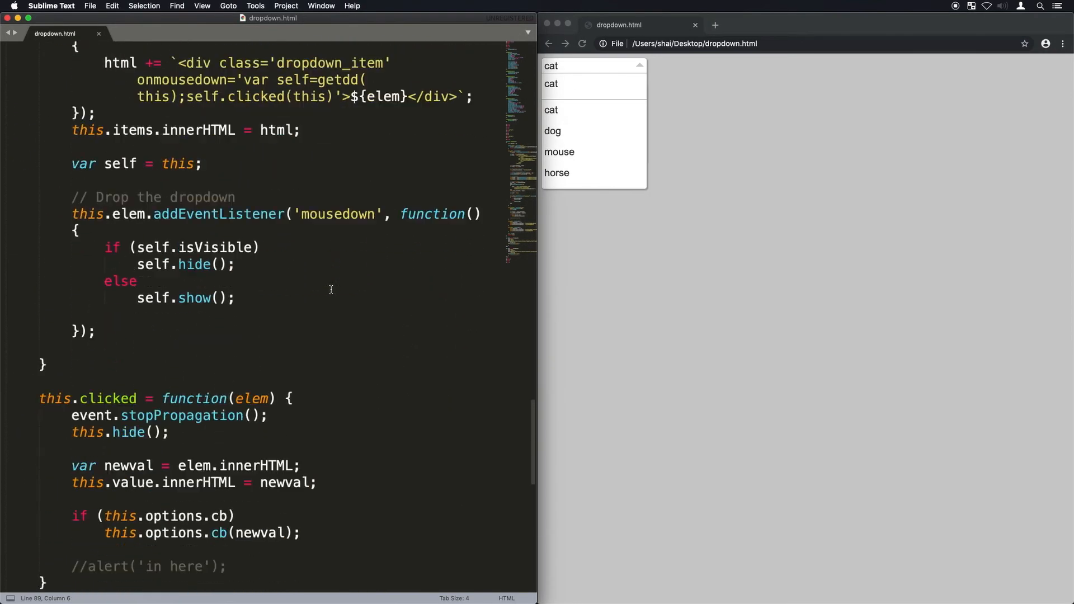
scroll(down, 3)
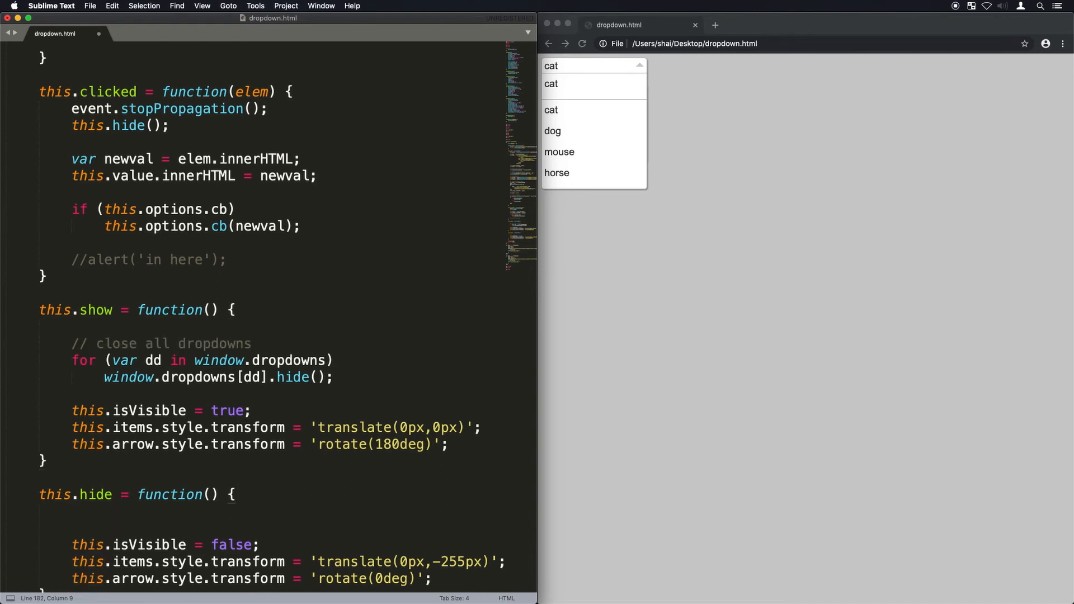
text(if (!this.isVisible) return;)
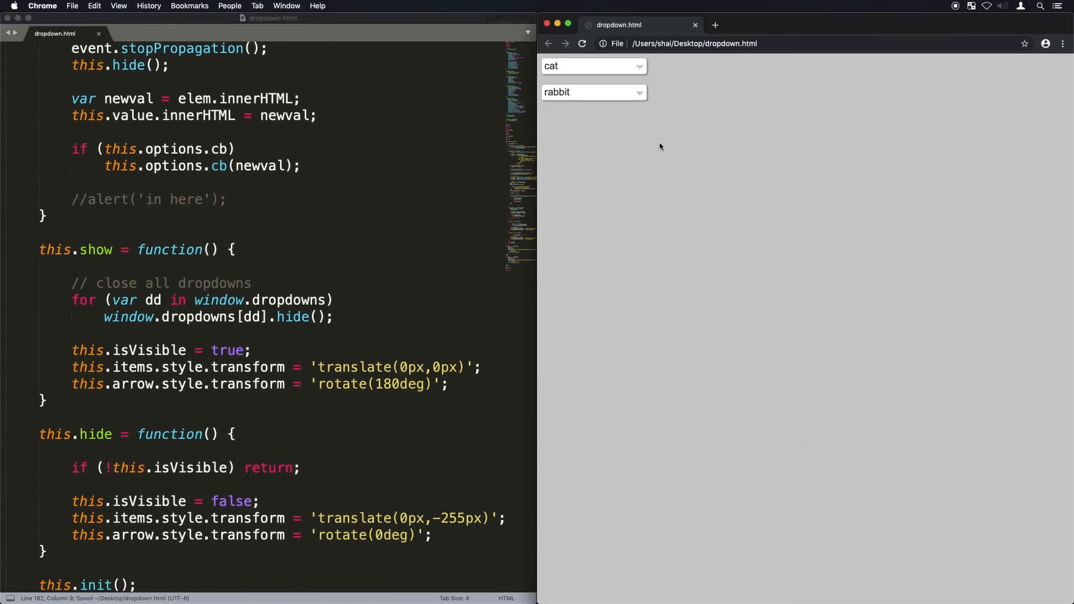
click(592, 66)
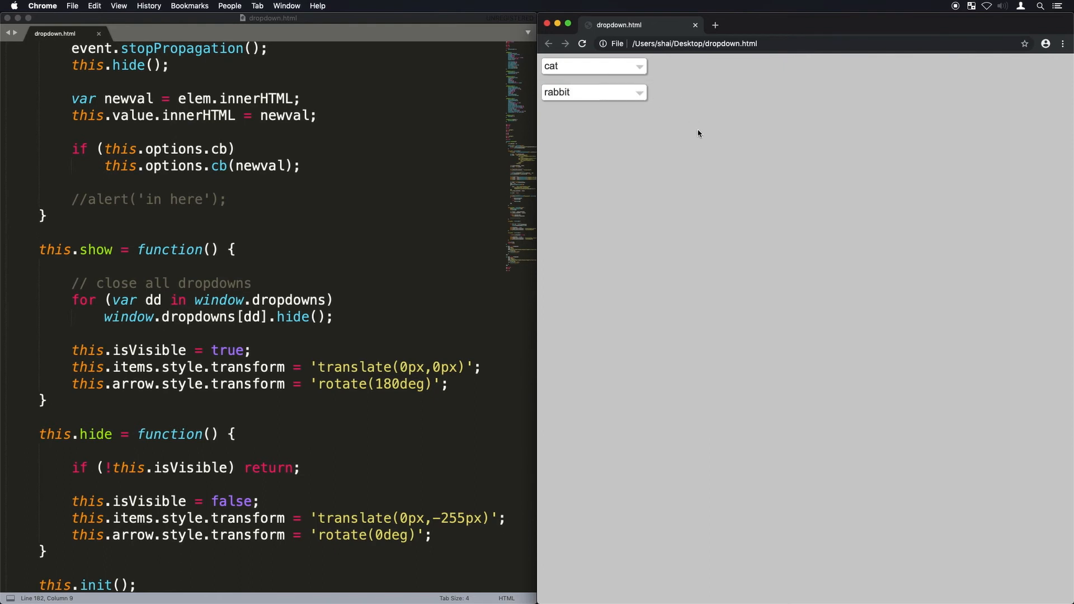
Step: Remove the br tags so the two dropdowns sit side by side and test them
scroll(up, 3)
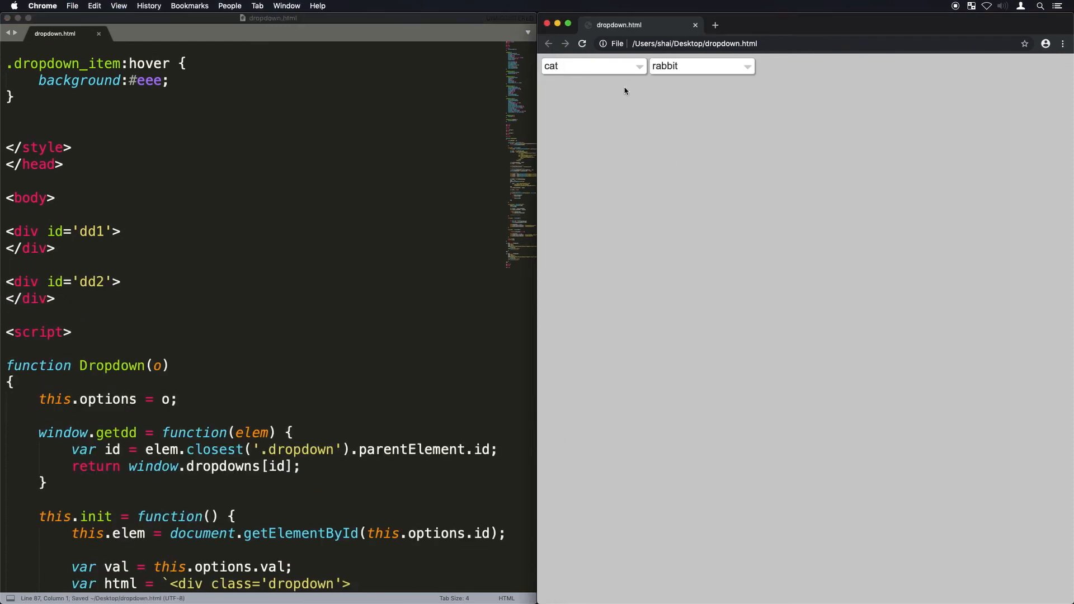
click(698, 66)
text(event.)
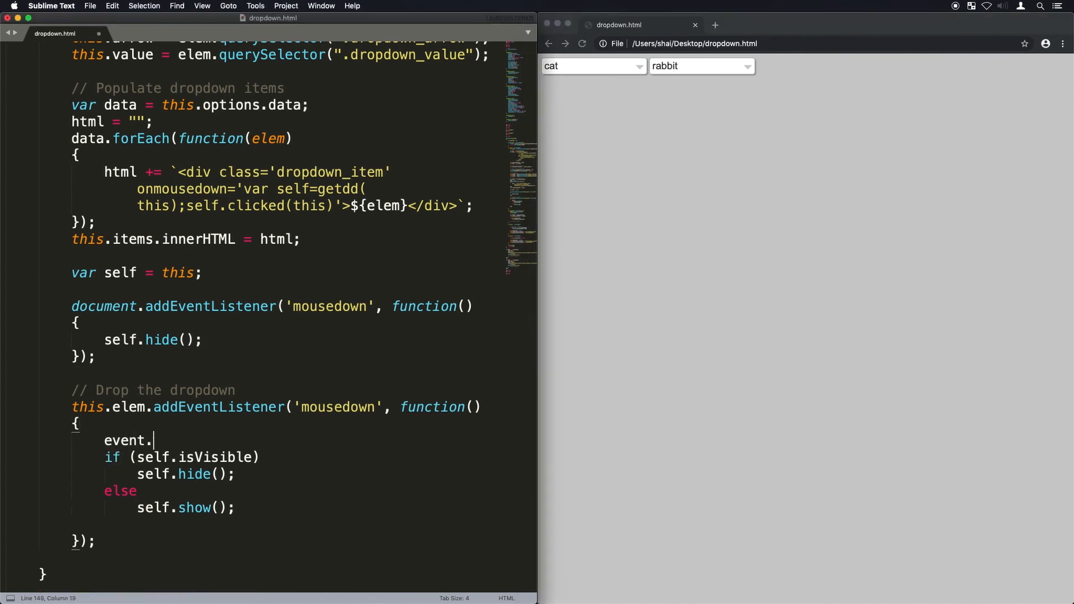
Step: Add a document mousedown listener calling self.hide() and event.stopPropagation() in the dropdown's own handler
text(stopPropagation();)
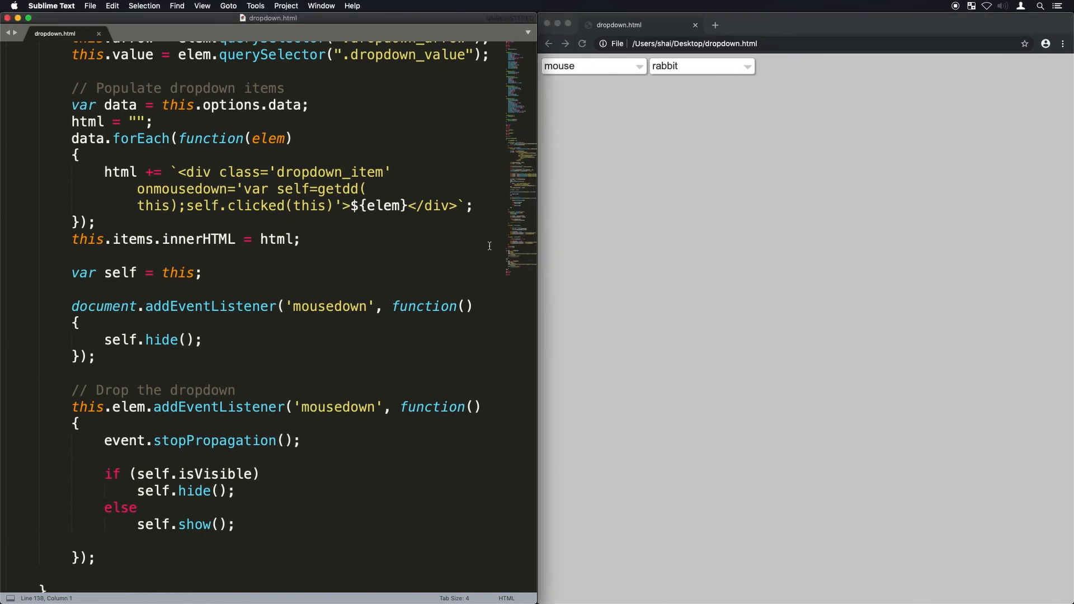
scroll(up, 3)
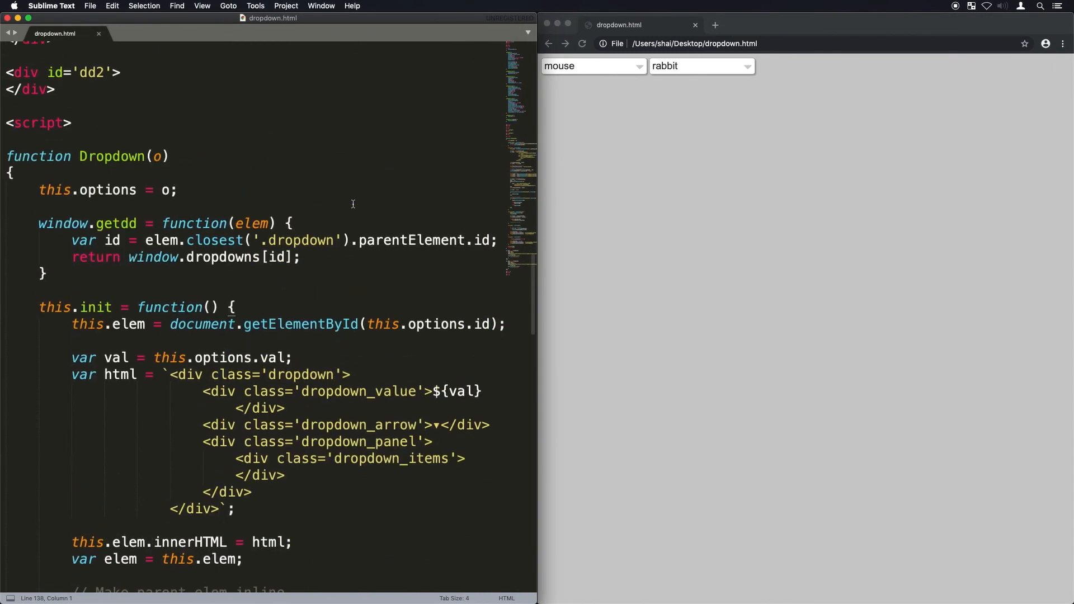
scroll(up, 3)
text(background:#999;)
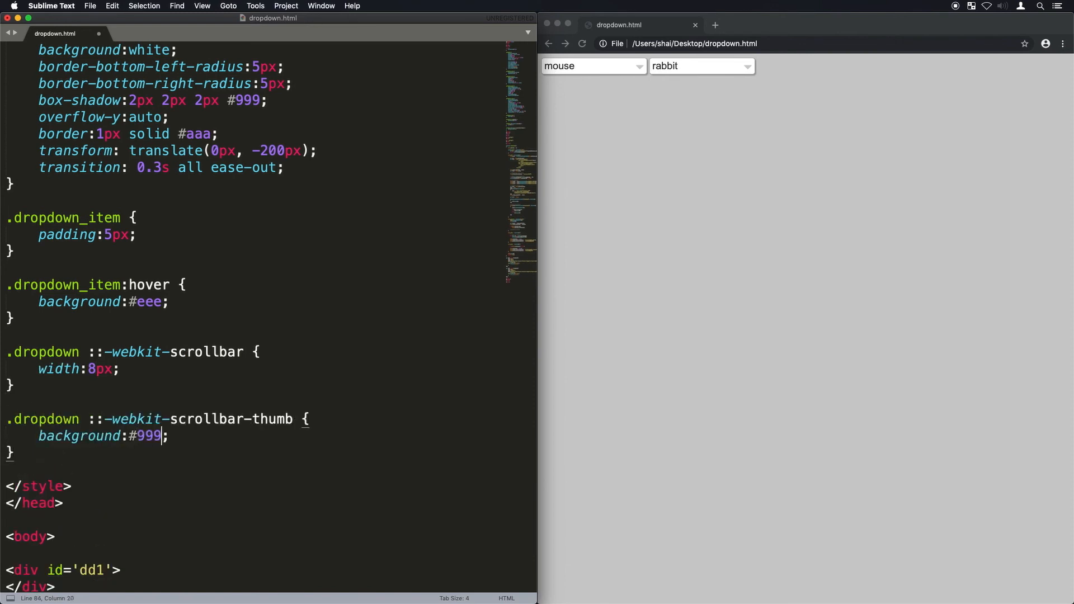
Step: Switch to the browser to check the new slim grey scrollbar
click(593, 66)
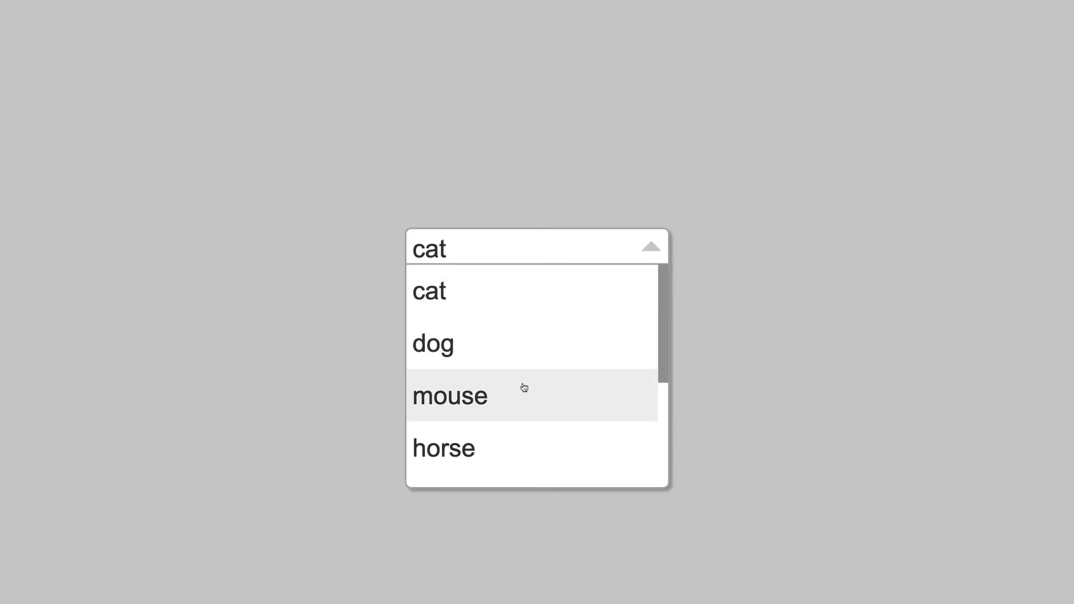
Step: Choose mouse from the dropdown's animal list
click(450, 395)
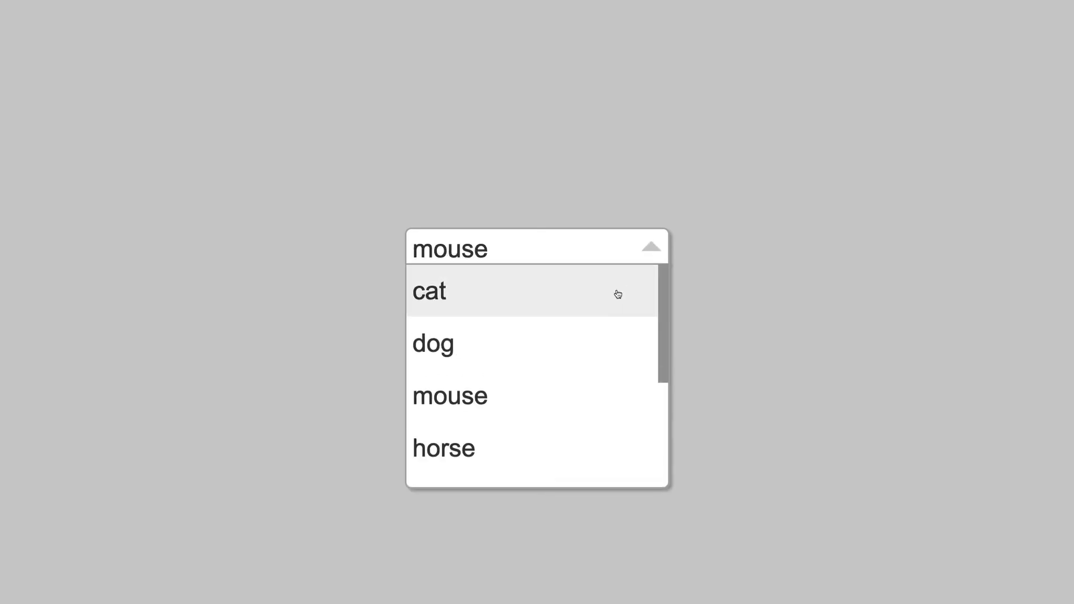